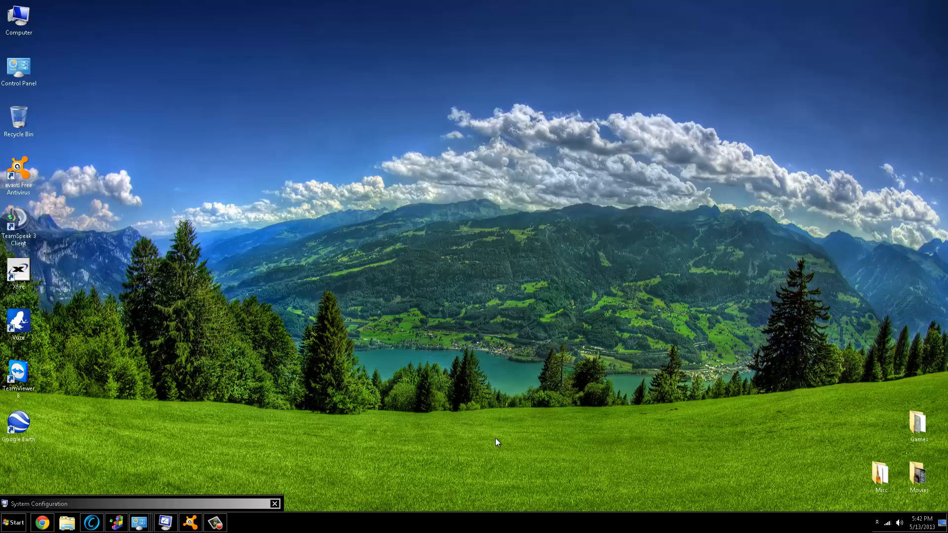
mouse_move(417, 393)
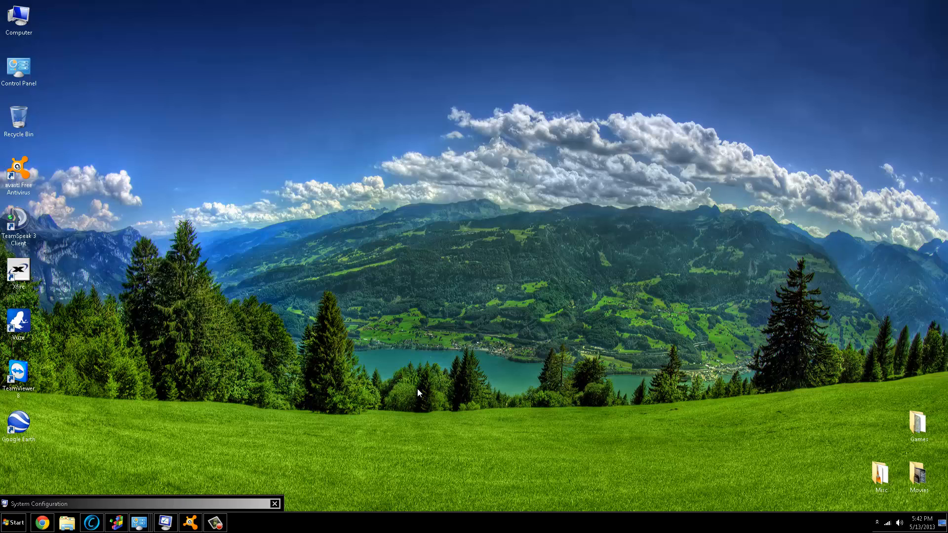
mouse_move(363, 409)
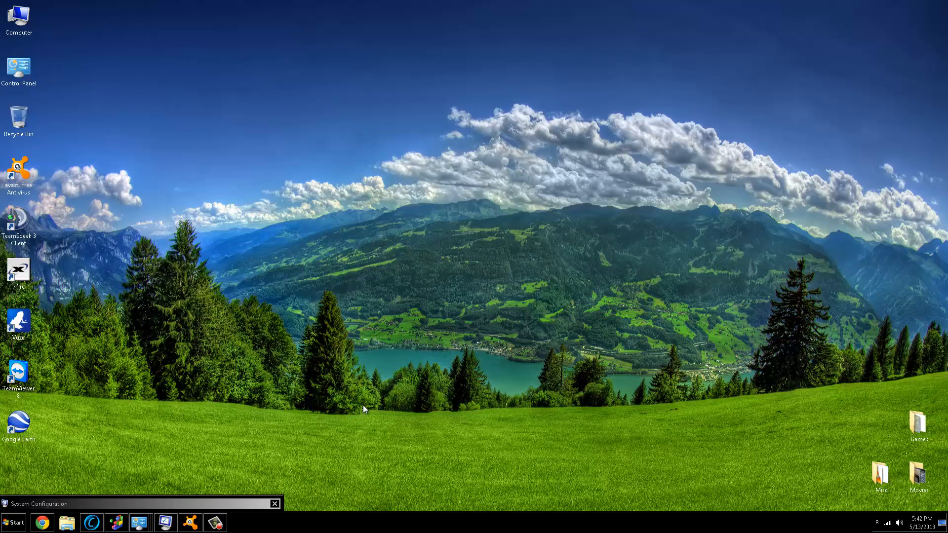
mouse_move(314, 382)
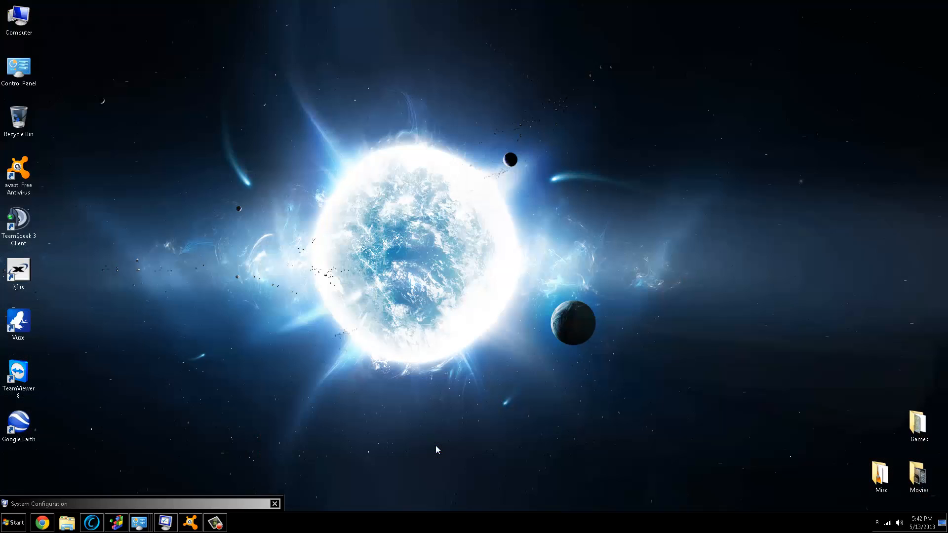
- Advance the desktop wallpaper twice, past the ringed planet to the binary-code tunnel
right_click(438, 450)
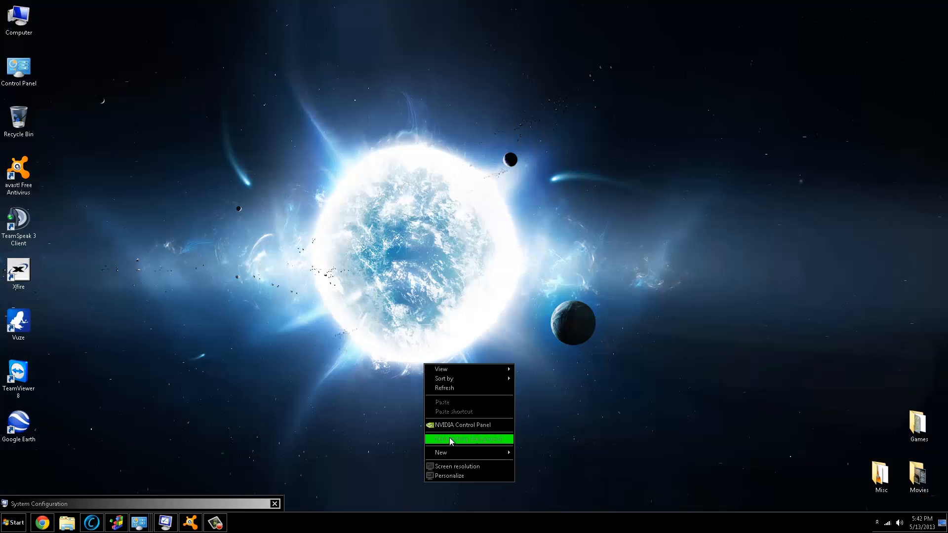
left_click(469, 439)
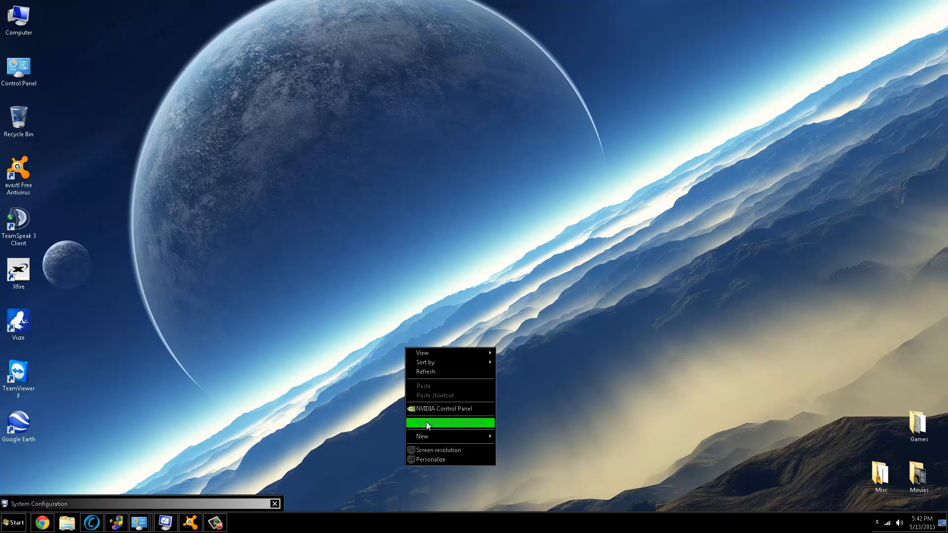
left_click(450, 422)
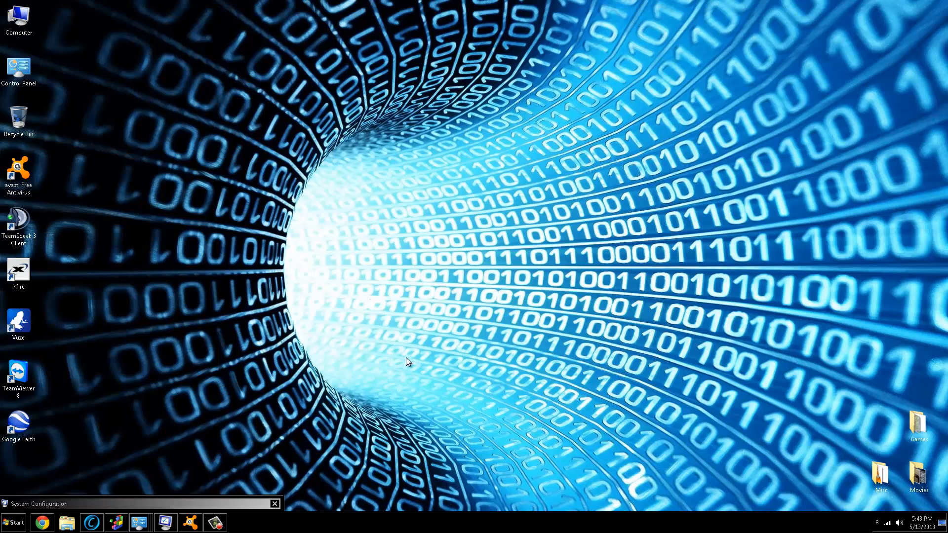
mouse_move(157, 46)
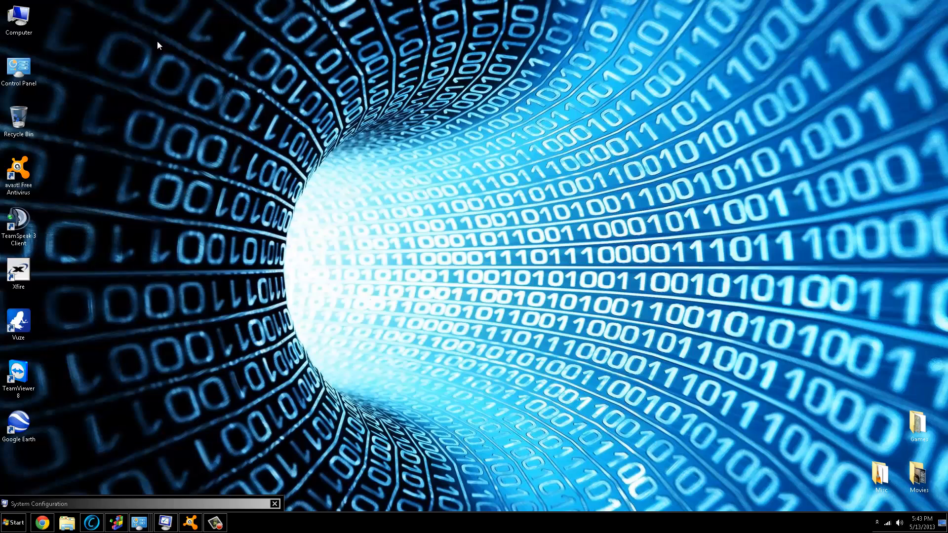
mouse_move(133, 247)
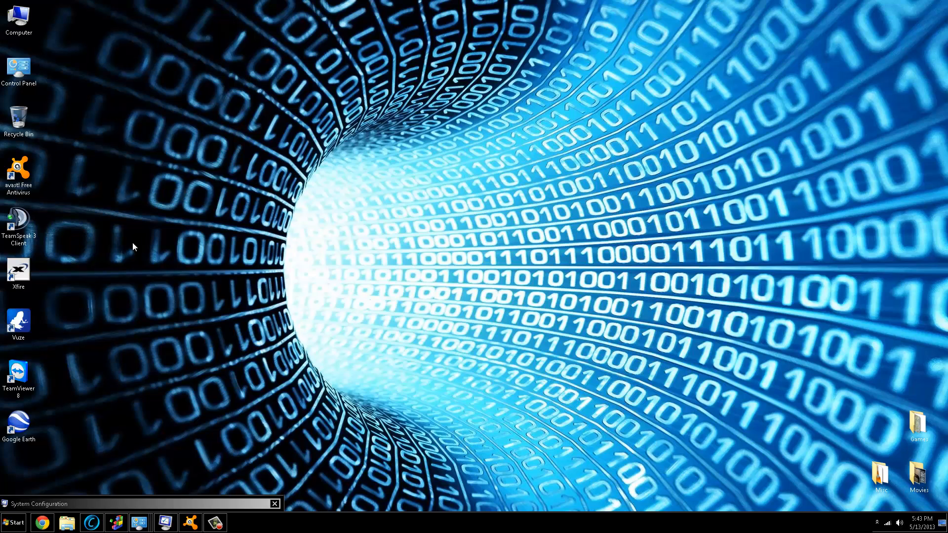
mouse_move(161, 243)
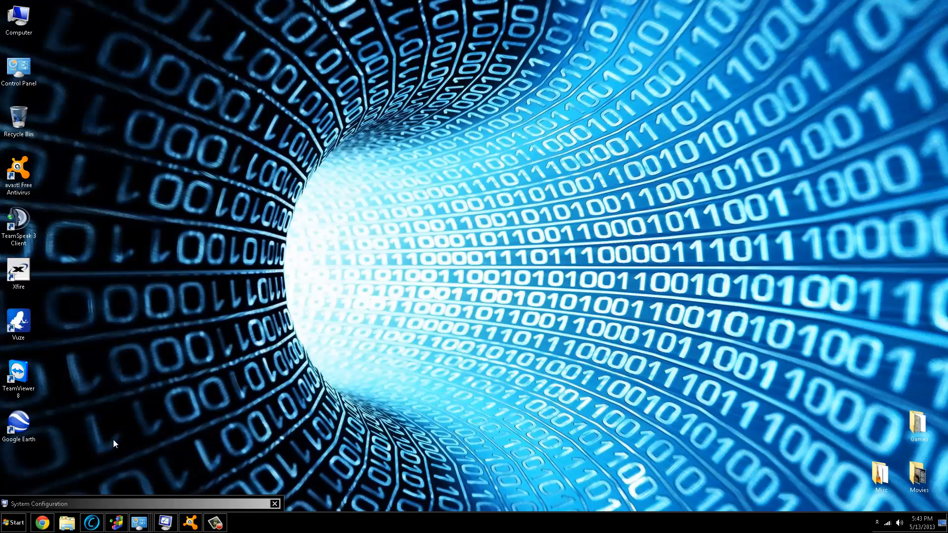
mouse_move(327, 369)
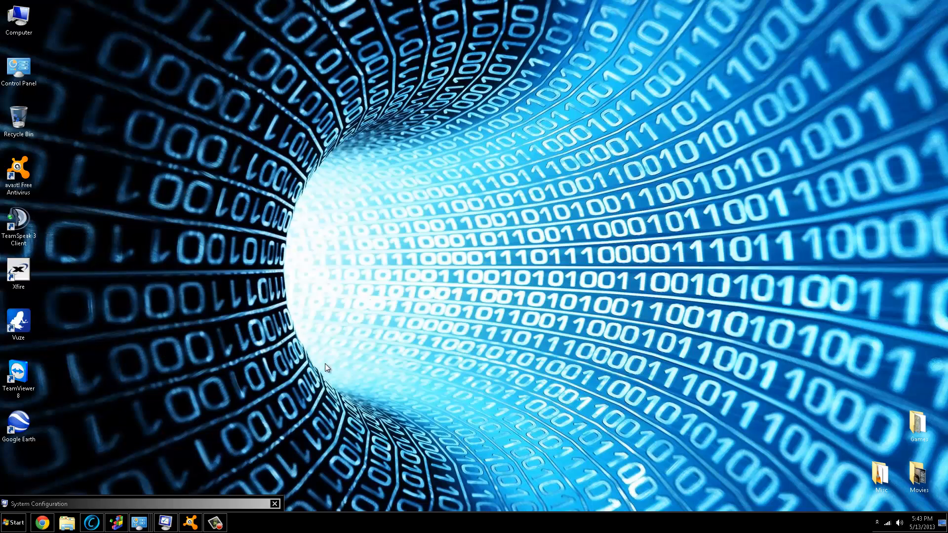
mouse_move(814, 381)
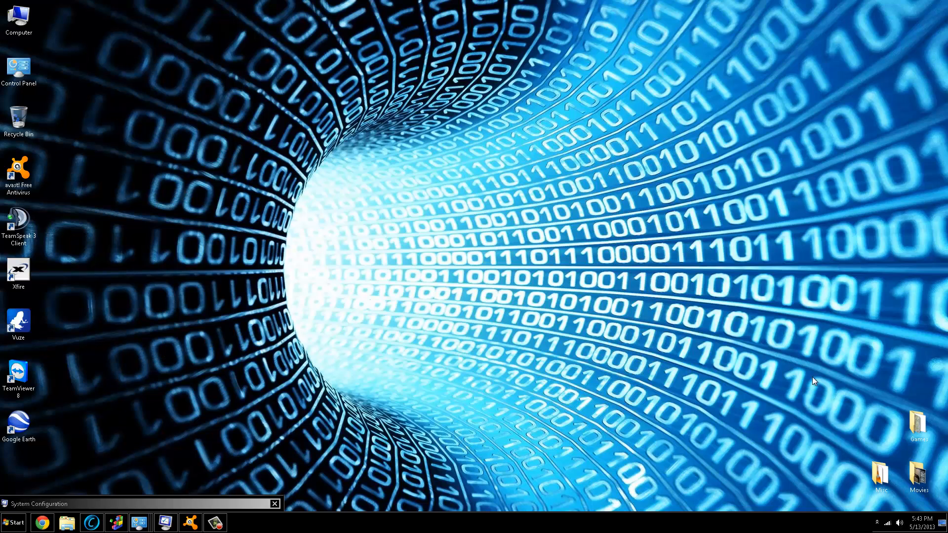
mouse_move(173, 504)
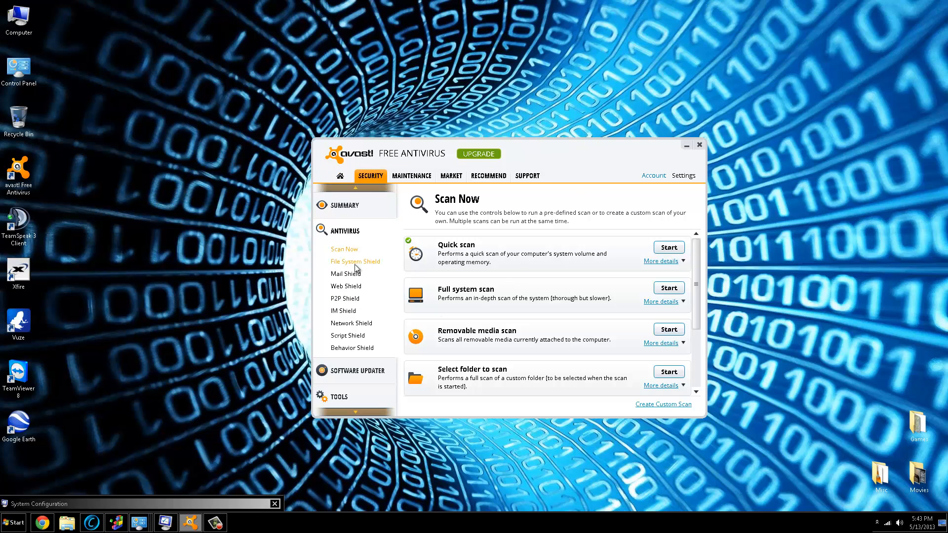
- Browse avast's Behavior Shield and P2P Shield pages, then return to Scan Now
left_click(351, 348)
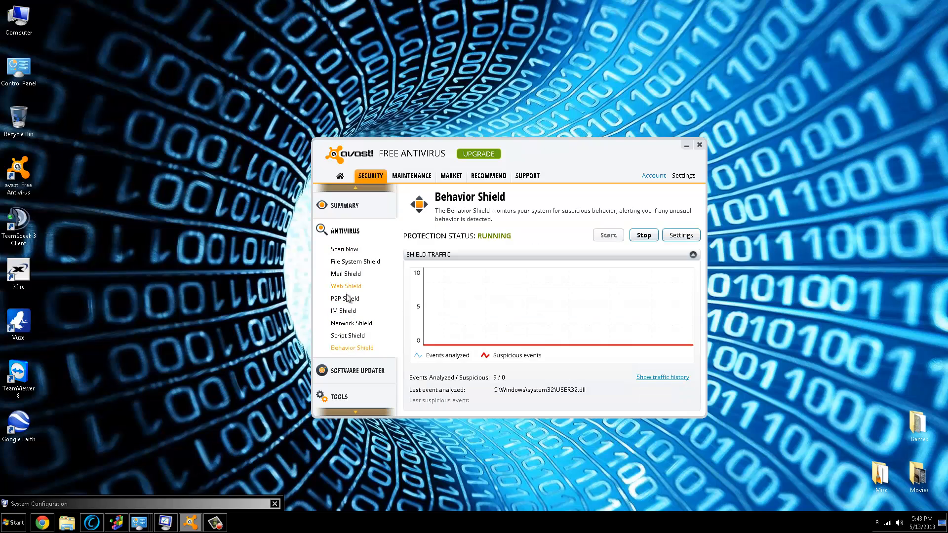
left_click(344, 298)
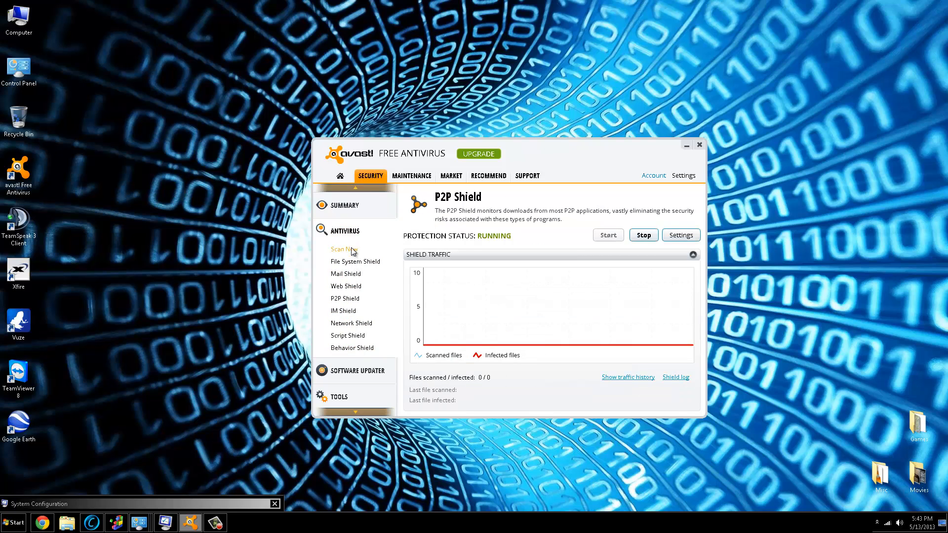
left_click(344, 248)
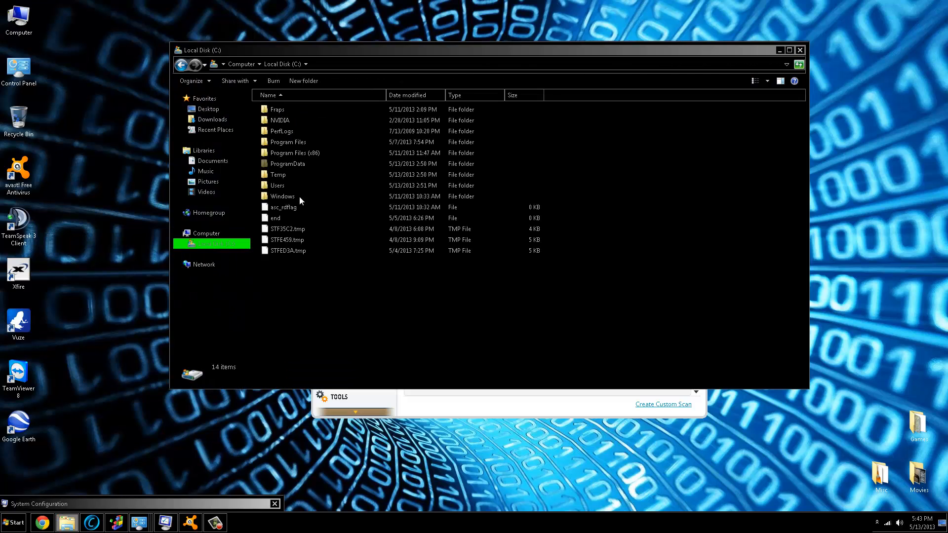
- Close the Local Disk (C:) window and avast! Free Antivirus
left_click(290, 153)
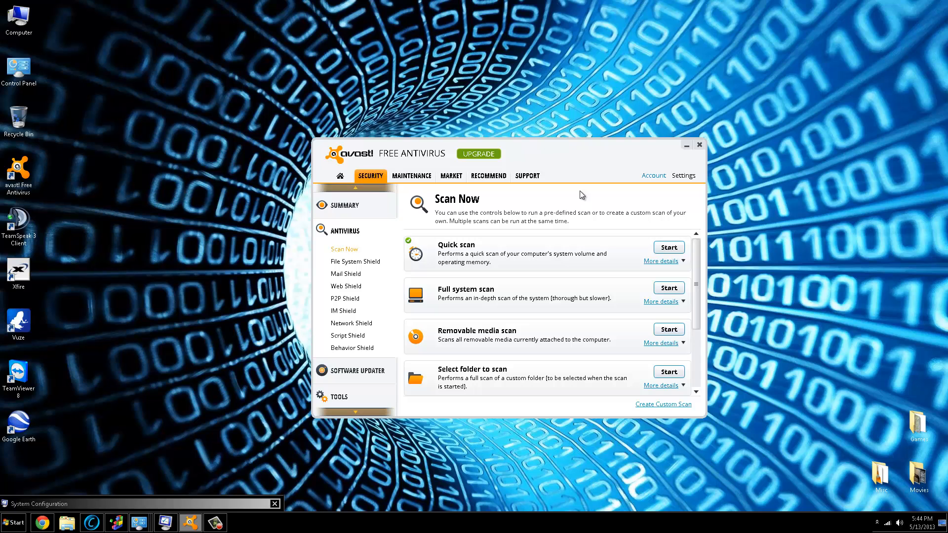
mouse_move(692, 156)
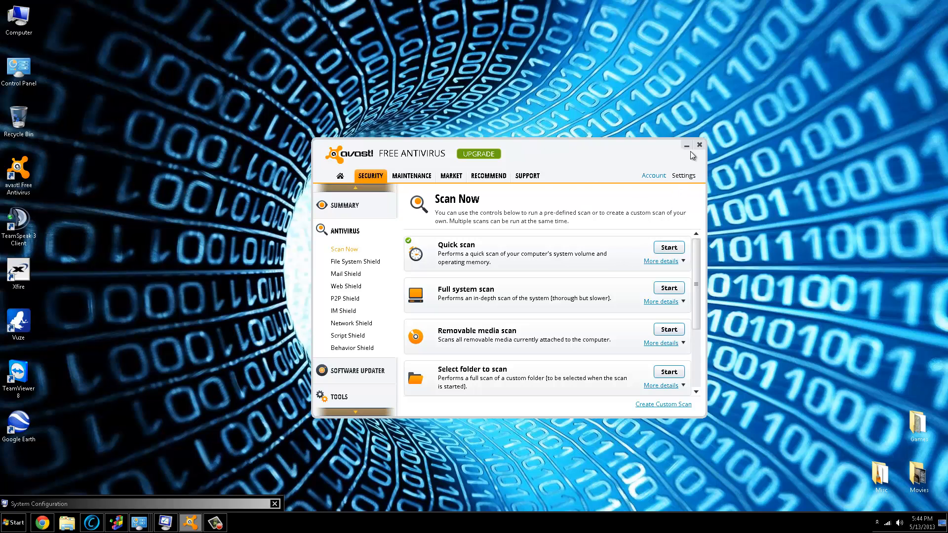
left_click(699, 145)
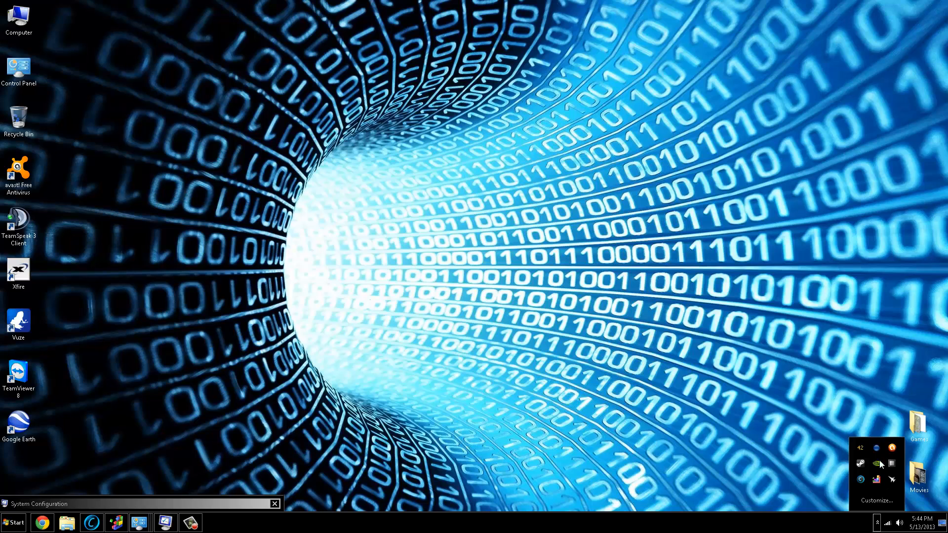
right_click(860, 464)
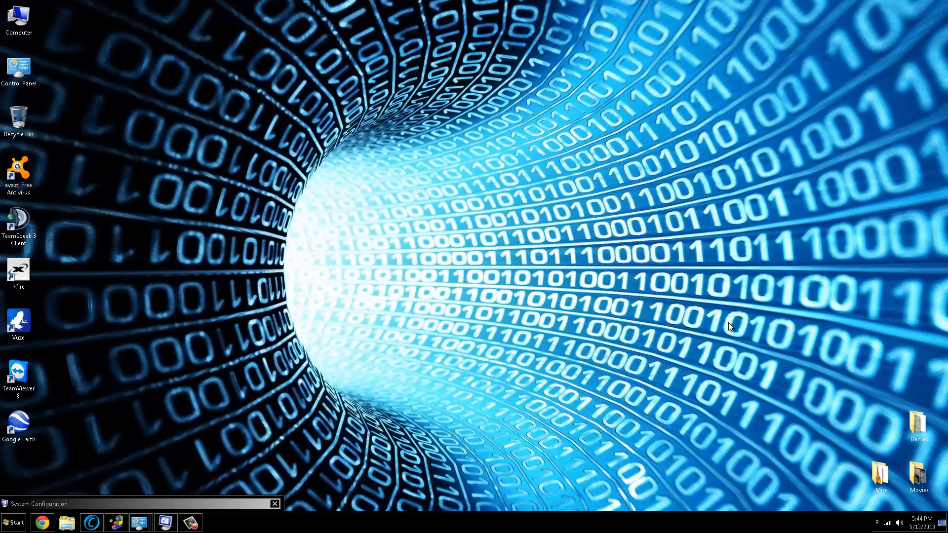
mouse_move(760, 328)
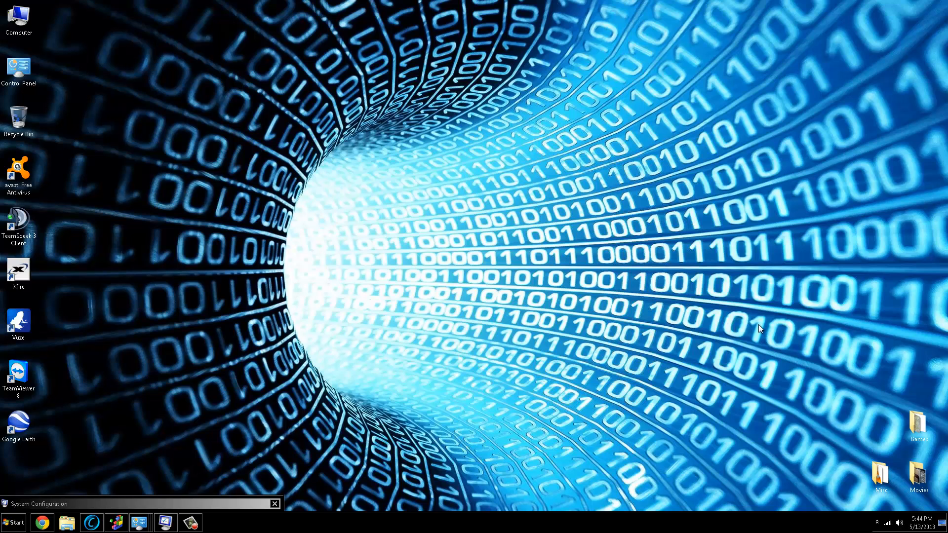
mouse_move(649, 288)
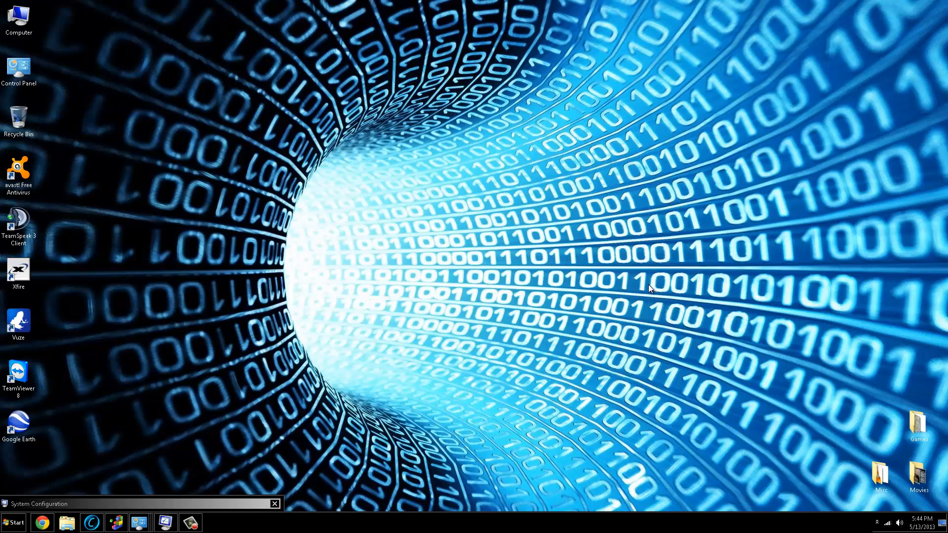
mouse_move(654, 293)
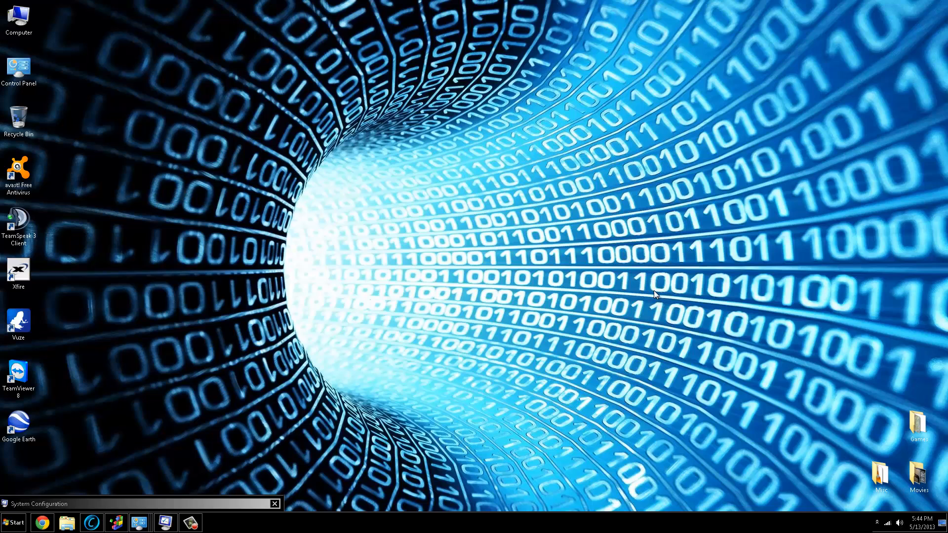
mouse_move(691, 390)
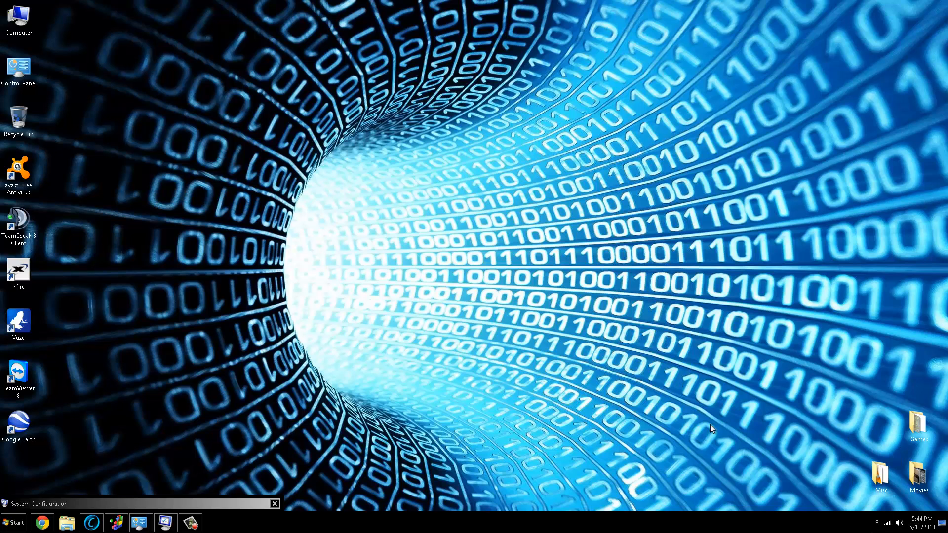
mouse_move(592, 391)
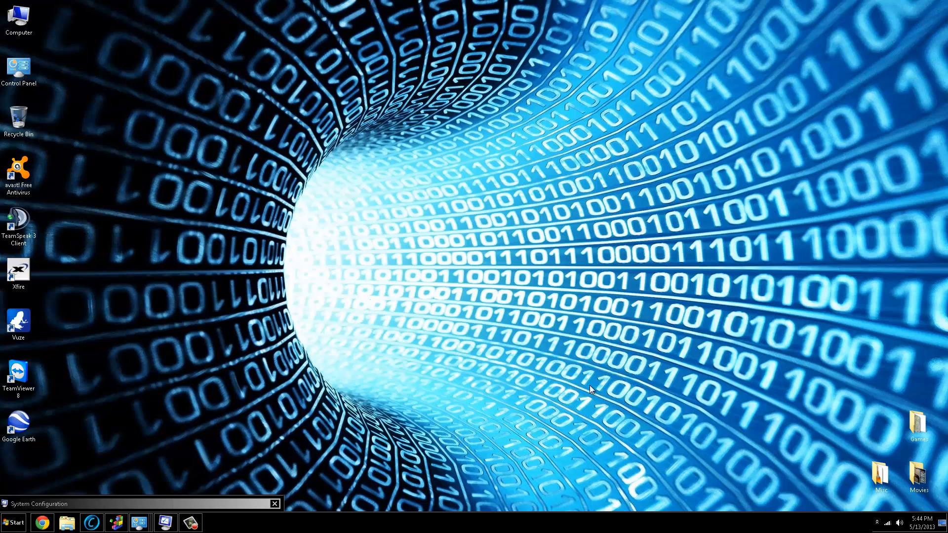
mouse_move(308, 422)
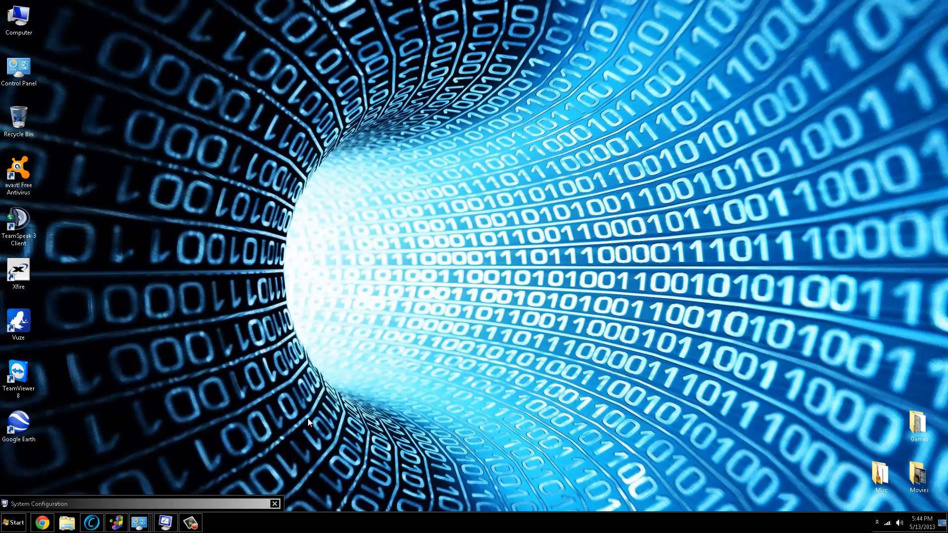
mouse_move(826, 434)
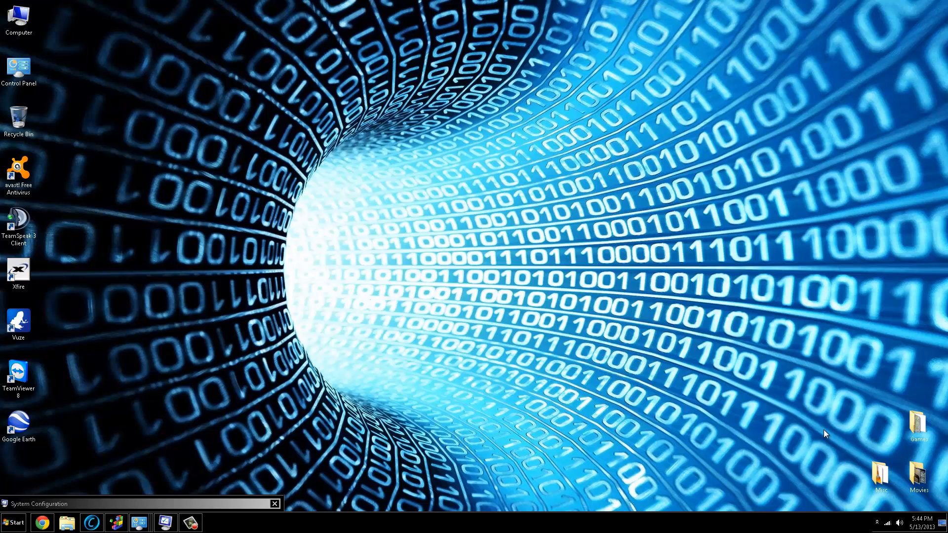
mouse_move(116, 512)
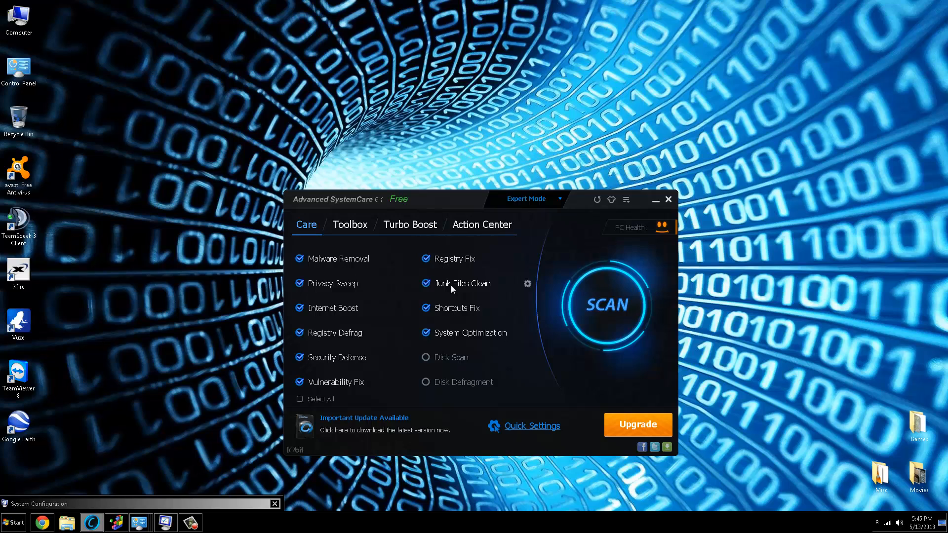
mouse_move(488, 286)
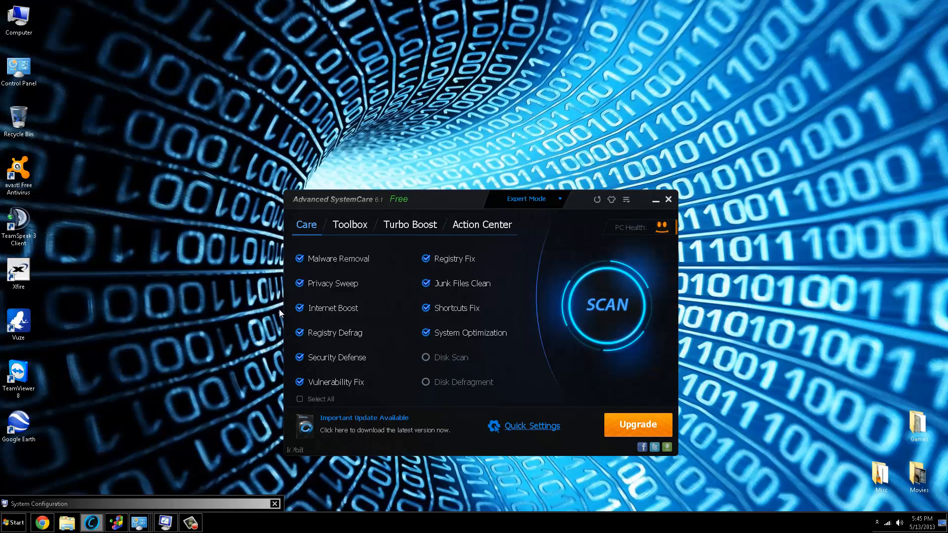
mouse_move(331, 317)
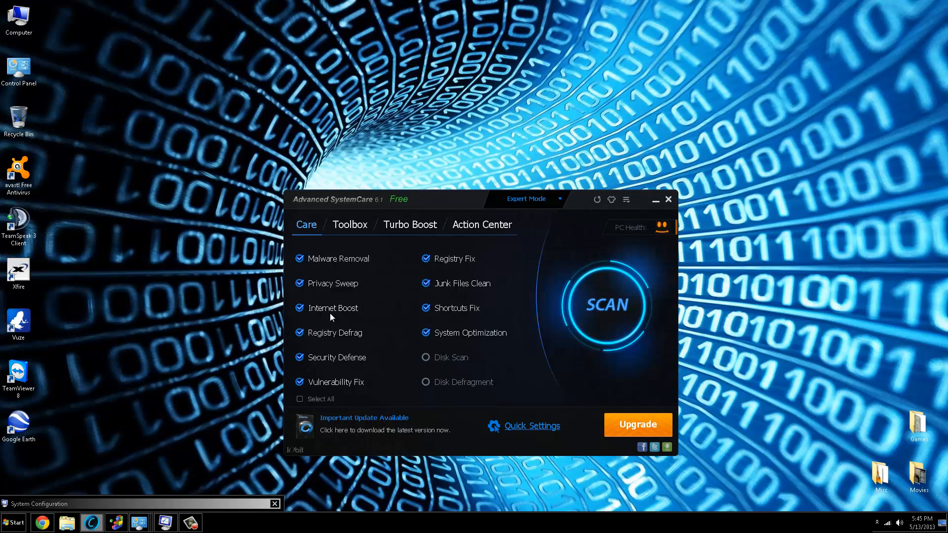
mouse_move(399, 276)
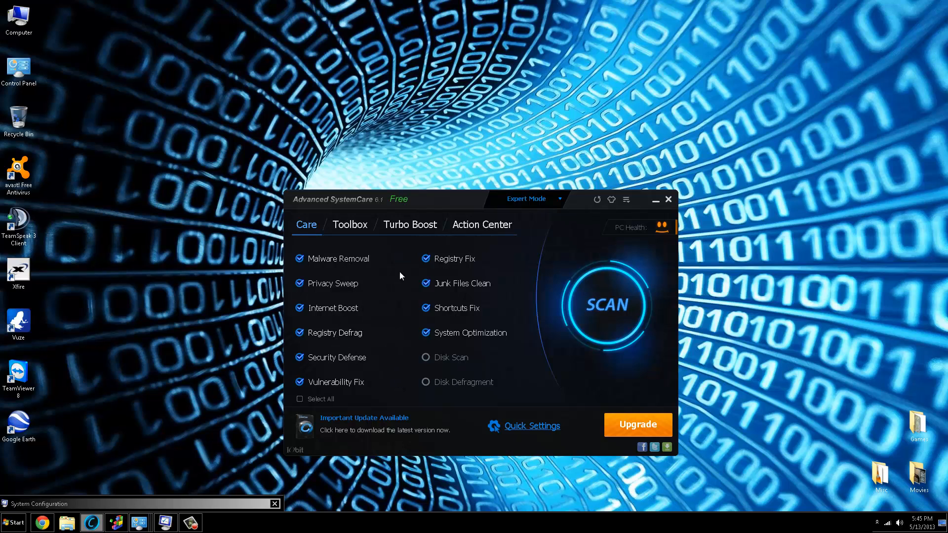
mouse_move(401, 342)
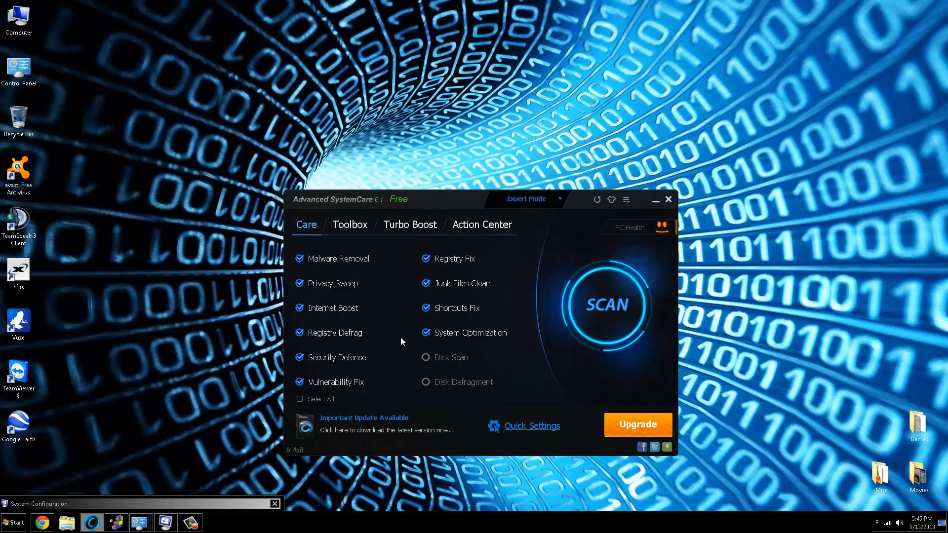
mouse_move(404, 312)
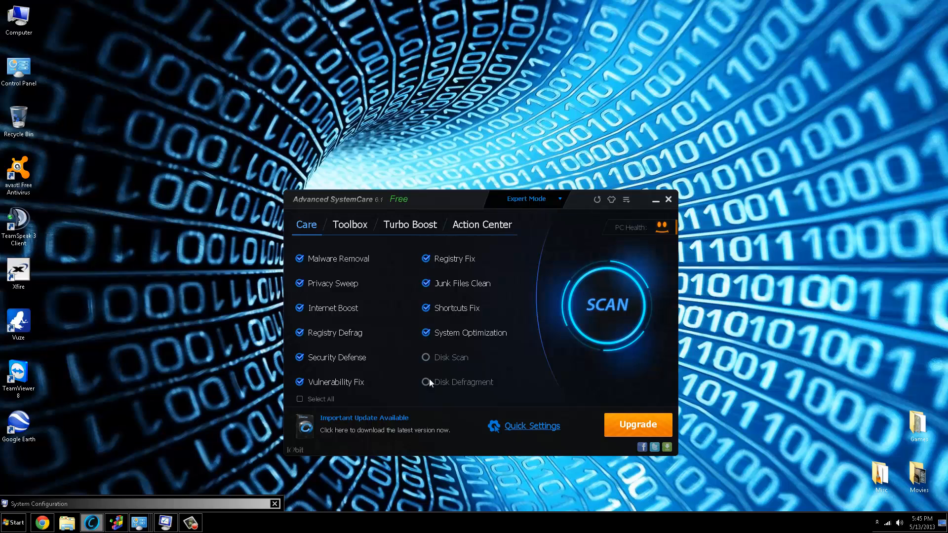
mouse_move(450, 378)
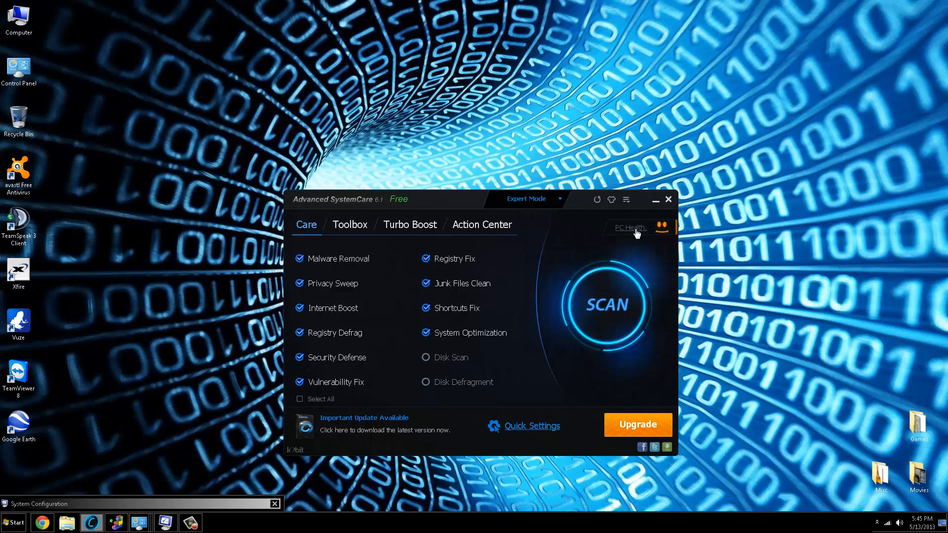
mouse_move(325, 208)
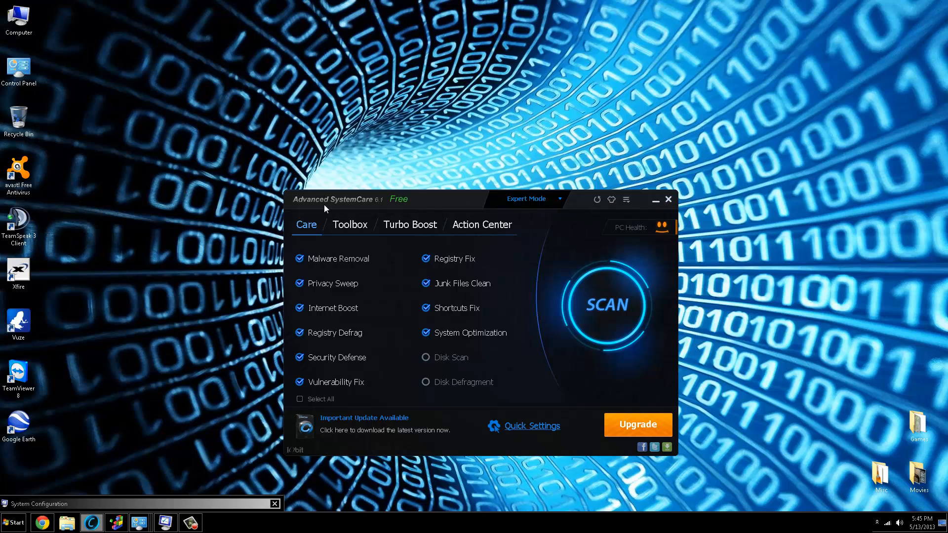
mouse_move(304, 199)
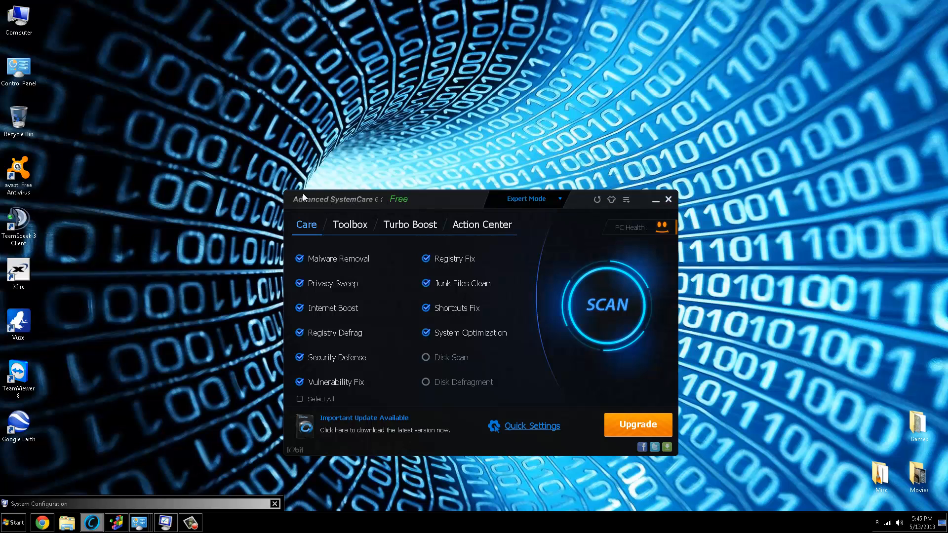
- Close Advanced SystemCare to reveal Auslogics Disk Defrag
left_click(668, 199)
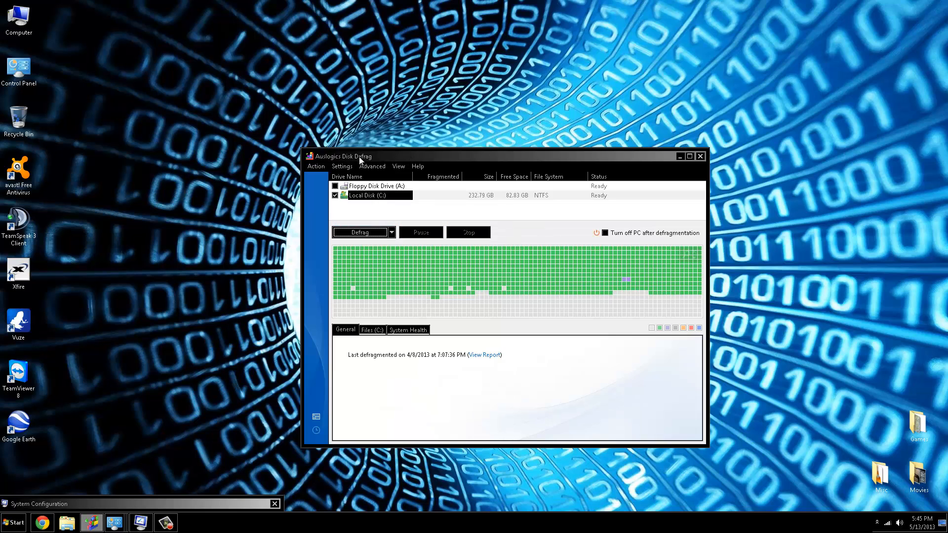
- Check Auslogics Disk Defrag's Settings menu, then close it without defragmenting
left_click(342, 167)
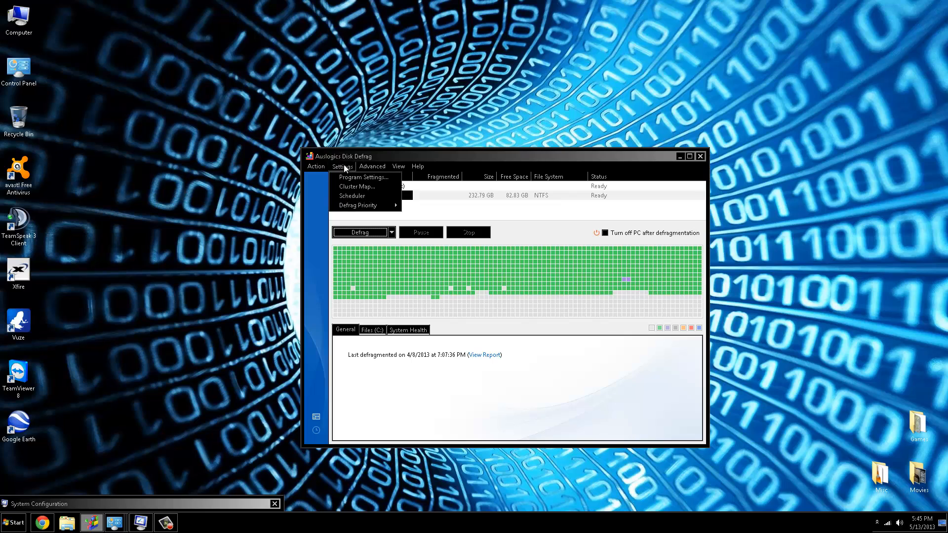
left_click(401, 156)
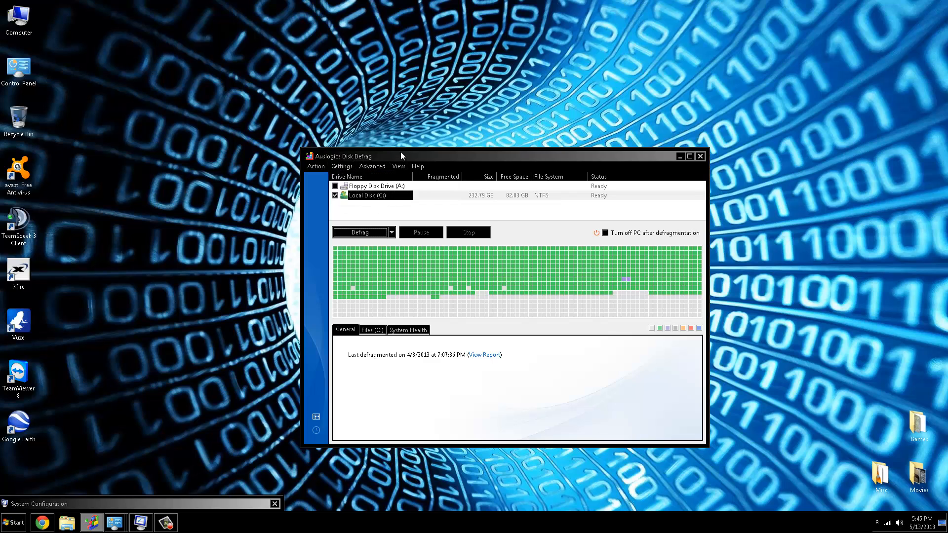
mouse_move(471, 170)
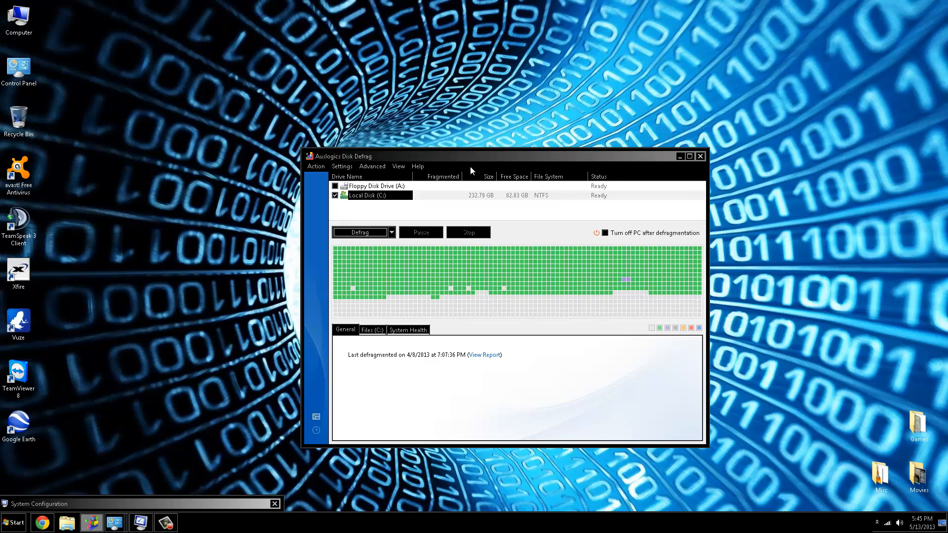
mouse_move(571, 239)
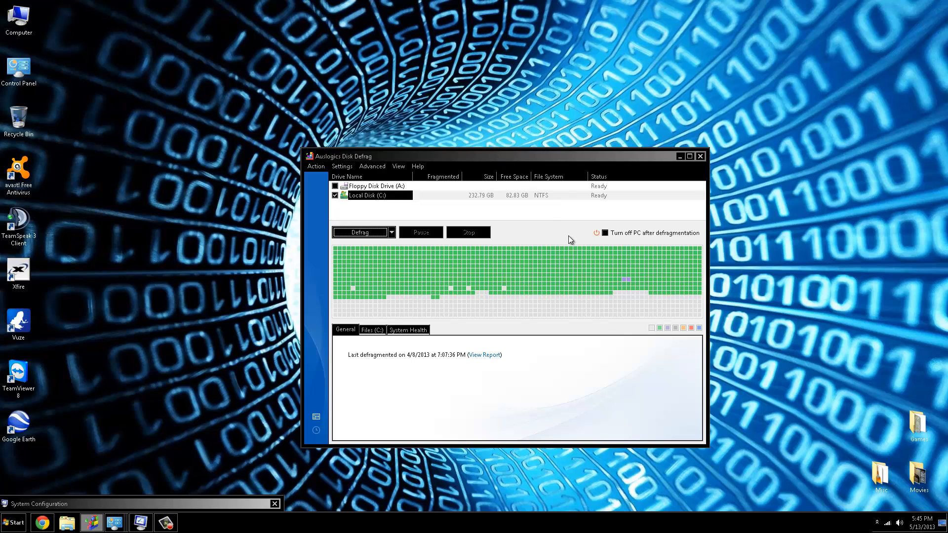
mouse_move(644, 157)
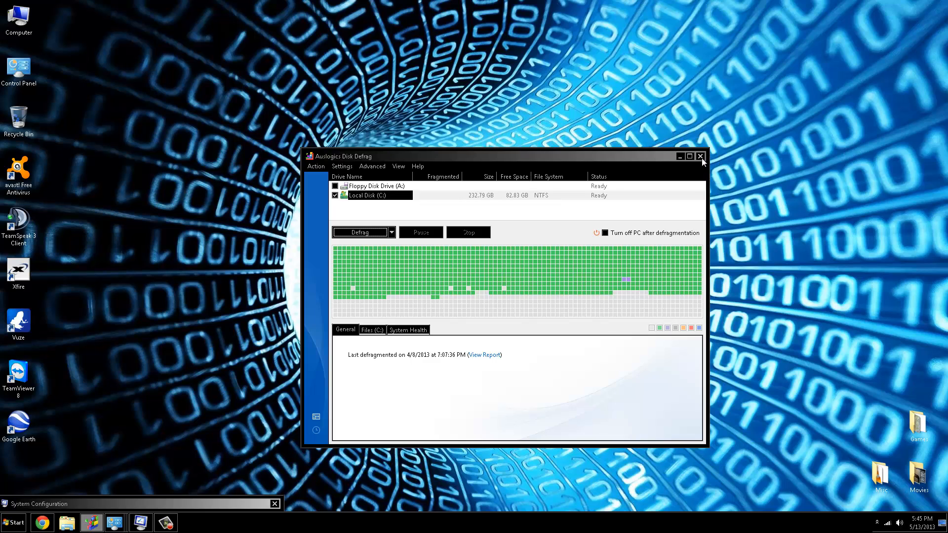
left_click(700, 156)
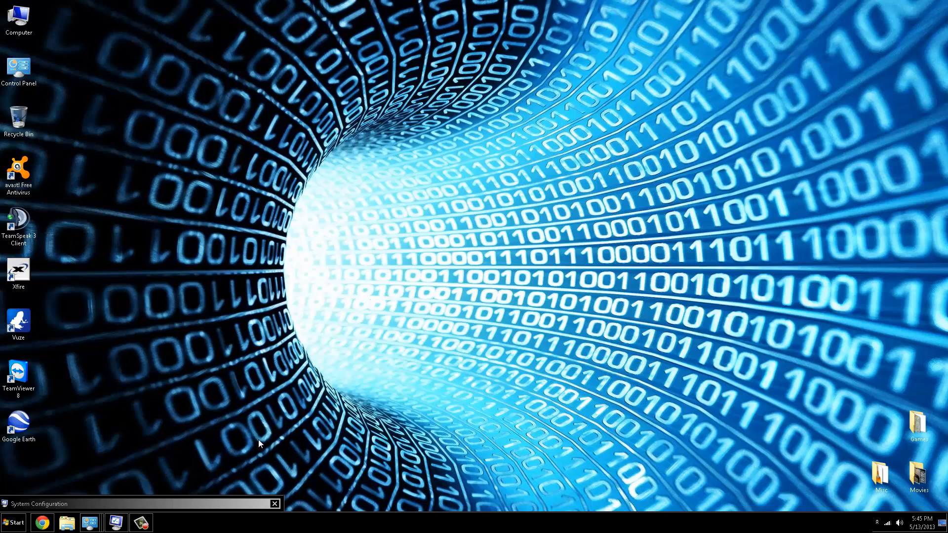
mouse_move(121, 475)
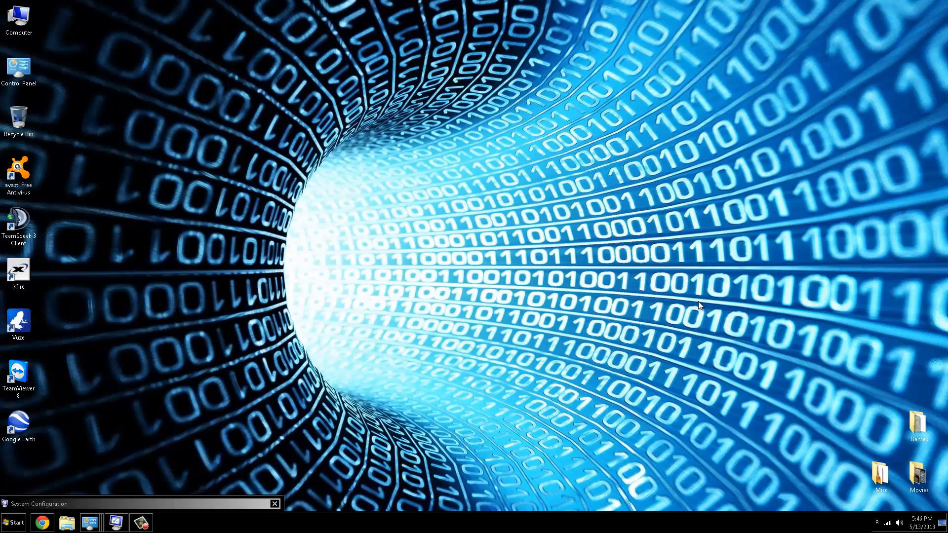
- Open the Windows 7 Start menu from the taskbar
left_click(918, 478)
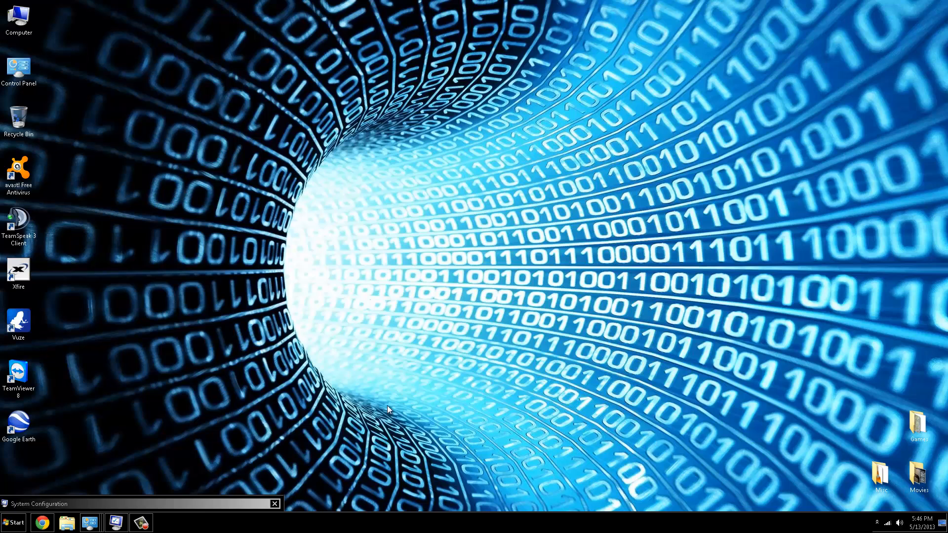
left_click(13, 522)
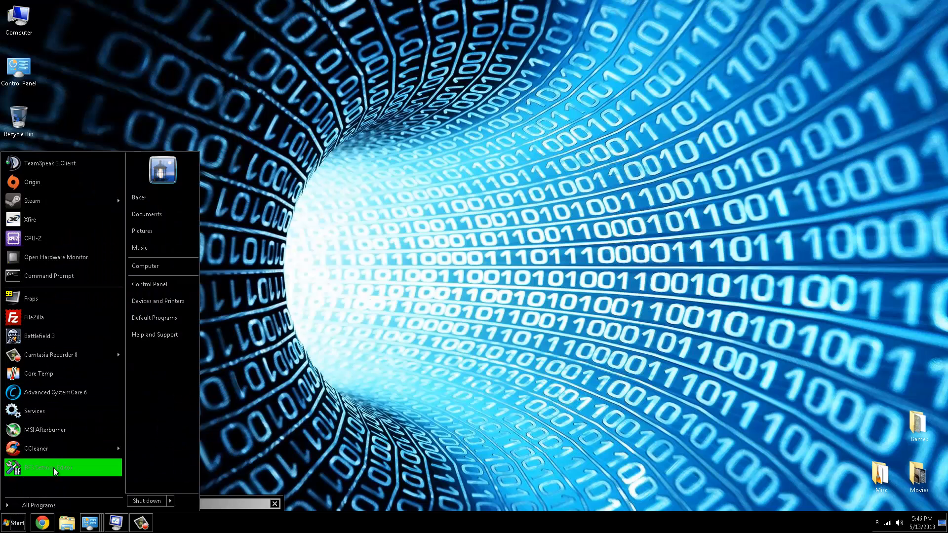
- Launch Remote Desktop Connection from All Programs > Accessories, then close it
left_click(38, 504)
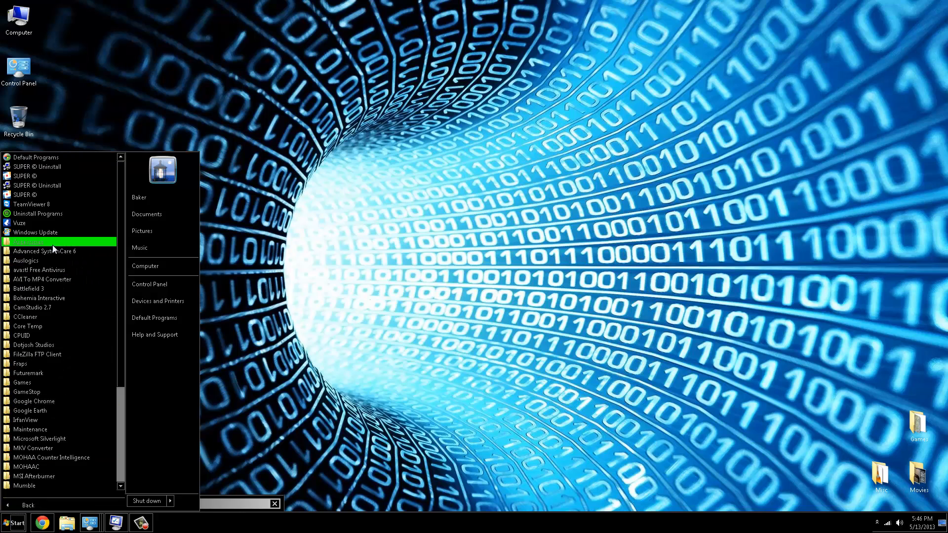
left_click(28, 241)
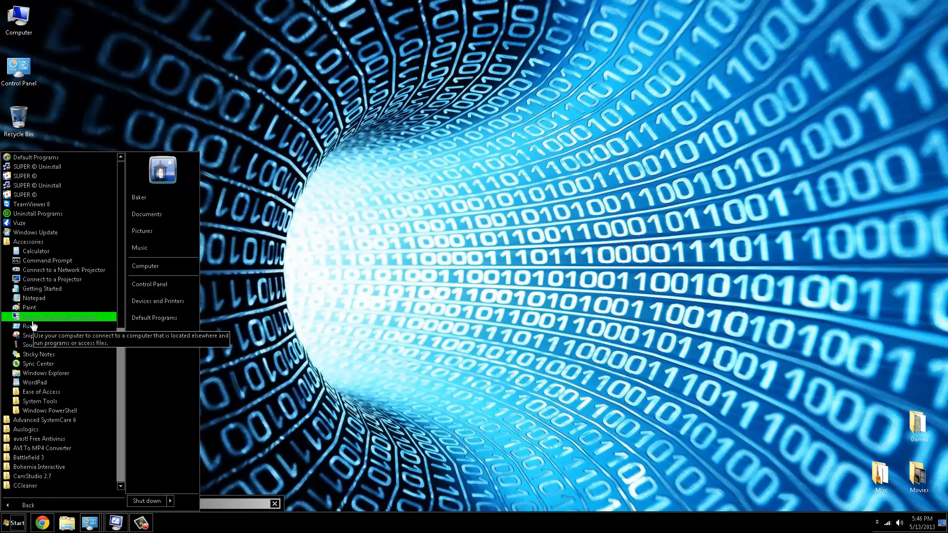
left_click(61, 317)
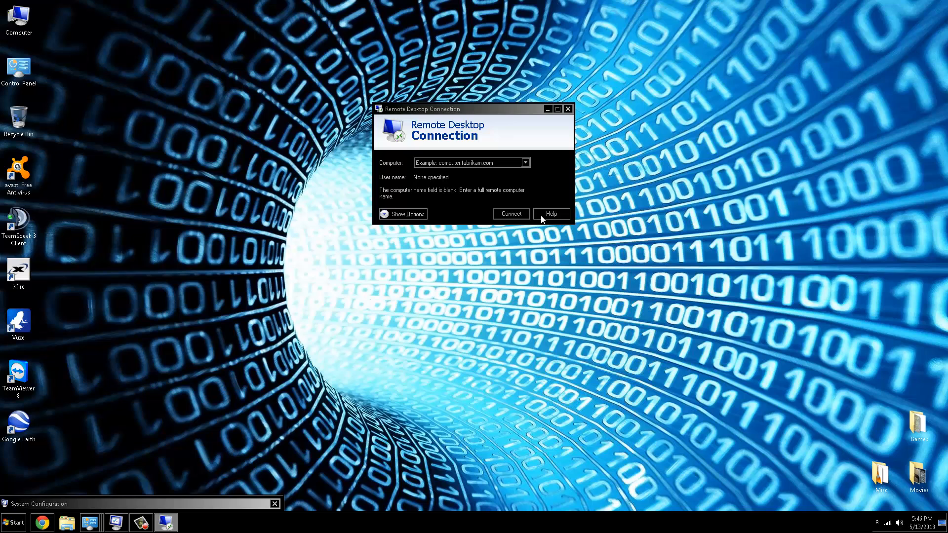
left_click(568, 108)
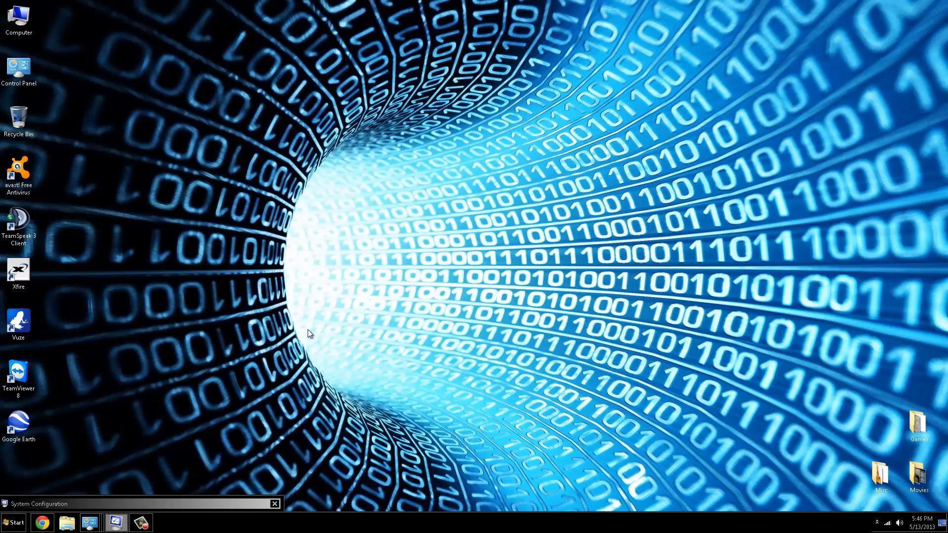
- Run msconfig from the Start menu's Run box
left_click(14, 522)
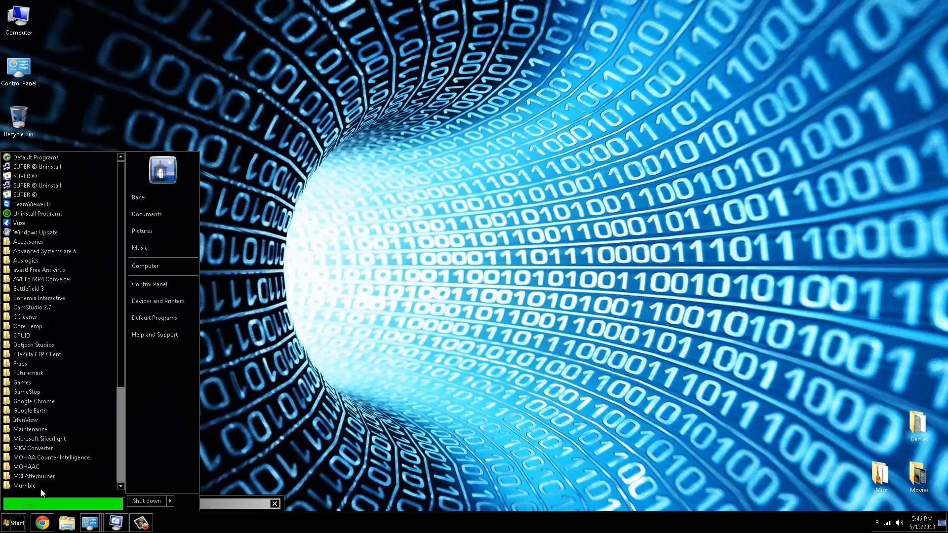
left_click(28, 241)
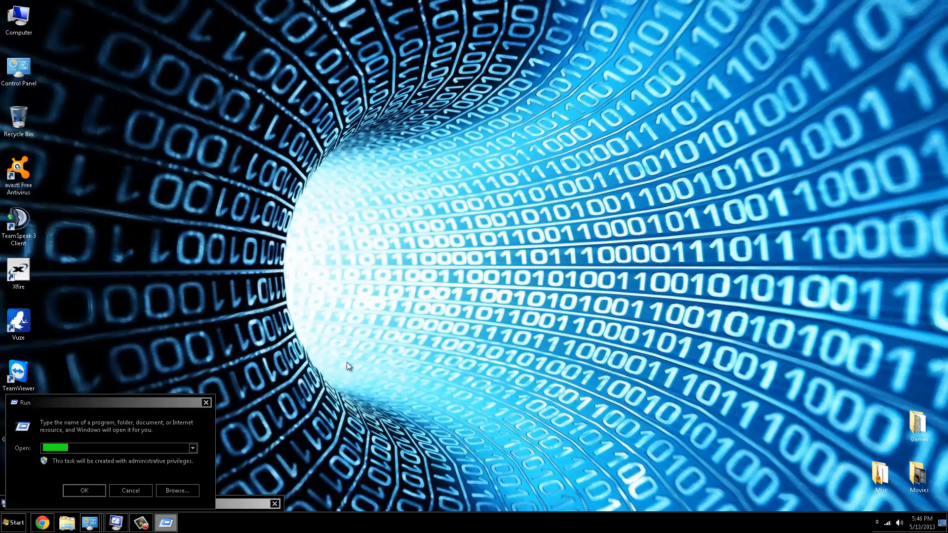
type("msconfig")
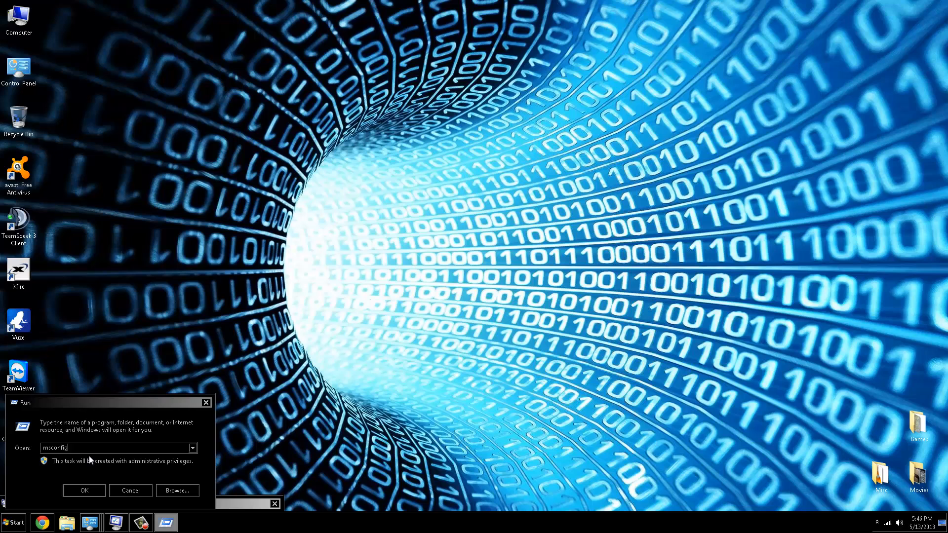
left_click(84, 491)
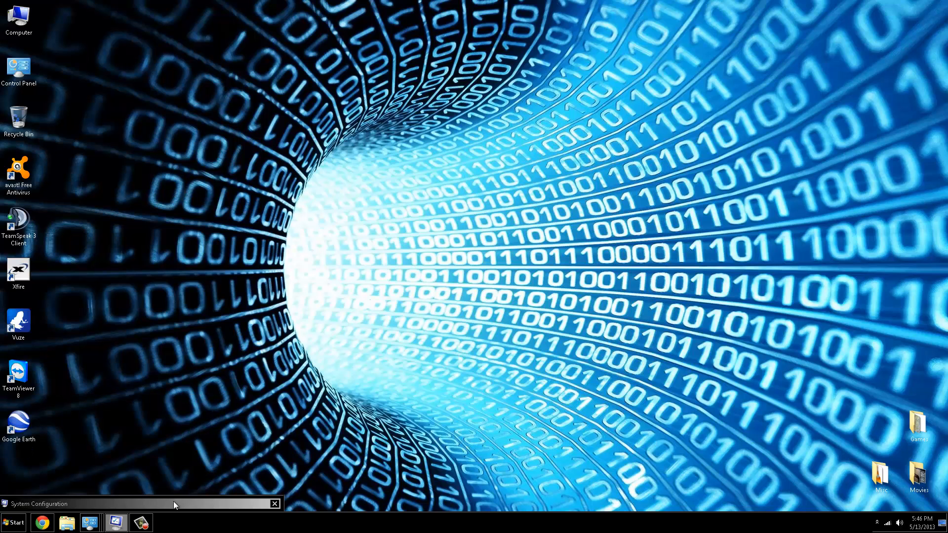
- Review the Steam, avast! and disabled Java startup entries, then view Boot options
left_click(142, 503)
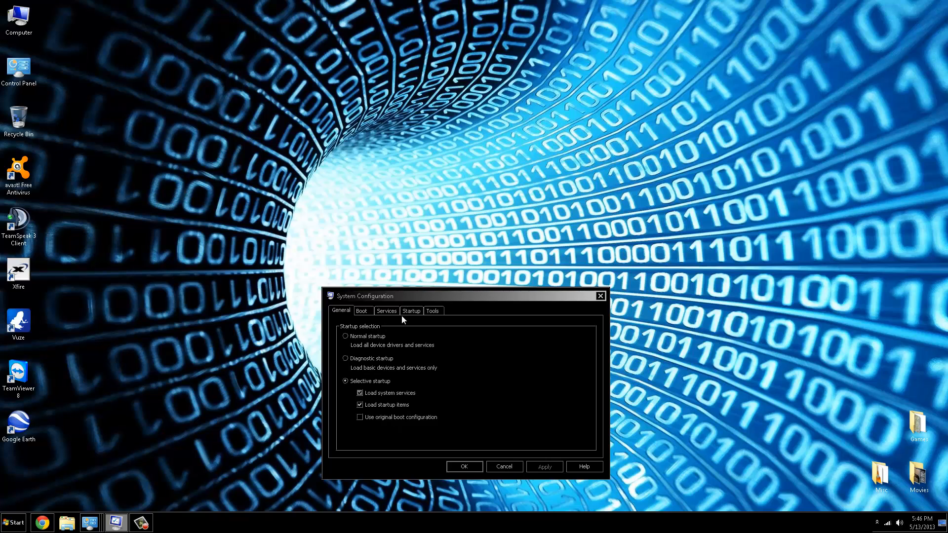
left_click(410, 310)
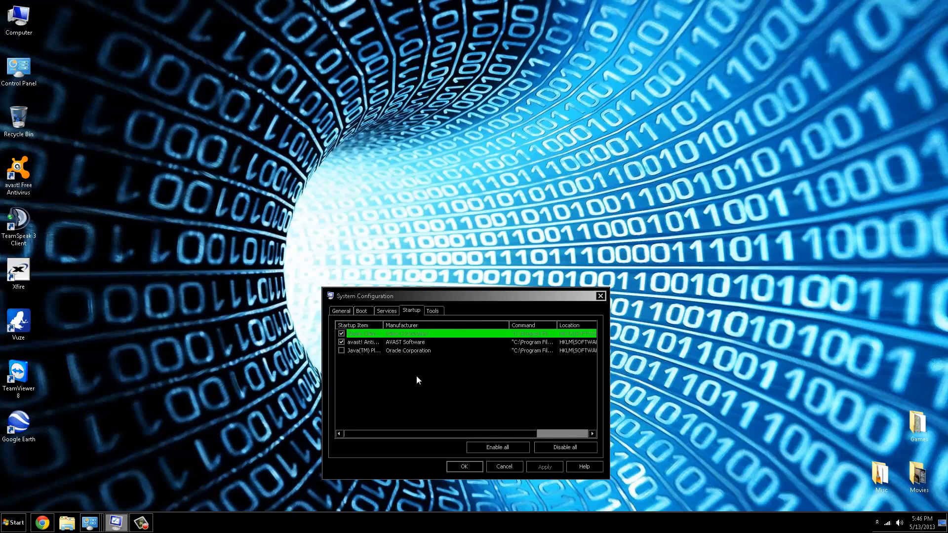
left_click(409, 343)
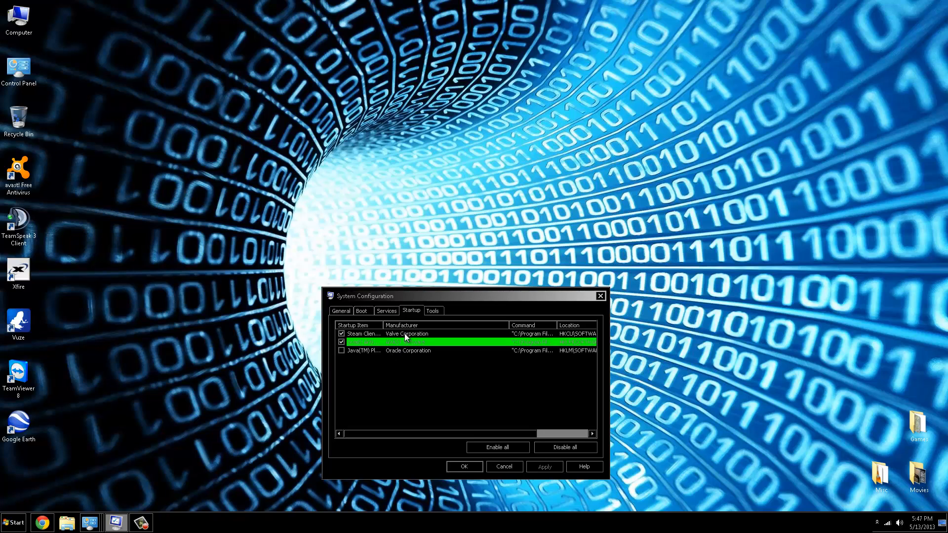
left_click(361, 311)
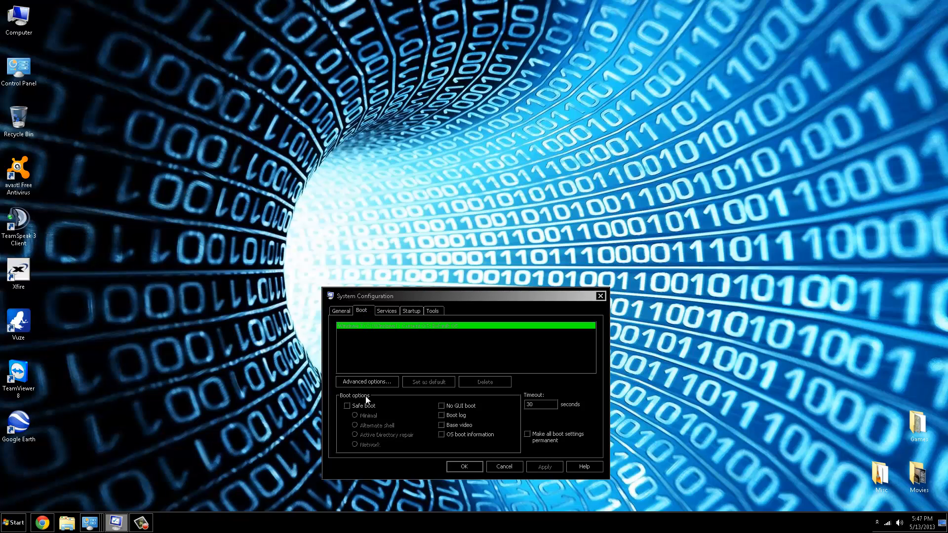
- Set the boot processor count in Advanced options, then close System Configuration
left_click(367, 381)
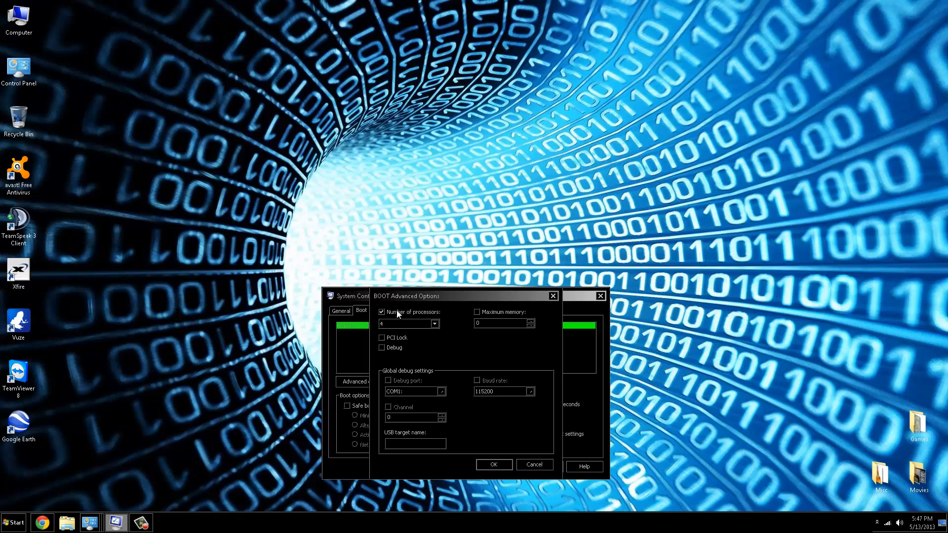
left_click(435, 323)
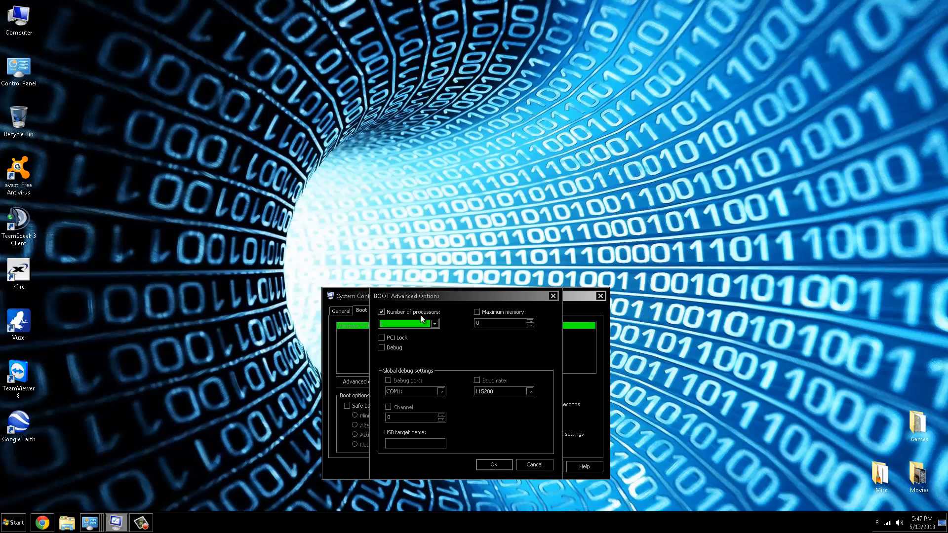
mouse_move(479, 333)
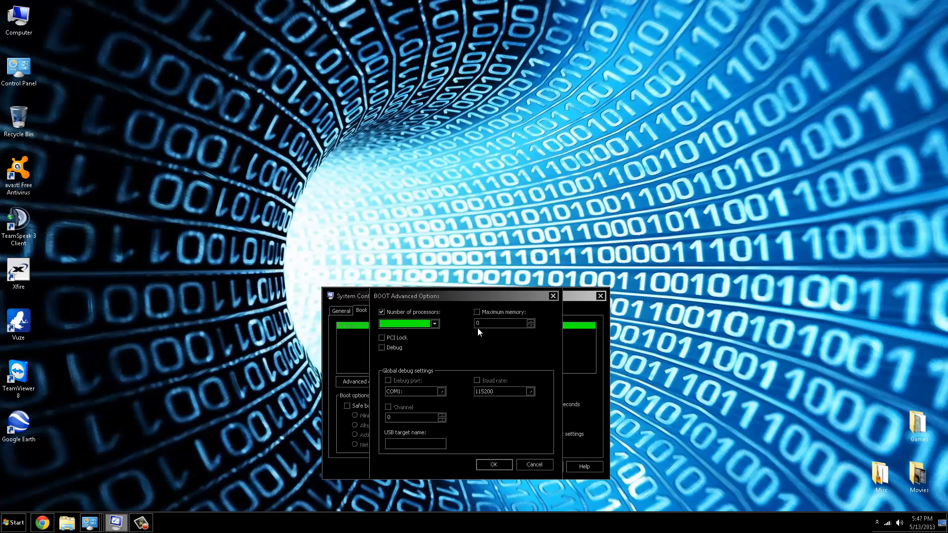
mouse_move(487, 347)
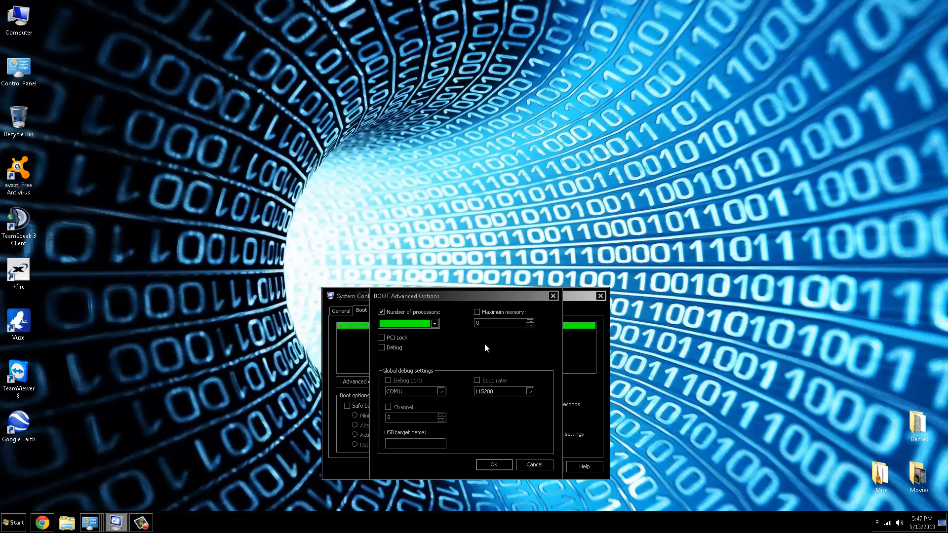
mouse_move(495, 473)
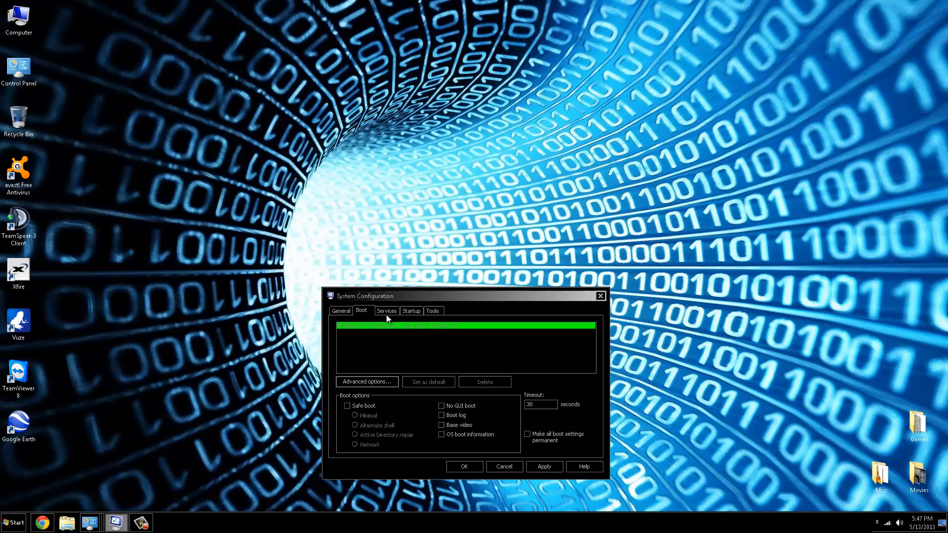
mouse_move(590, 296)
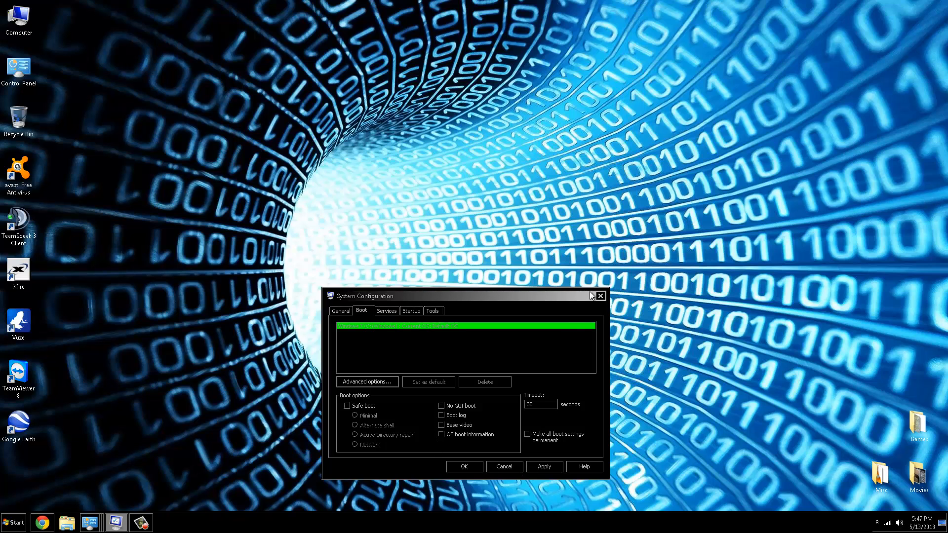
left_click(503, 466)
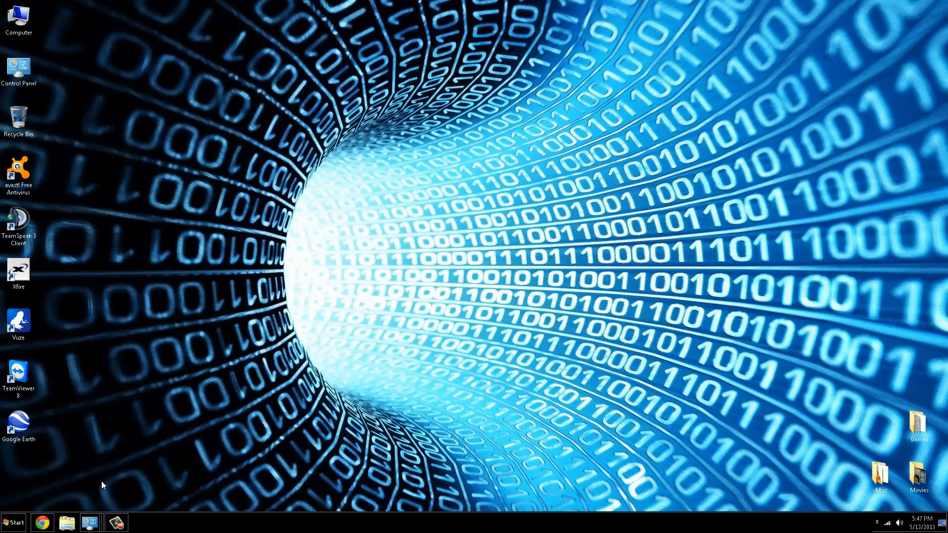
- Open Performance Information and Tools (5.4 index), then reopen All Control Panel Items
double_click(19, 68)
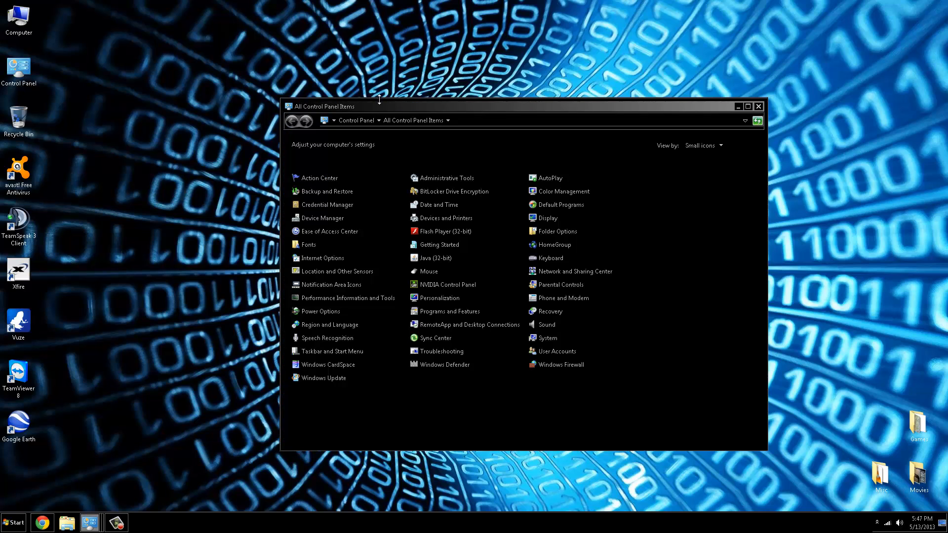
left_click(757, 105)
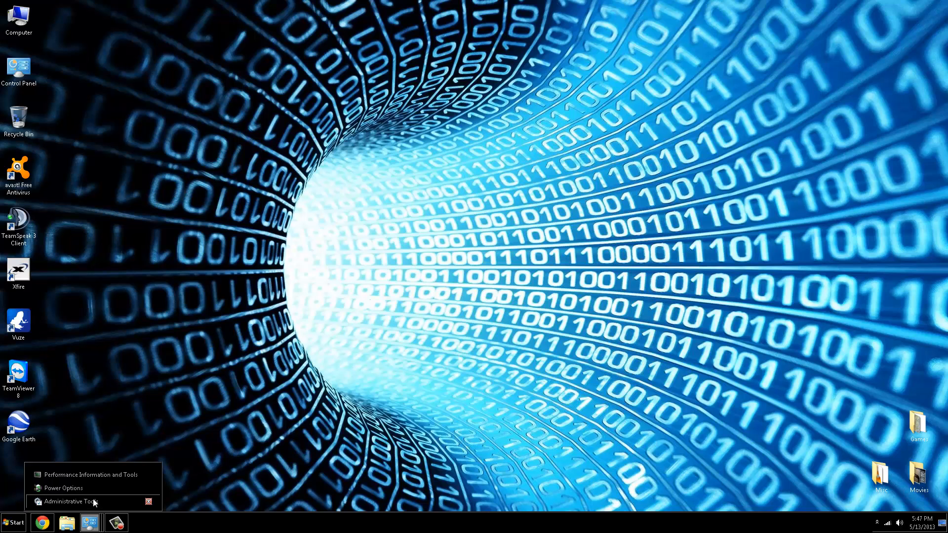
mouse_move(86, 475)
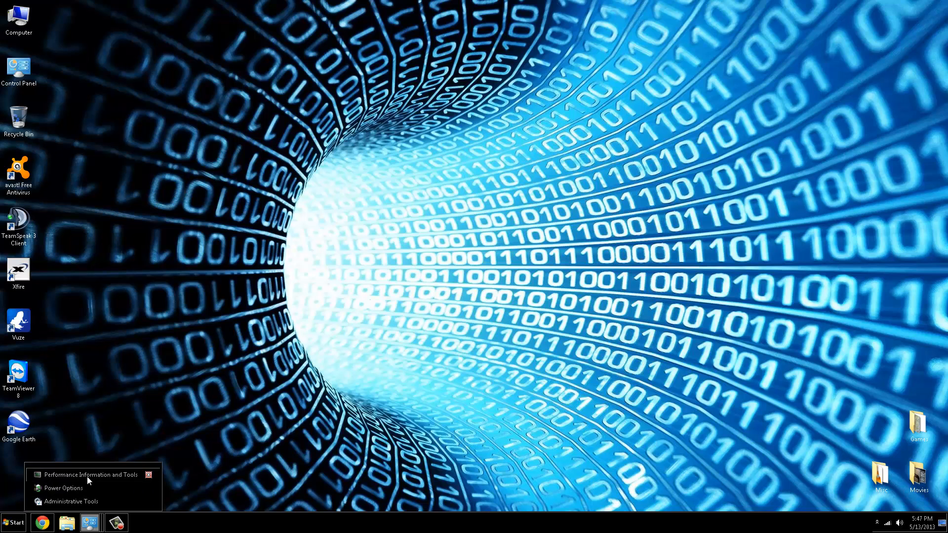
left_click(89, 474)
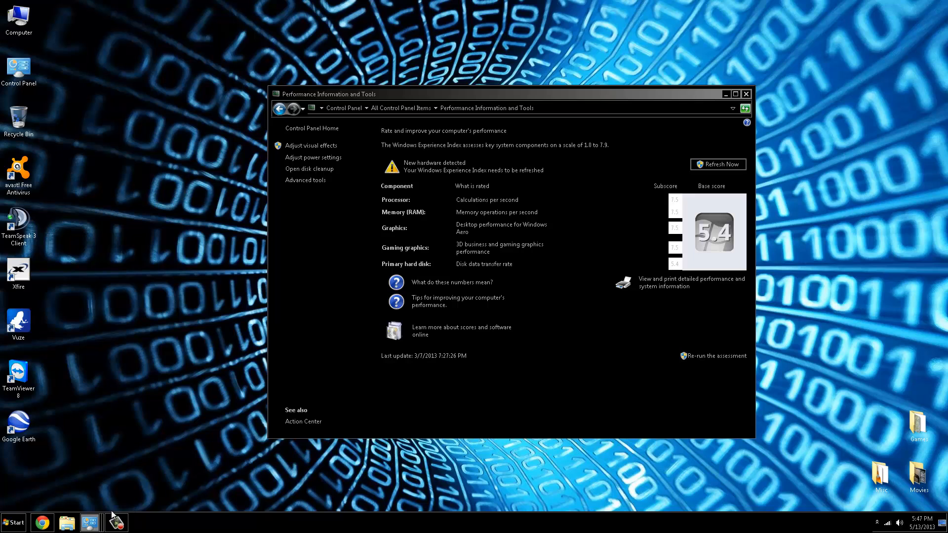
right_click(116, 522)
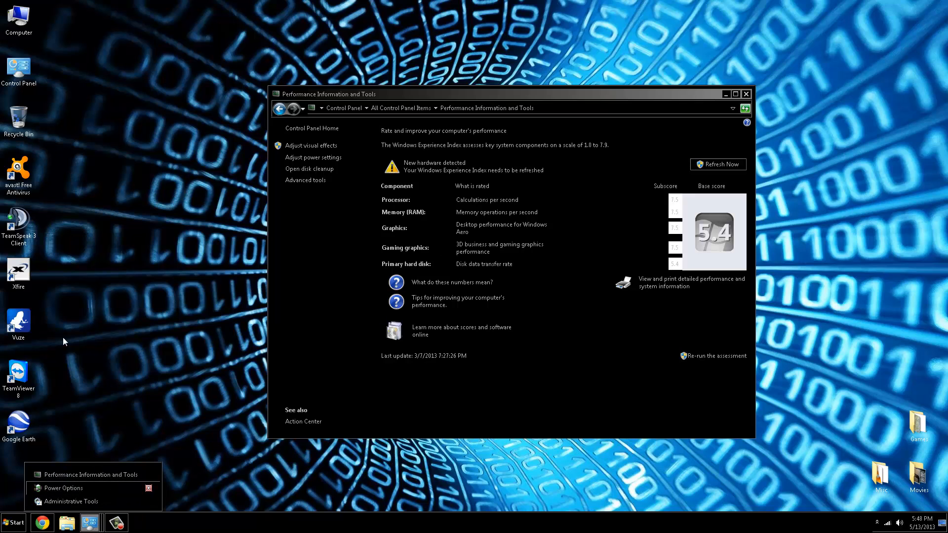
left_click(402, 108)
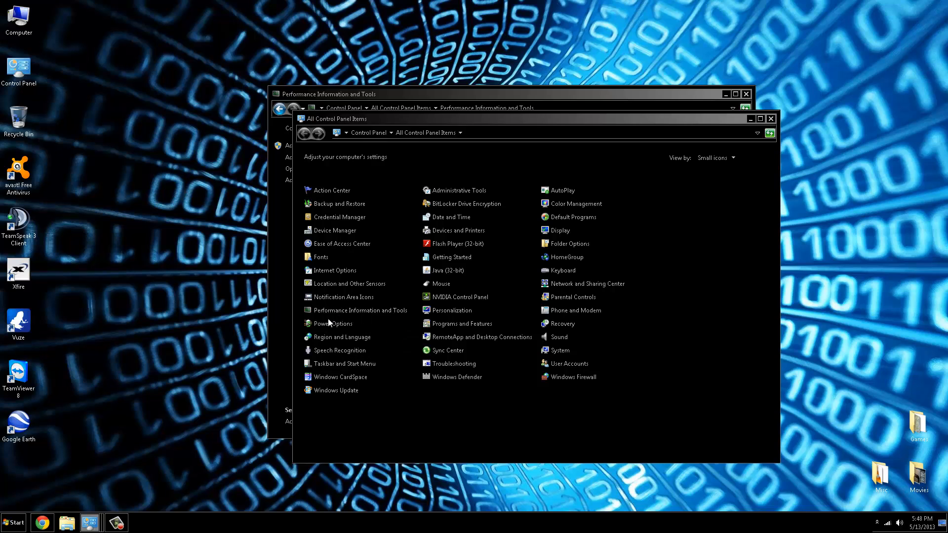
mouse_move(359, 329)
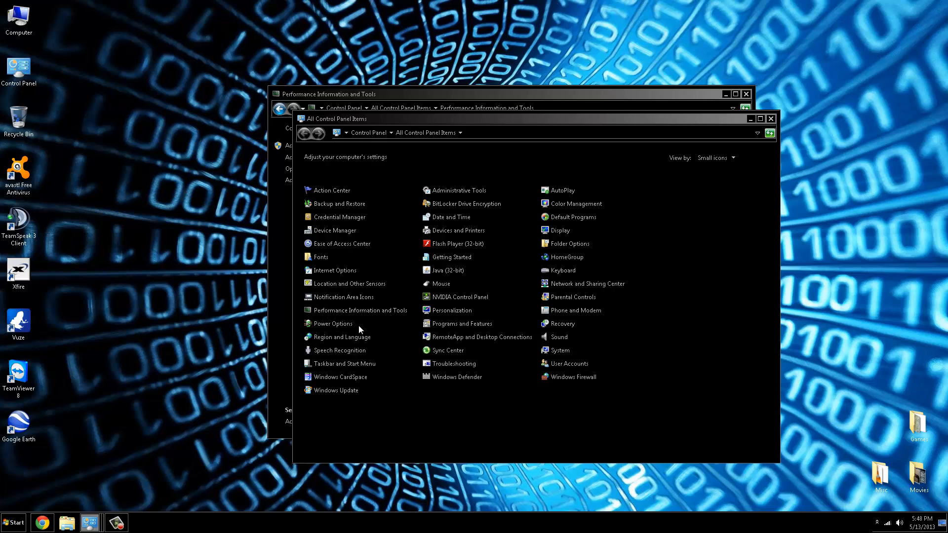
mouse_move(477, 192)
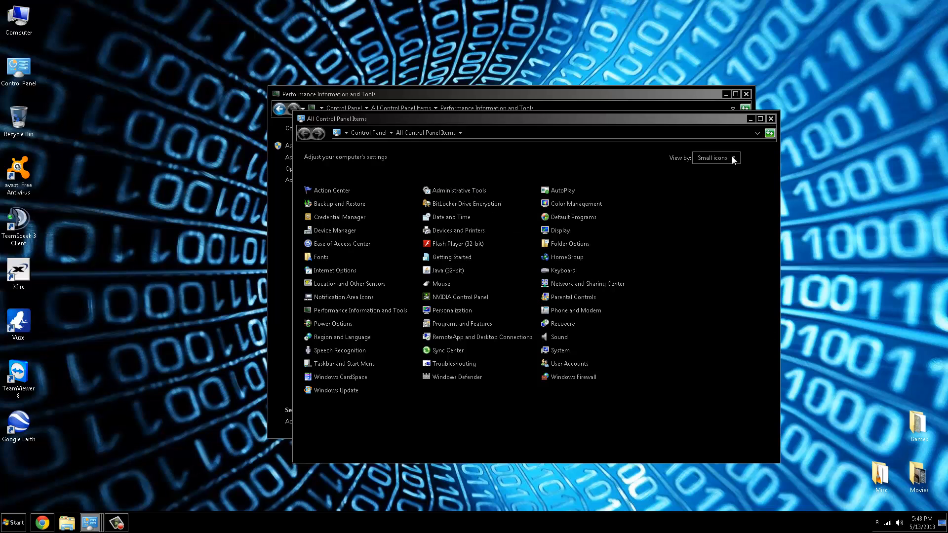
mouse_move(729, 177)
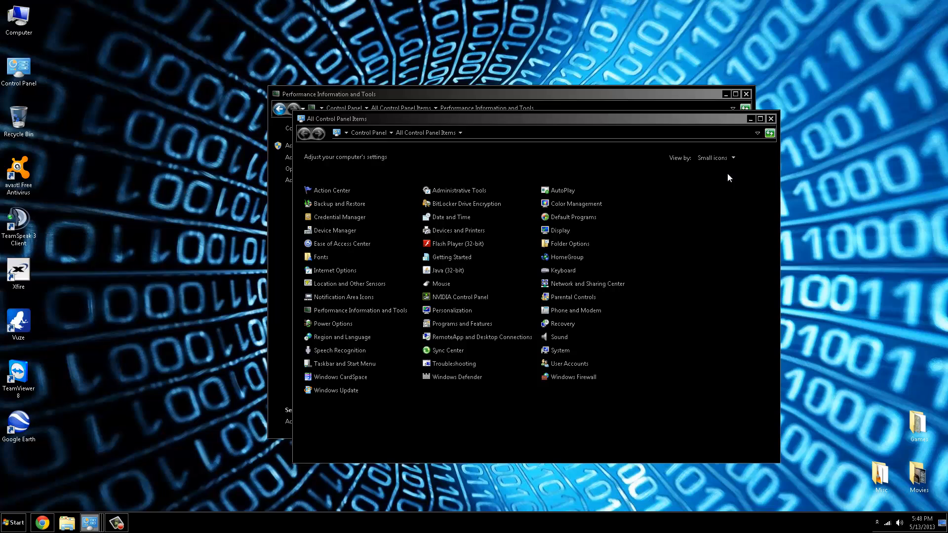
mouse_move(730, 166)
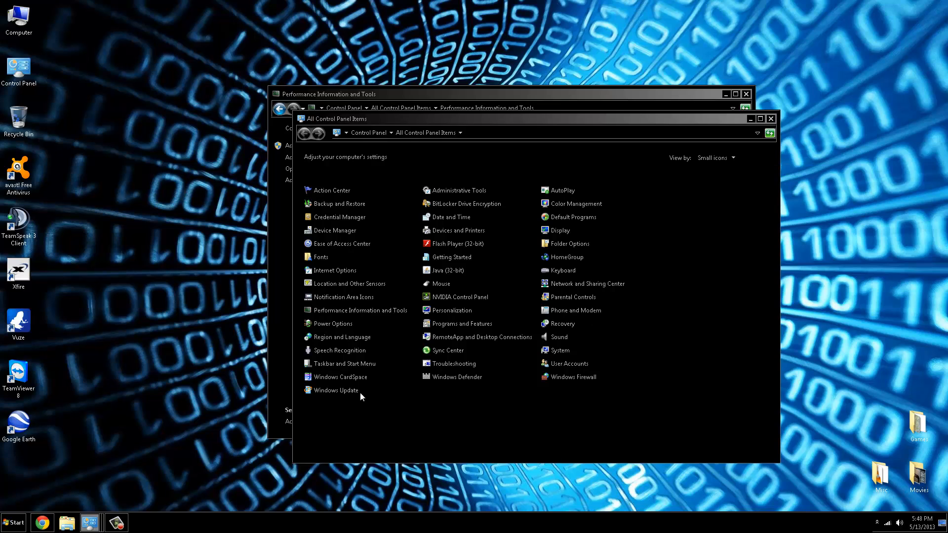
mouse_move(347, 233)
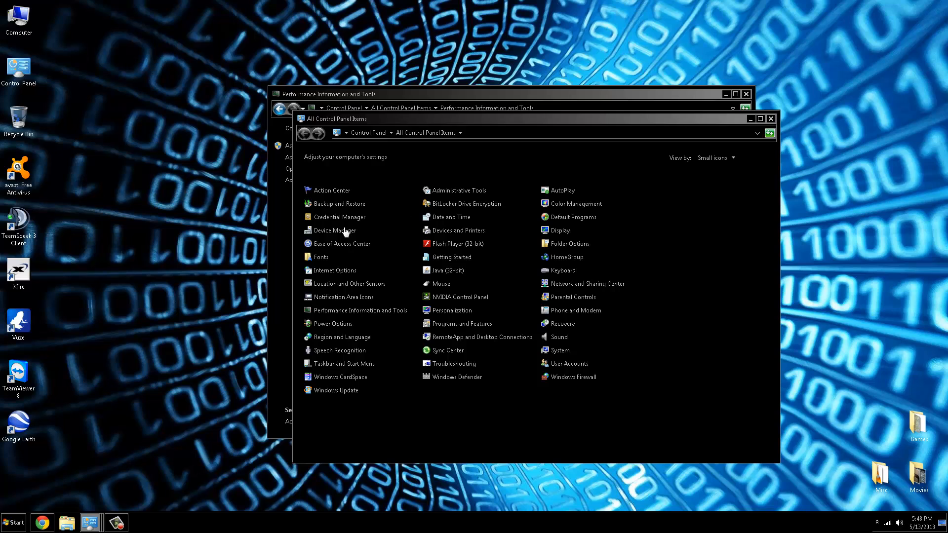
mouse_move(525, 216)
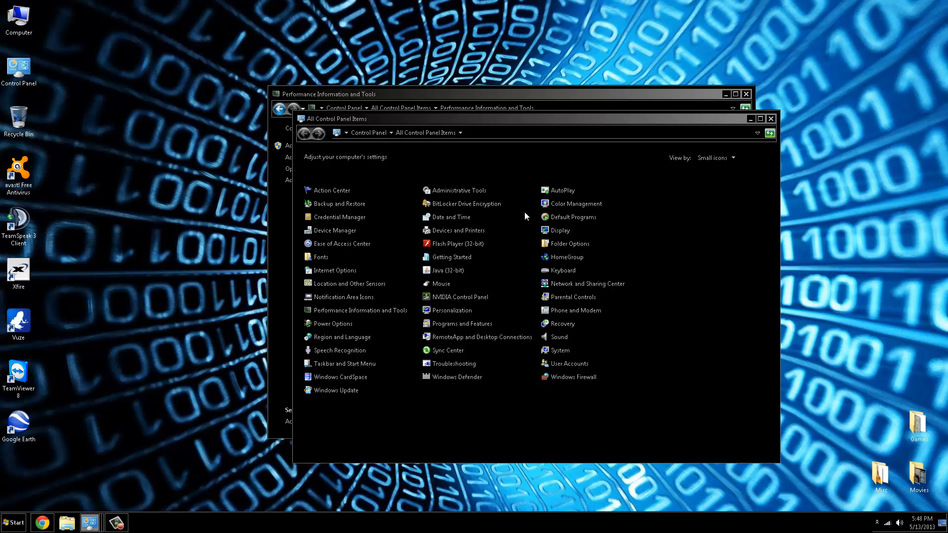
mouse_move(334, 217)
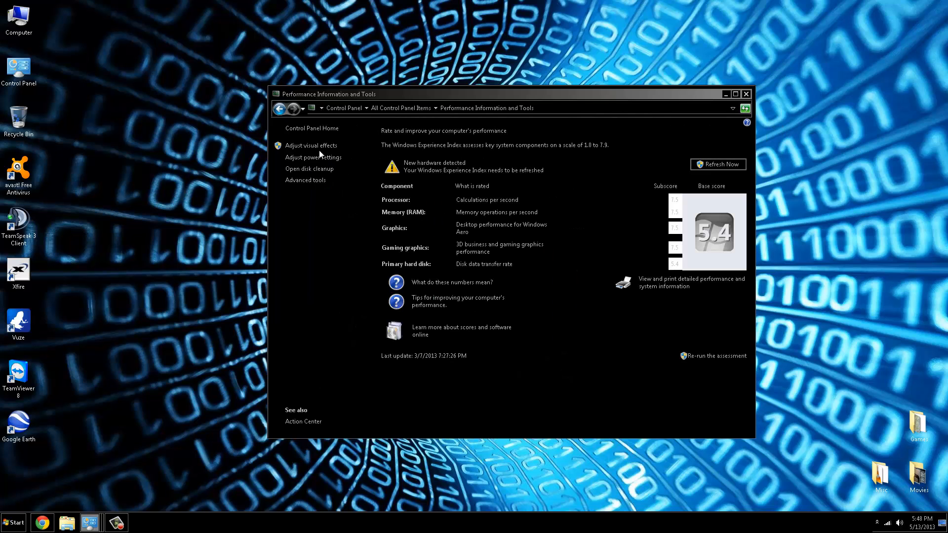
mouse_move(408, 118)
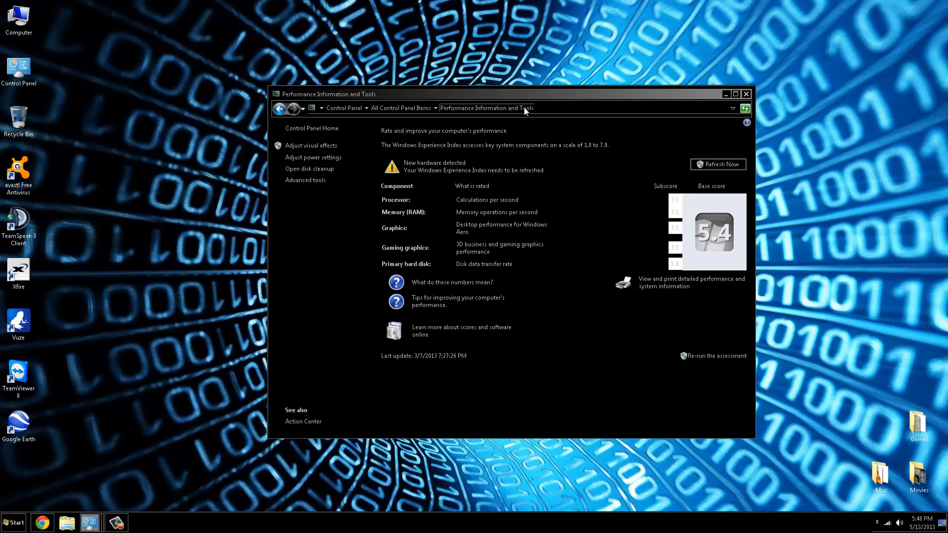
- Keep all visual effects unchecked under Custom, then show processor scheduling and virtual memory settings
left_click(311, 146)
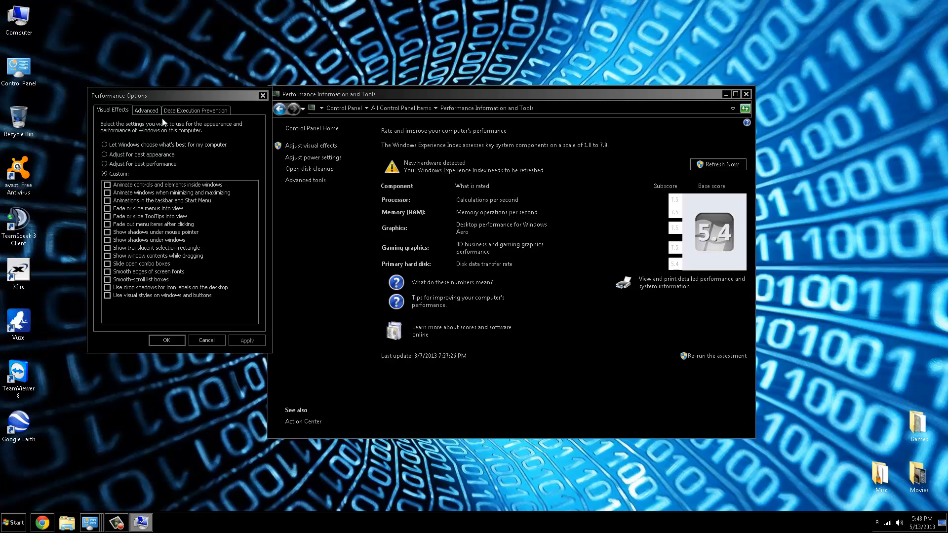
mouse_move(172, 168)
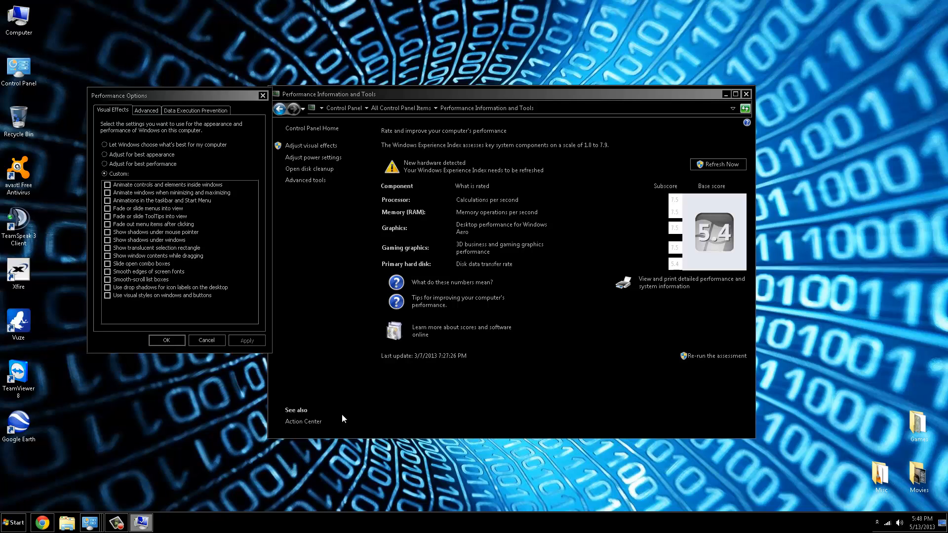
mouse_move(429, 511)
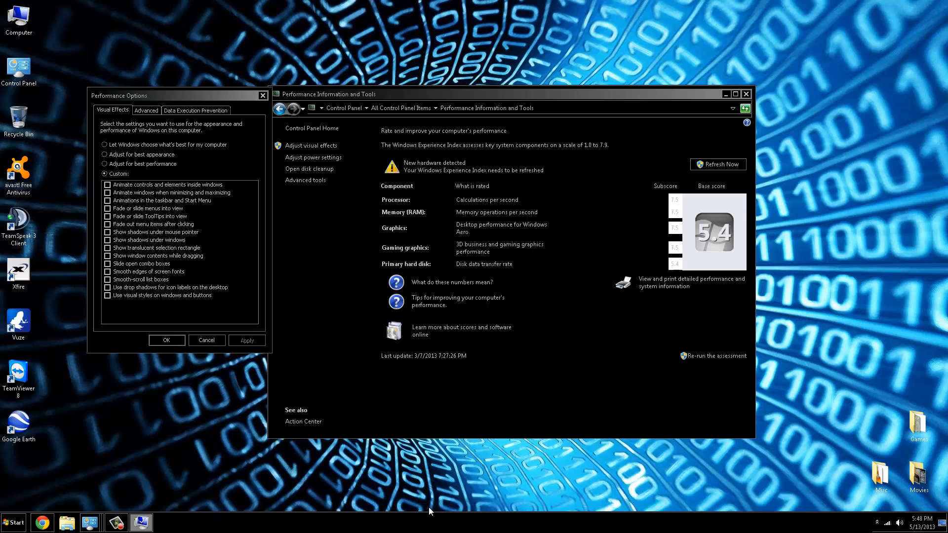
mouse_move(528, 532)
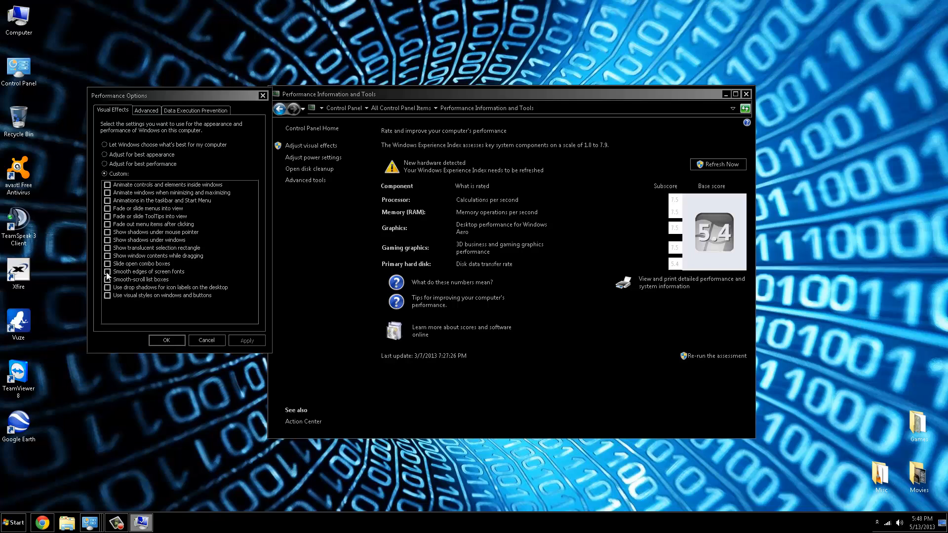
left_click(105, 164)
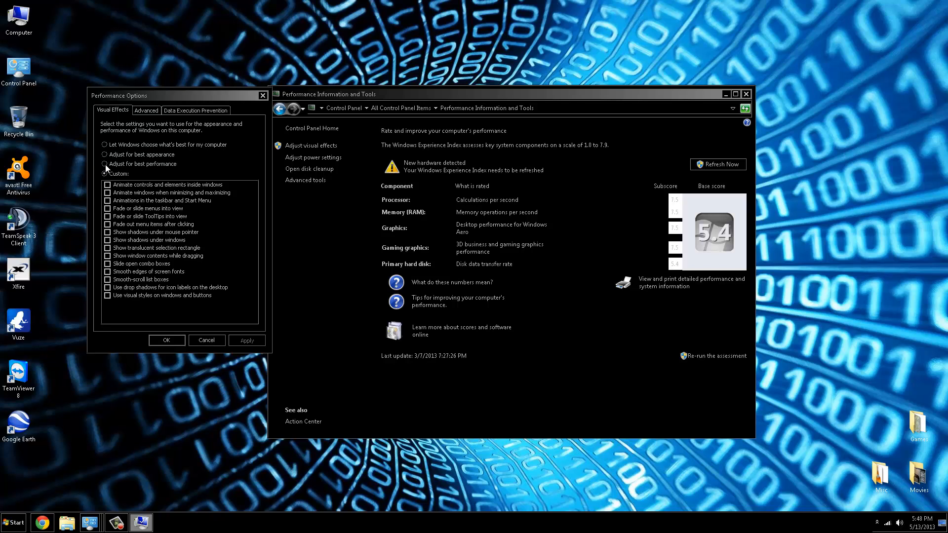
left_click(105, 174)
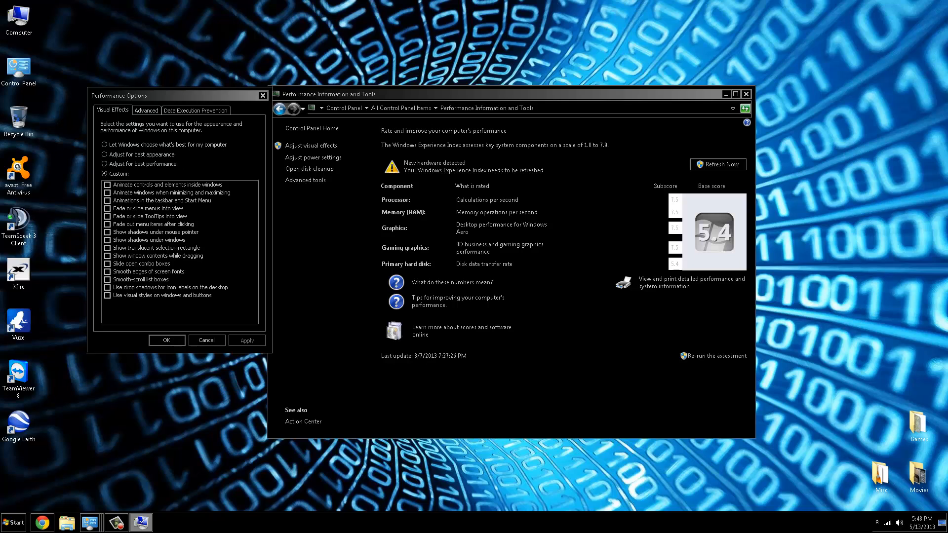
mouse_move(330, 493)
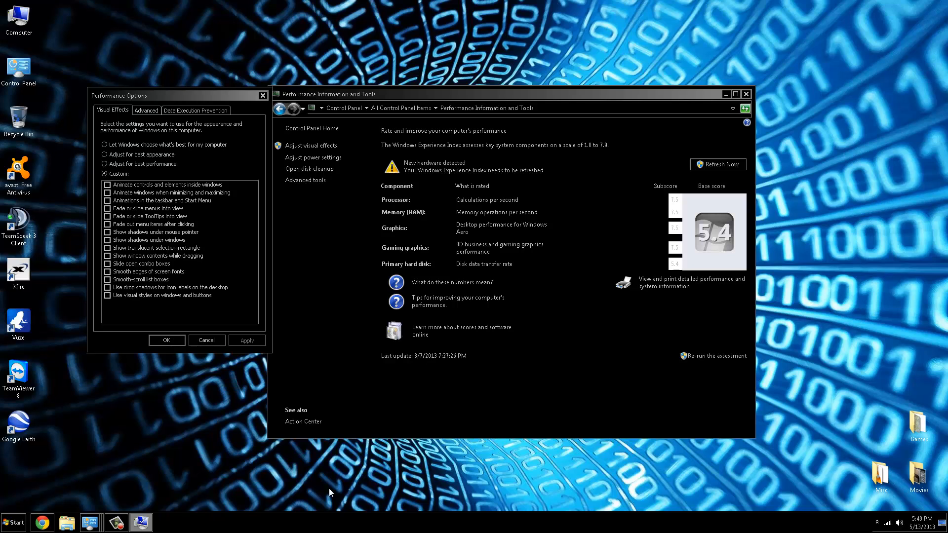
mouse_move(132, 166)
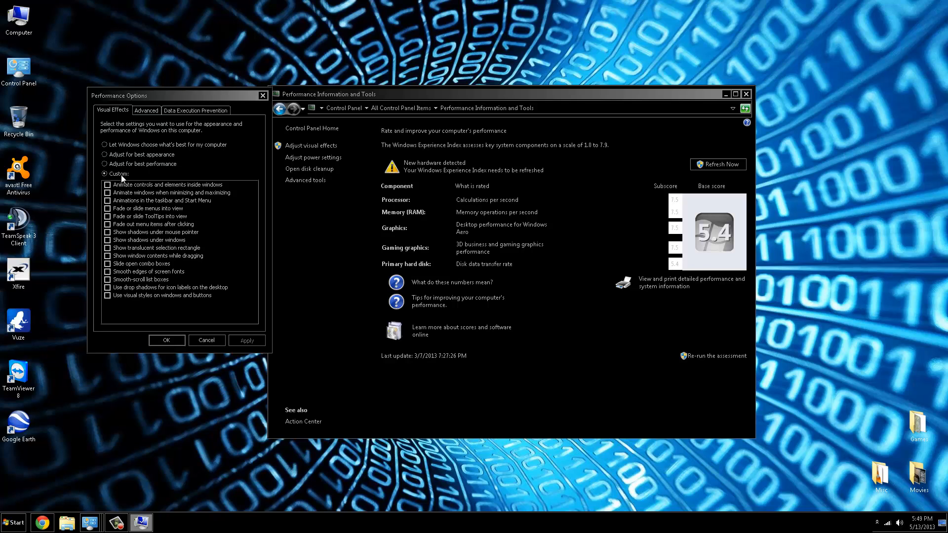
mouse_move(266, 525)
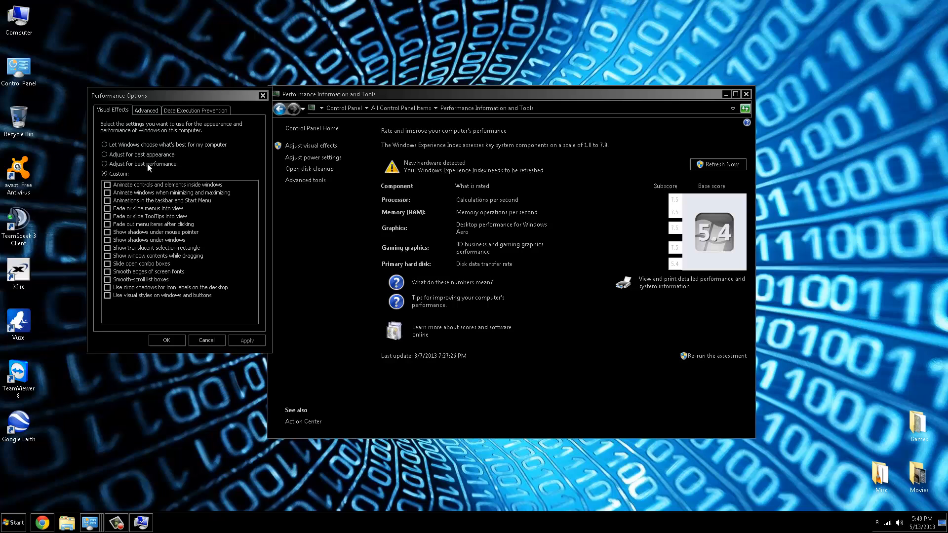
left_click(146, 110)
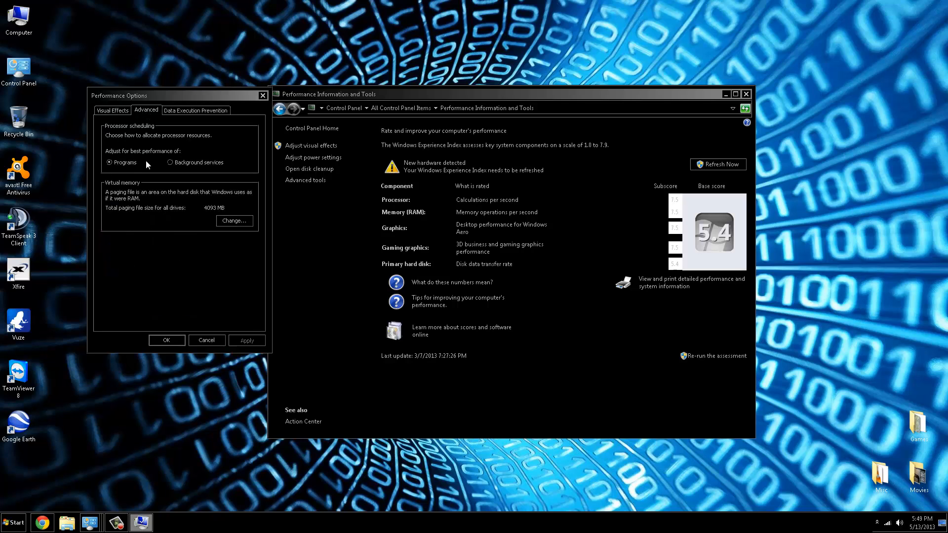
- Give the C: paging file a custom 4093 MB initial and maximum size and confirm
left_click(234, 221)
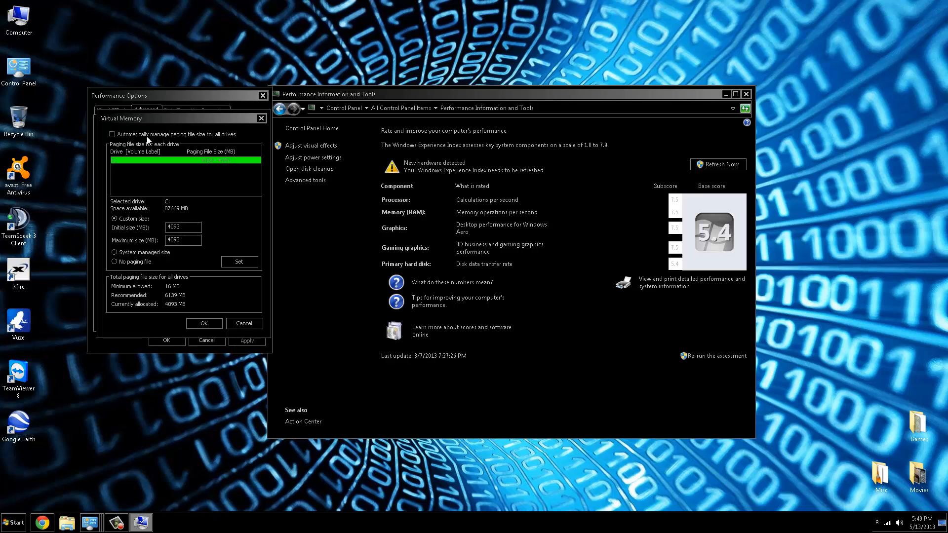
mouse_move(154, 140)
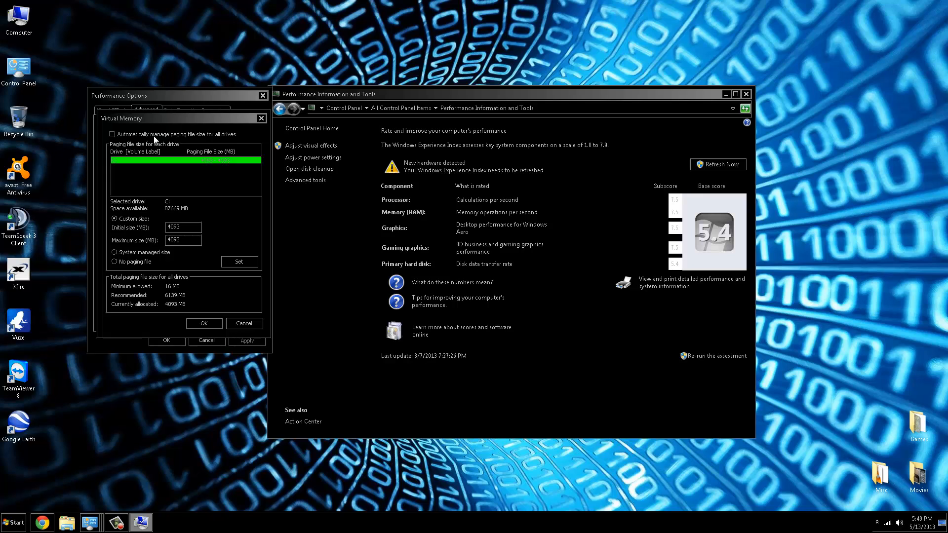
mouse_move(161, 234)
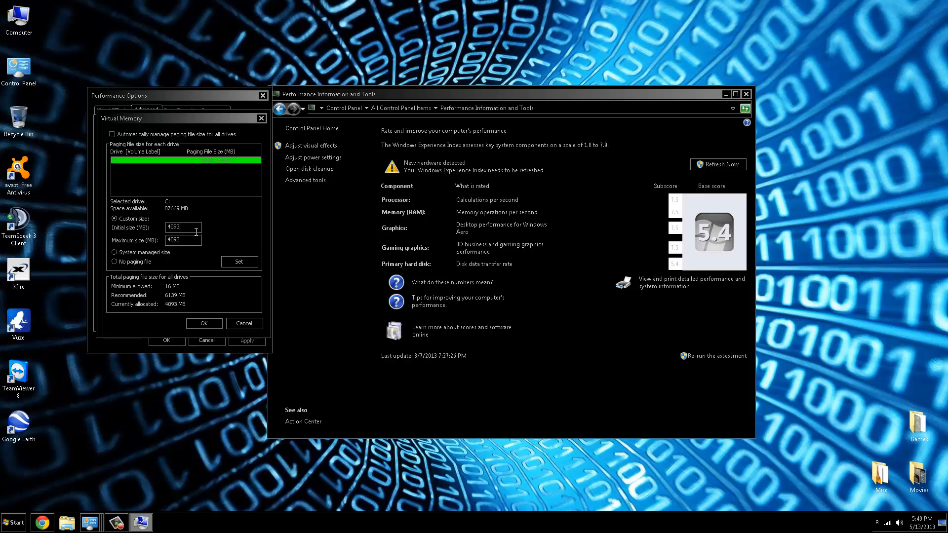
mouse_move(195, 290)
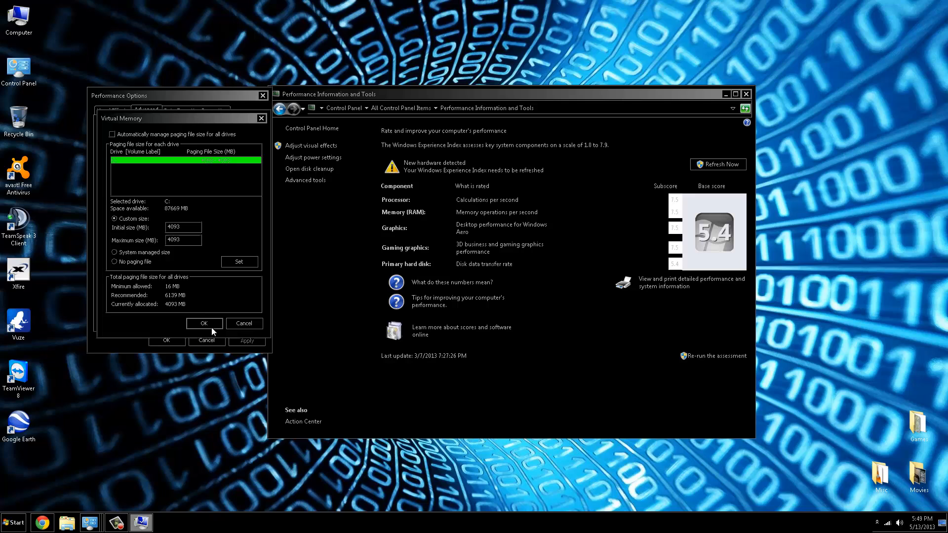
left_click(204, 324)
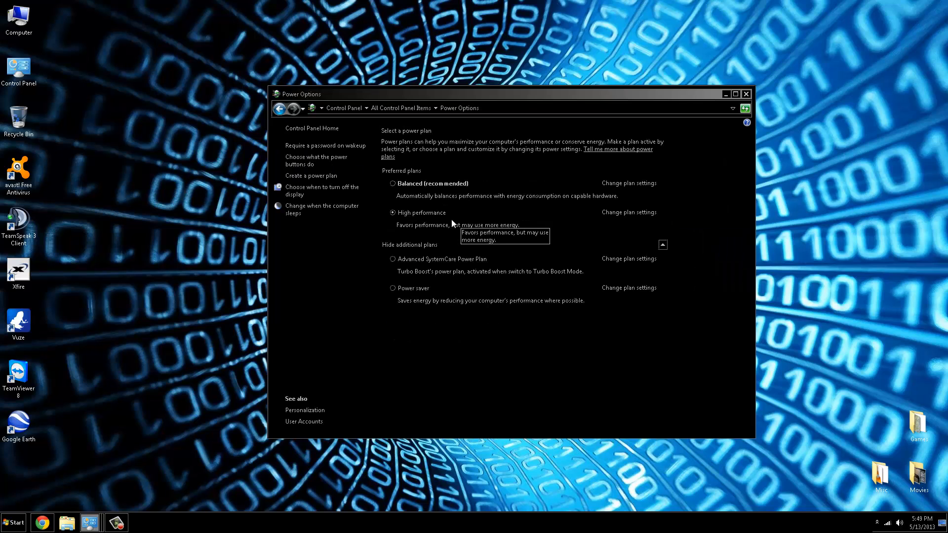
- View High performance plan timings (display off 2 hours, sleep never), then switch to Administrative Tools
left_click(628, 212)
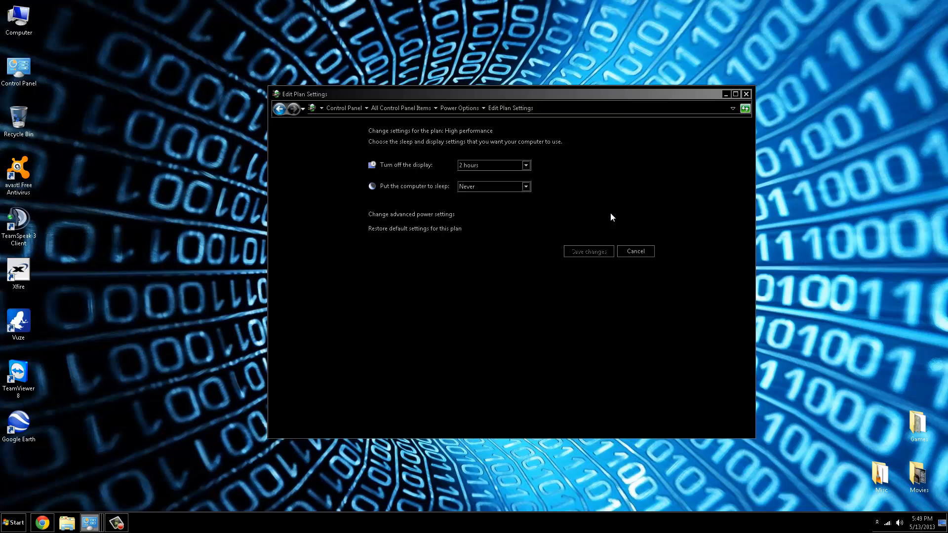
left_click(412, 214)
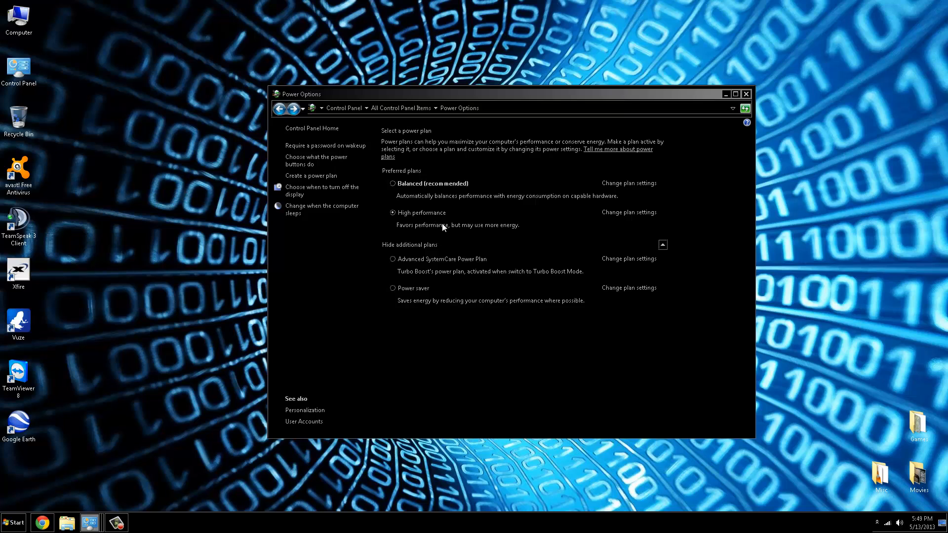
mouse_move(484, 226)
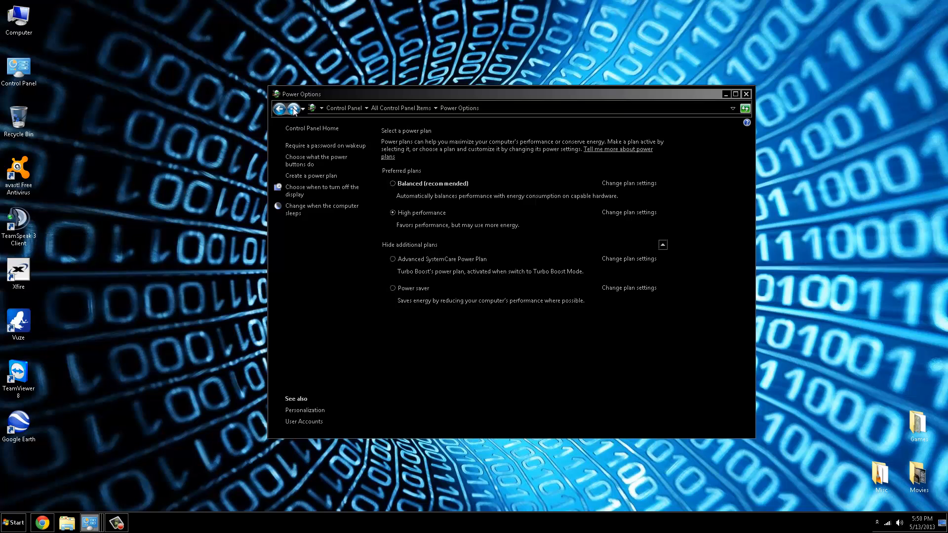
left_click(745, 94)
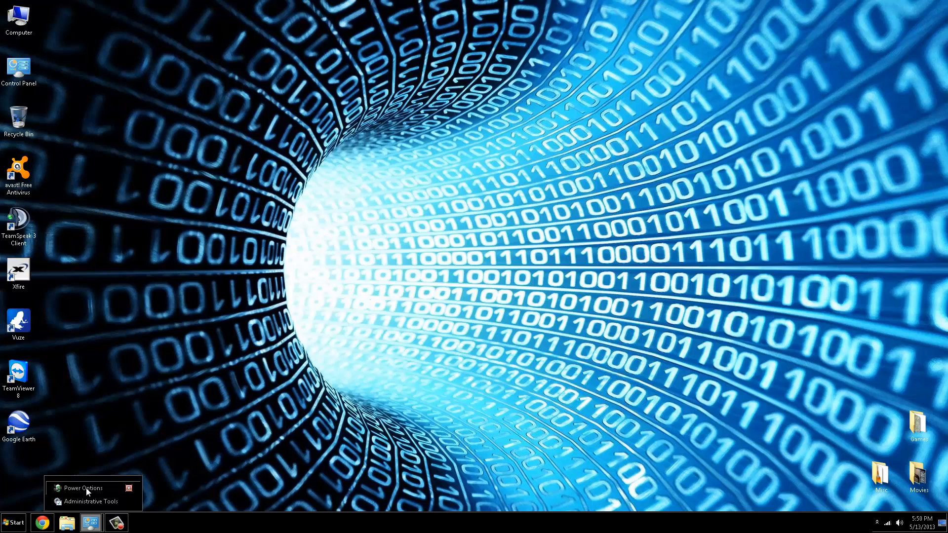
left_click(92, 501)
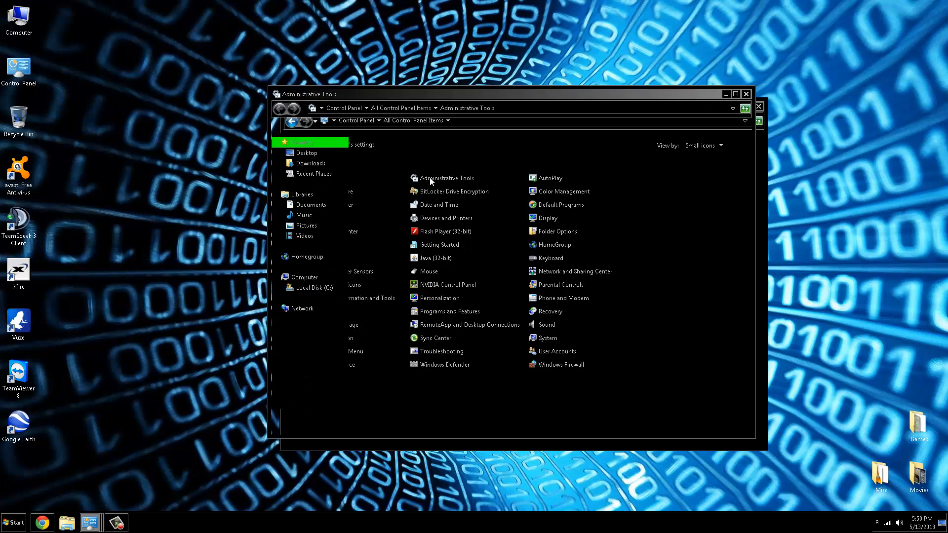
- Launch the Services console from the Administrative Tools folder
double_click(447, 178)
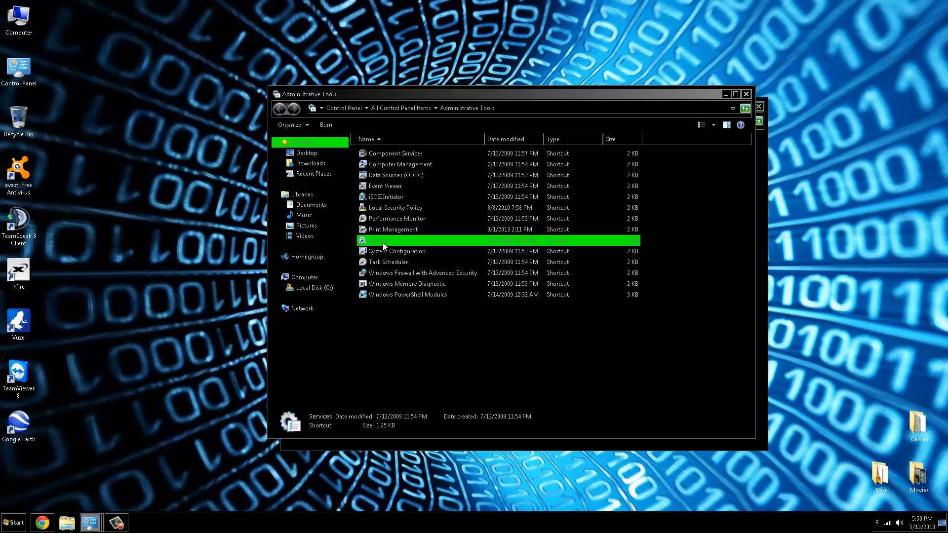
double_click(378, 240)
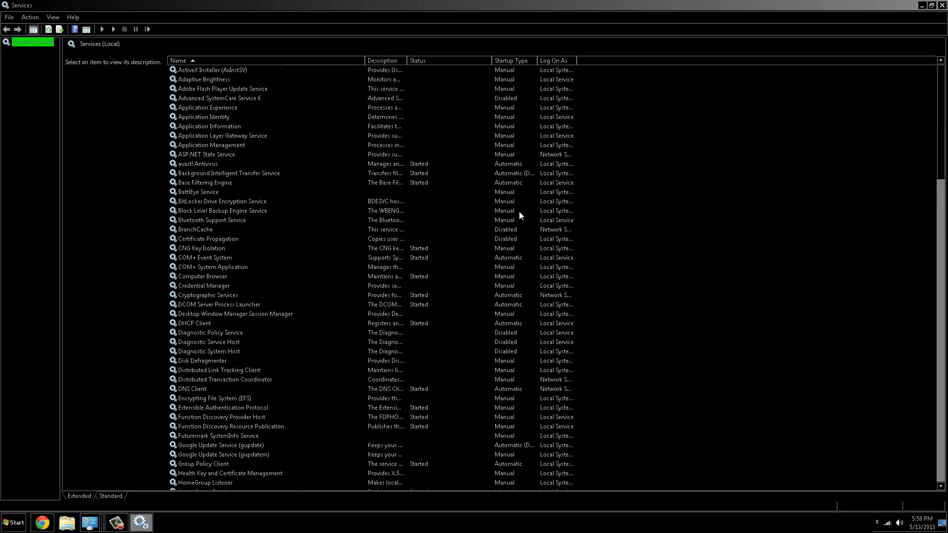
- Sort services by startup type and read Intel Clock Controller, Diagnostic Policy, Net.Pipe descriptions
scroll("down", 3)
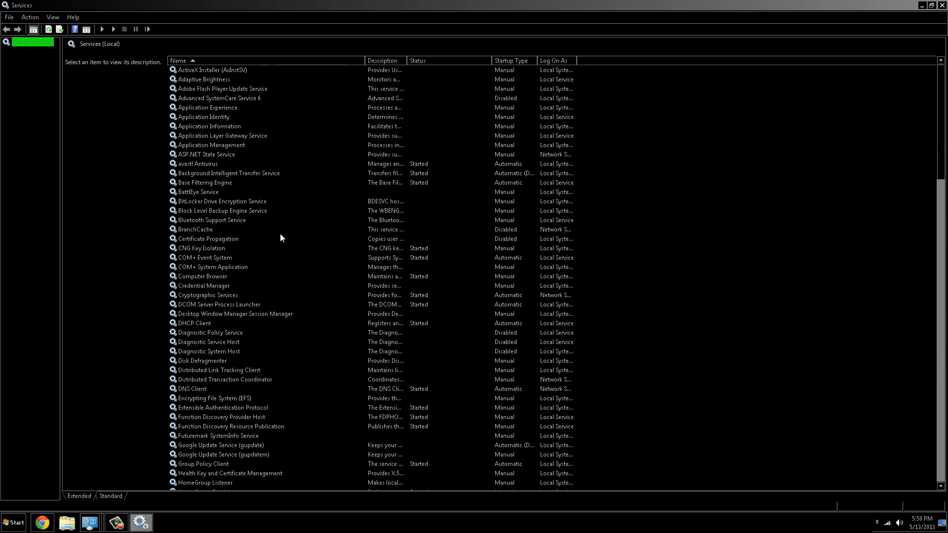
left_click(504, 60)
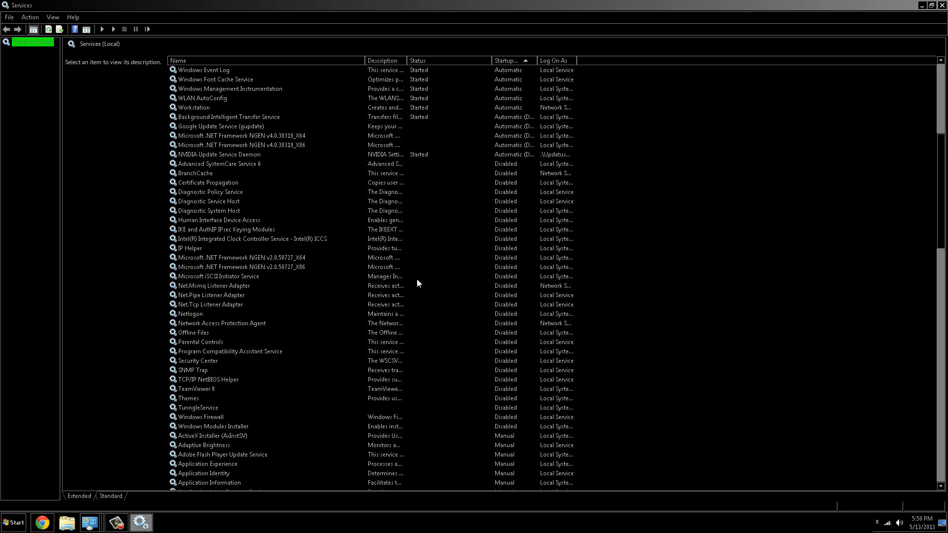
mouse_move(264, 213)
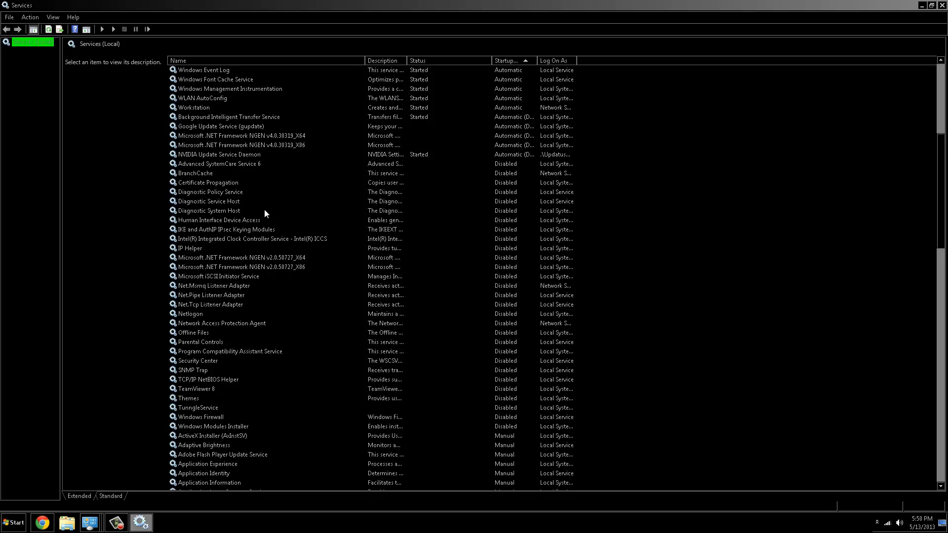
left_click(242, 238)
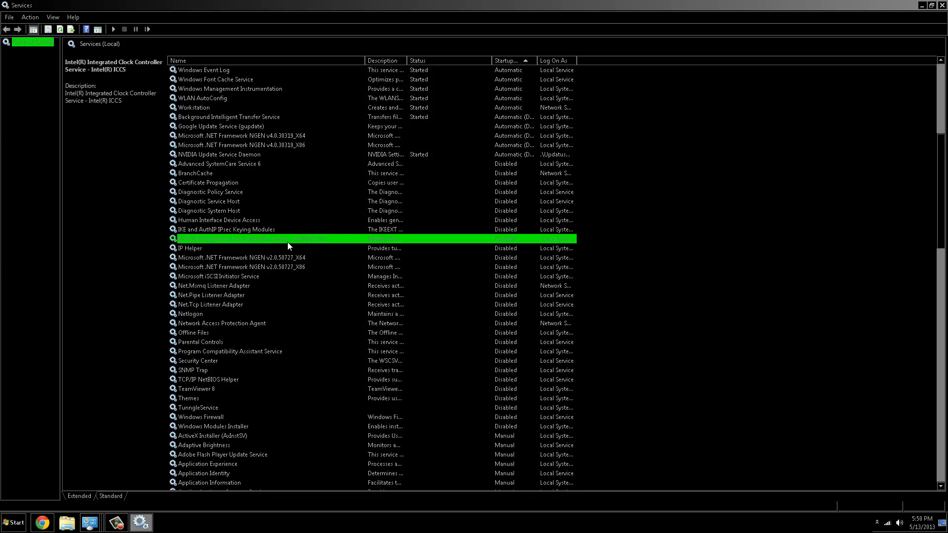
mouse_move(230, 245)
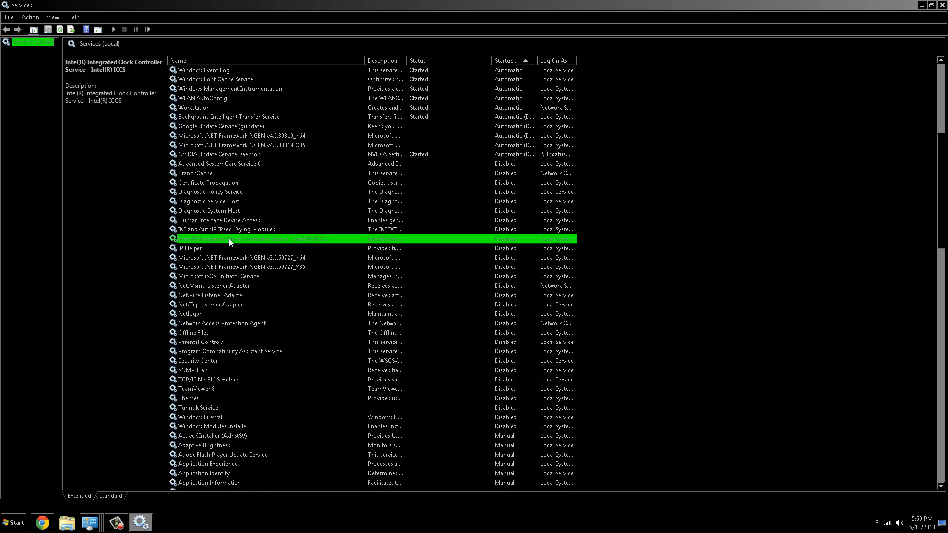
mouse_move(267, 243)
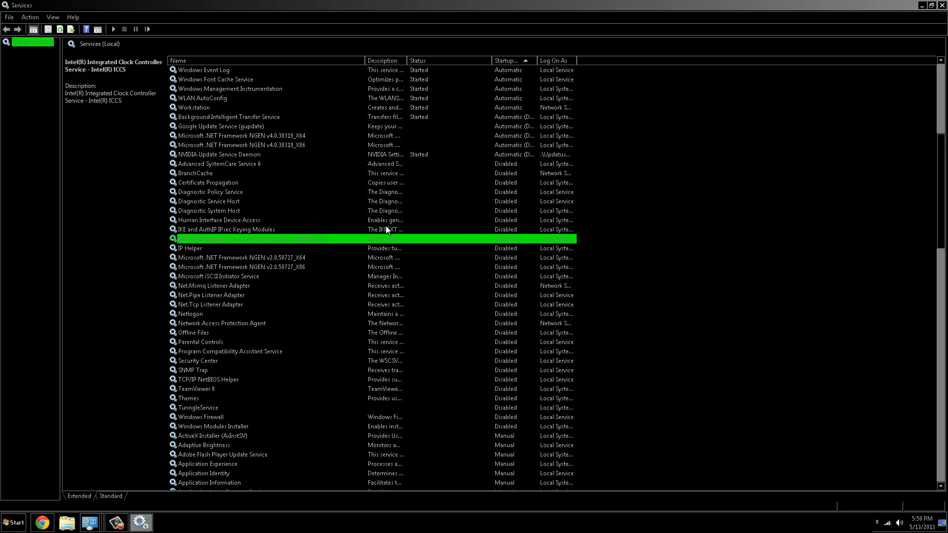
left_click(208, 191)
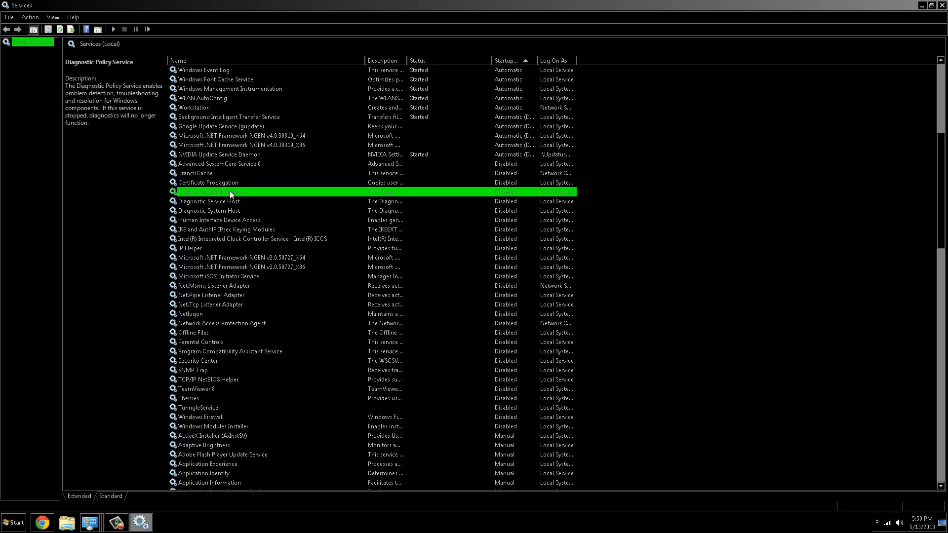
left_click(211, 296)
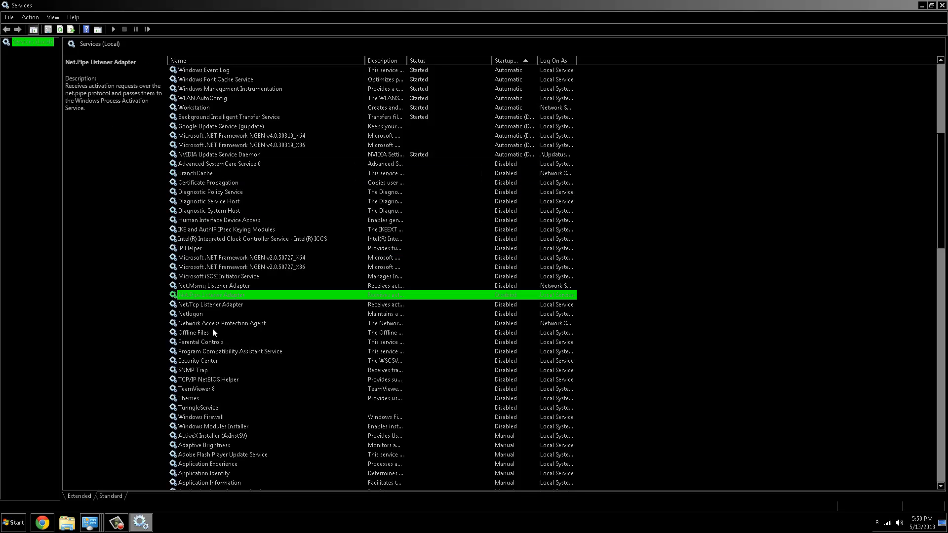
- Read descriptions for TeamViewer 8, Themes, Advanced SystemCare 6, .NET NGEN and Certificate Propagation
left_click(195, 388)
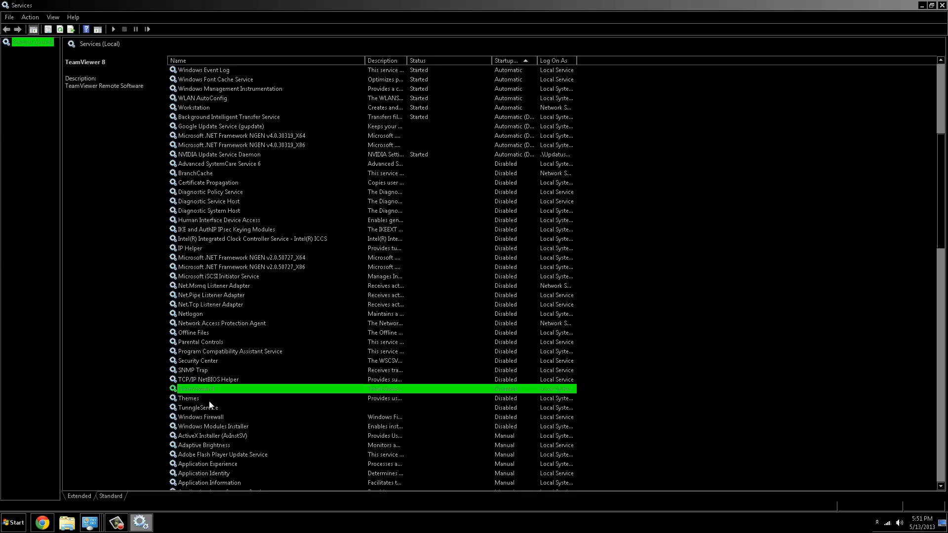
left_click(190, 399)
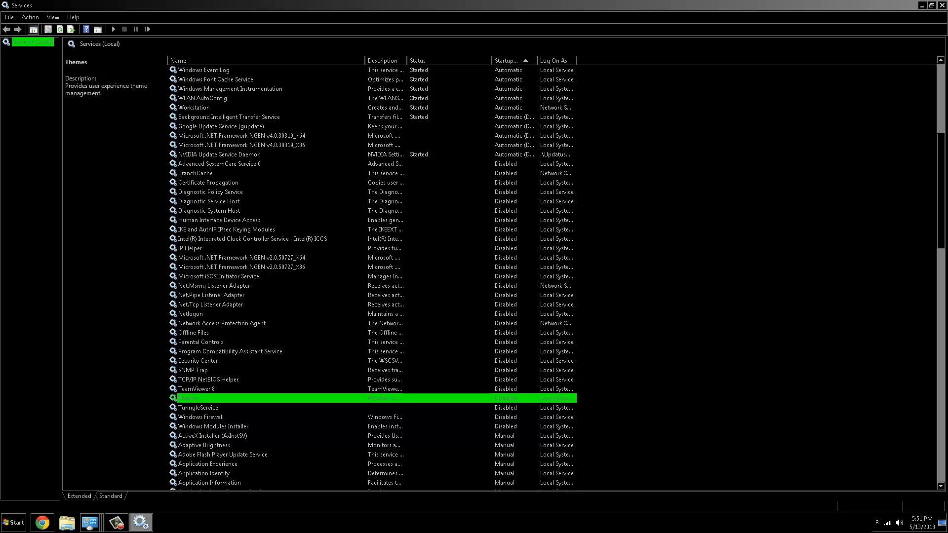
mouse_move(206, 519)
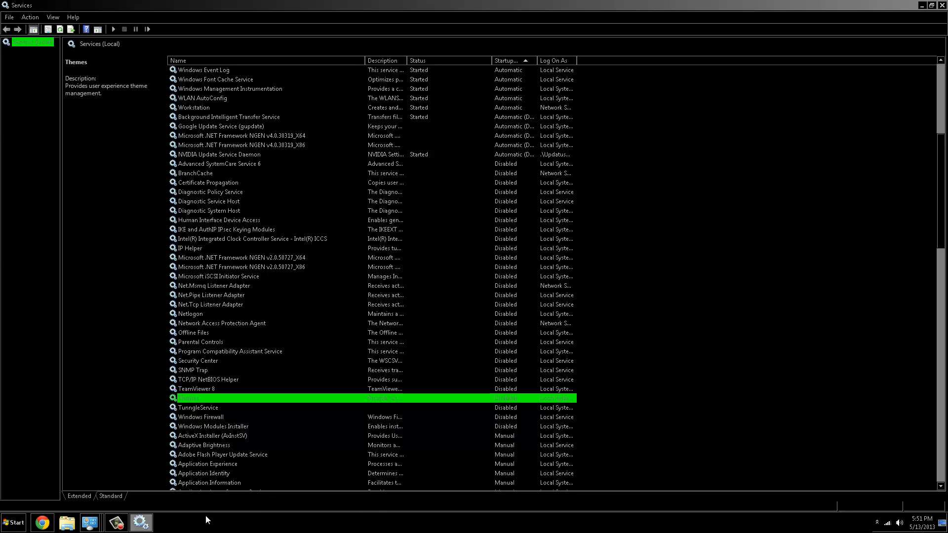
mouse_move(201, 402)
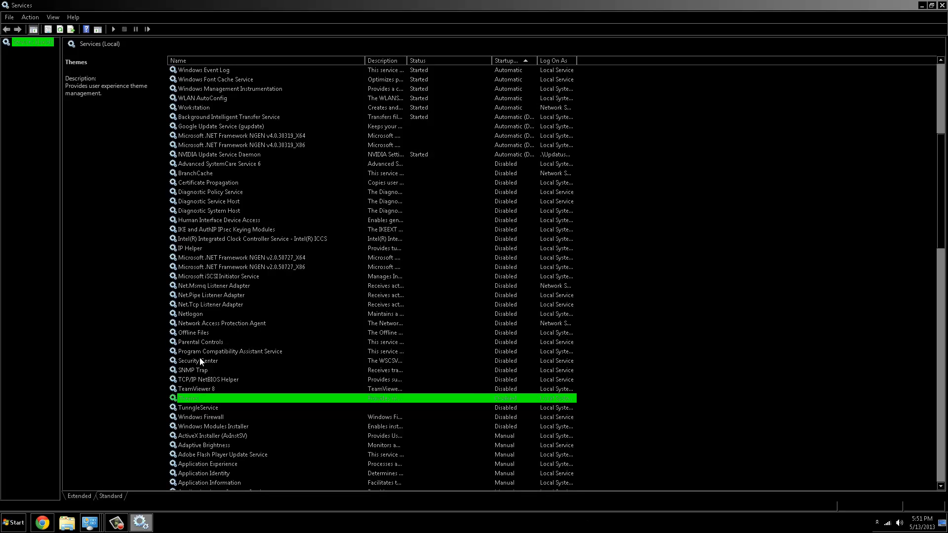
mouse_move(293, 337)
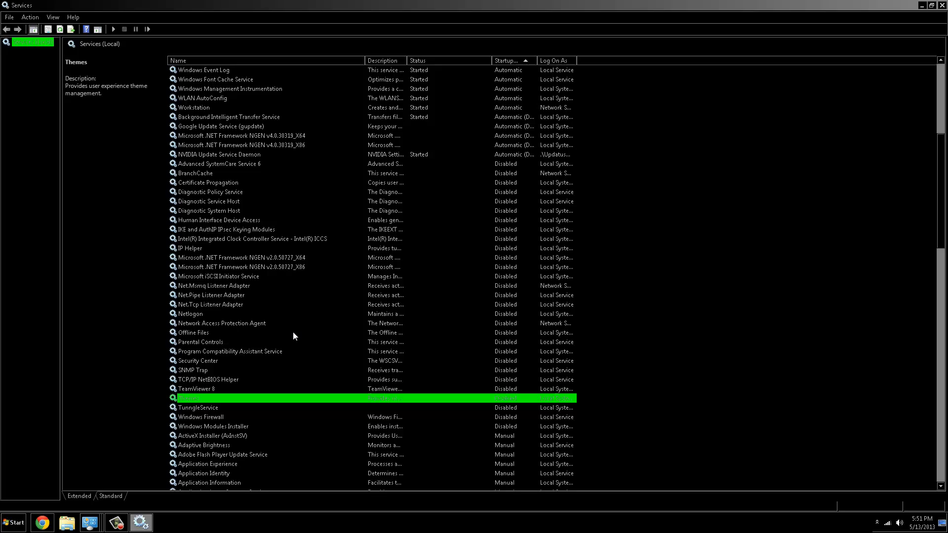
mouse_move(260, 334)
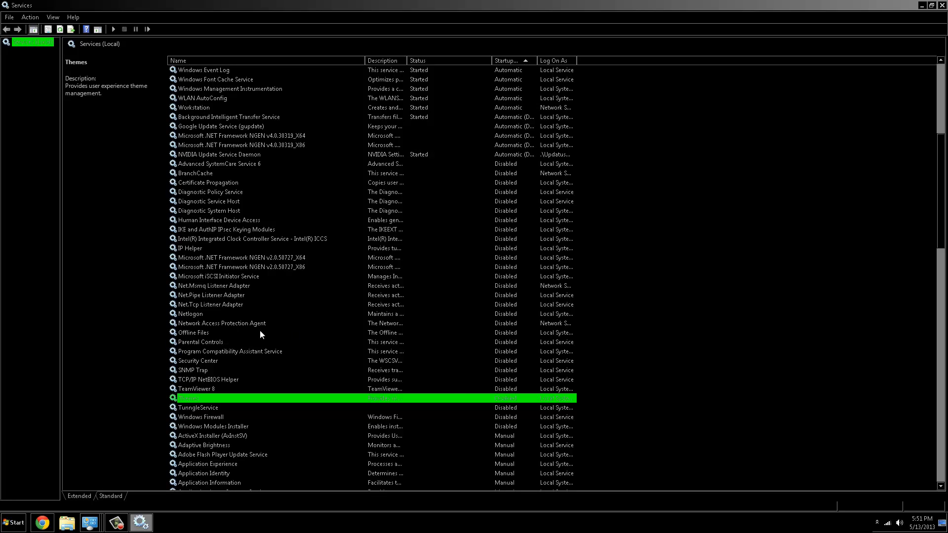
left_click(242, 258)
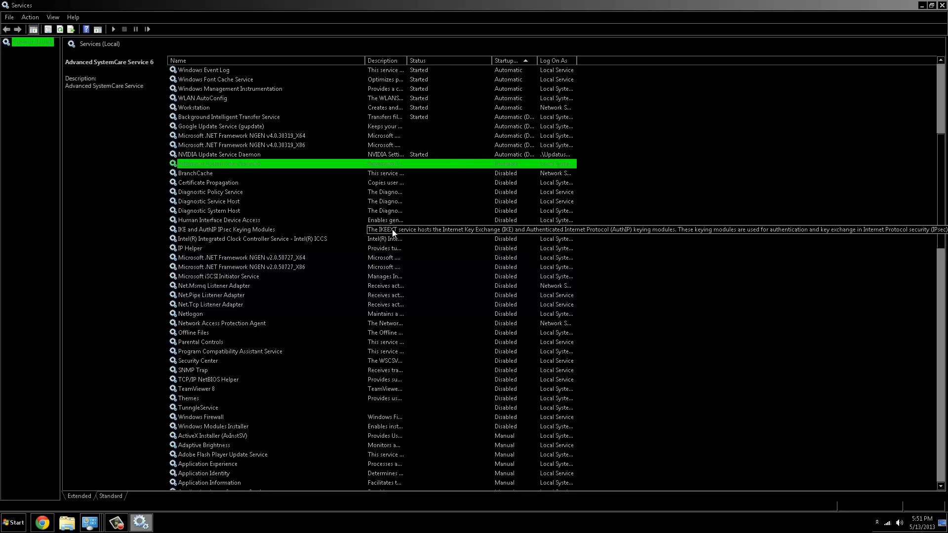
left_click(242, 267)
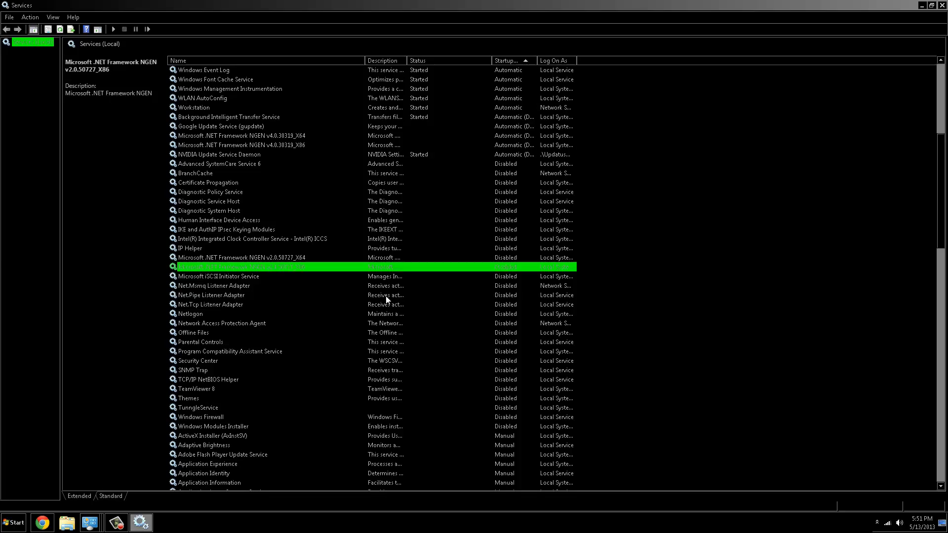
left_click(213, 296)
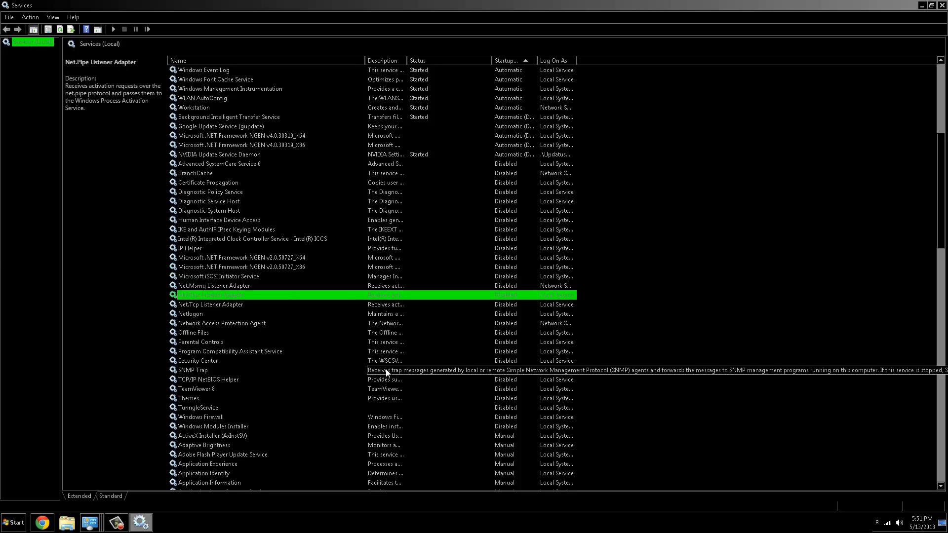
mouse_move(397, 343)
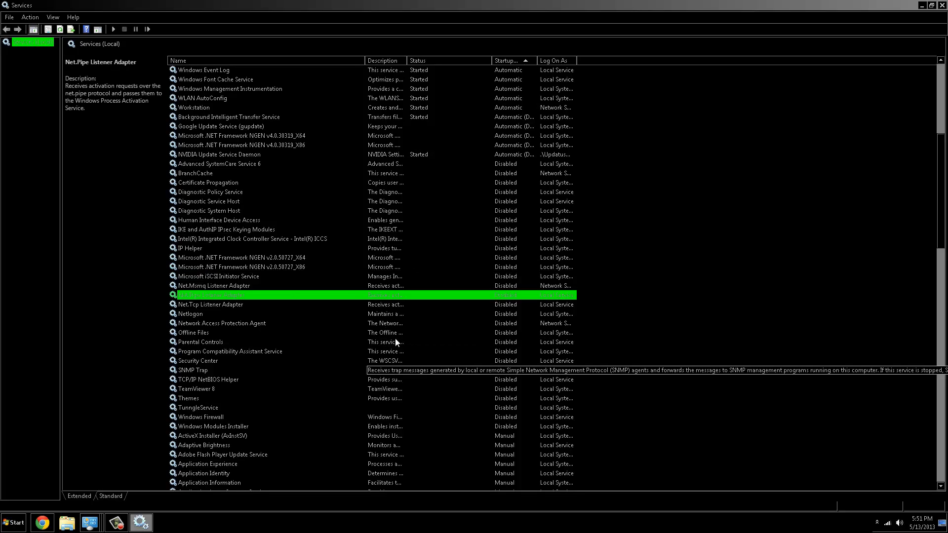
left_click(206, 182)
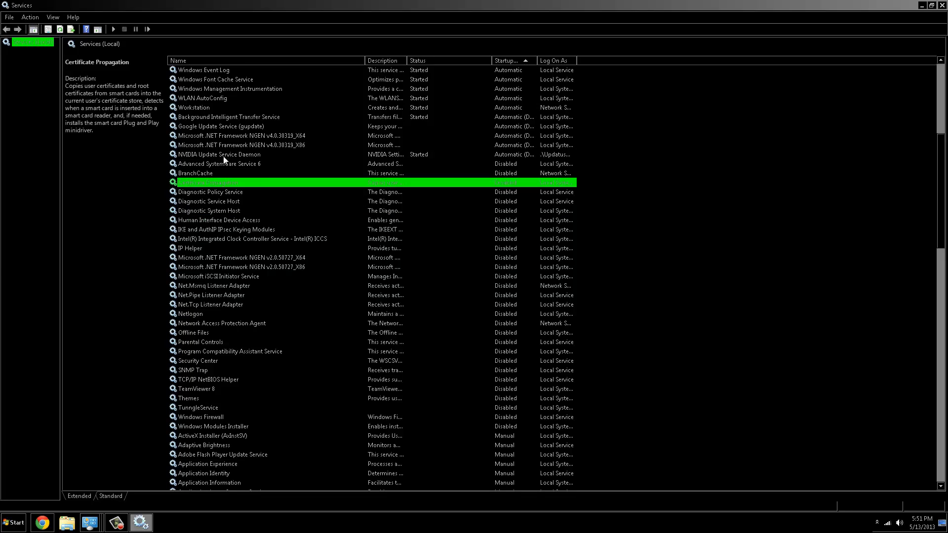
mouse_move(721, 5)
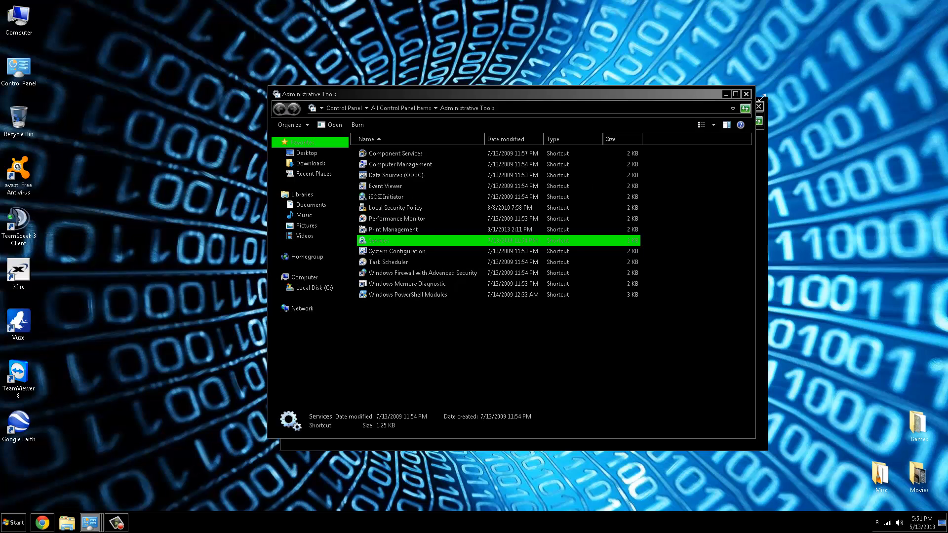
- Close Administrative Tools and expand the hidden notification-area icons
left_click(291, 108)
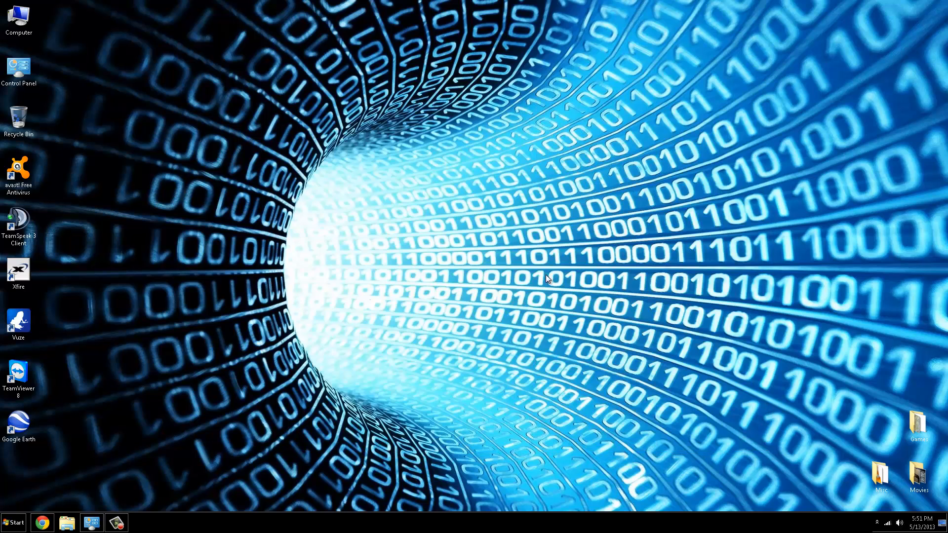
mouse_move(337, 293)
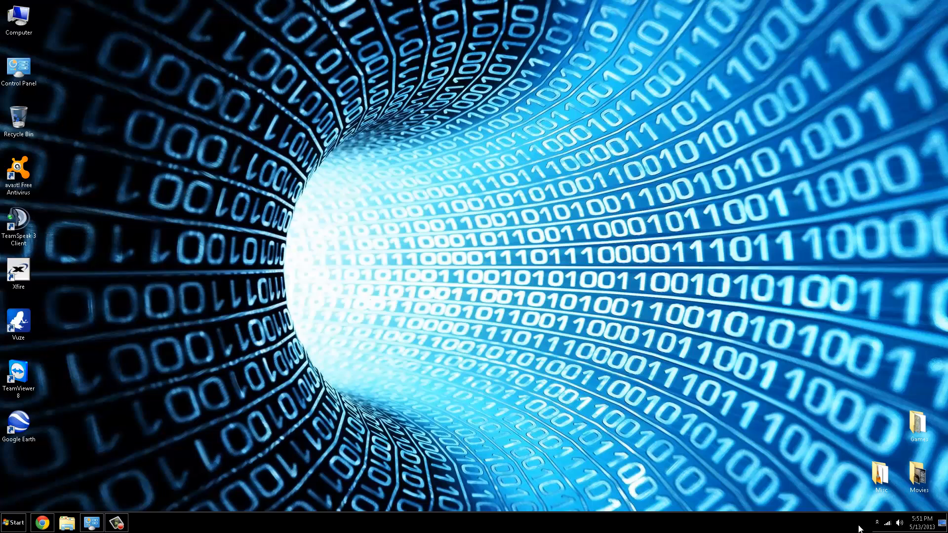
left_click(877, 522)
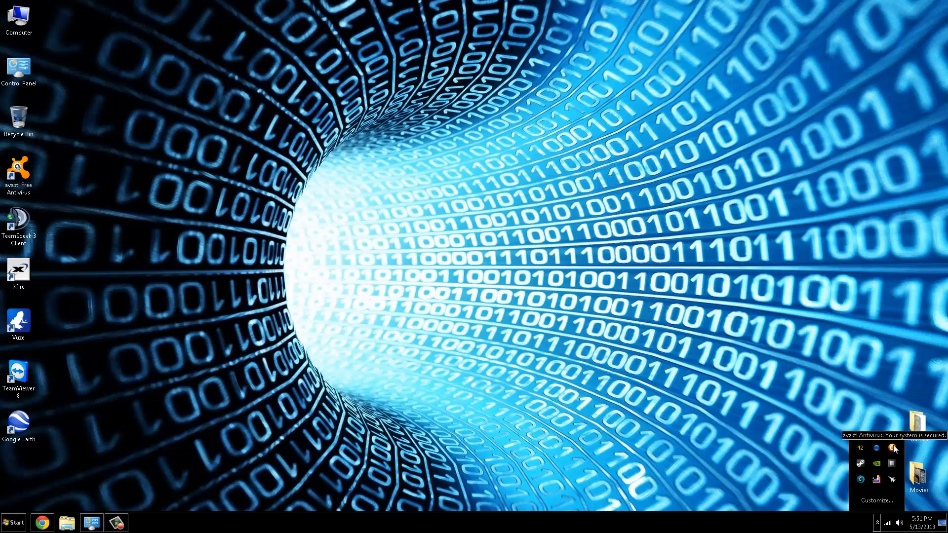
mouse_move(897, 452)
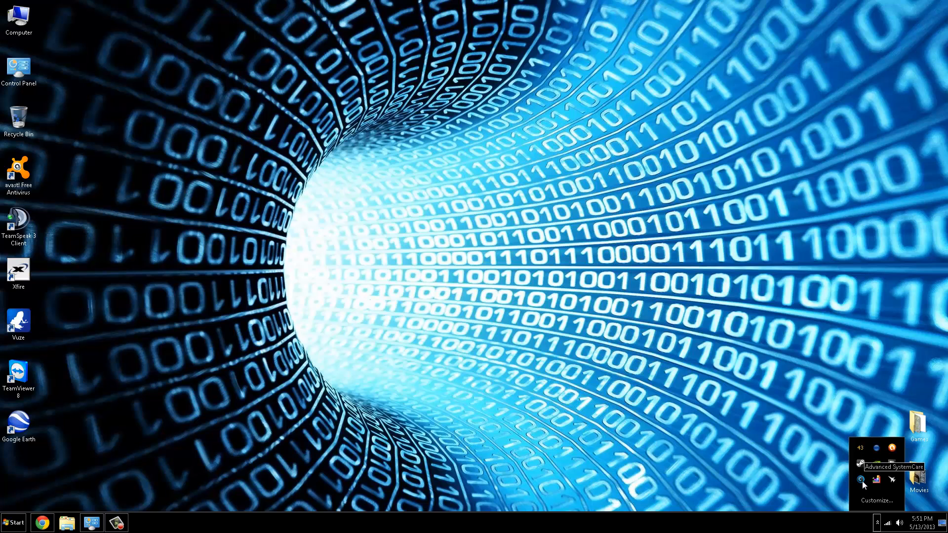
- Bring up Advanced SystemCare's Care window from the tray, then close it
left_click(861, 464)
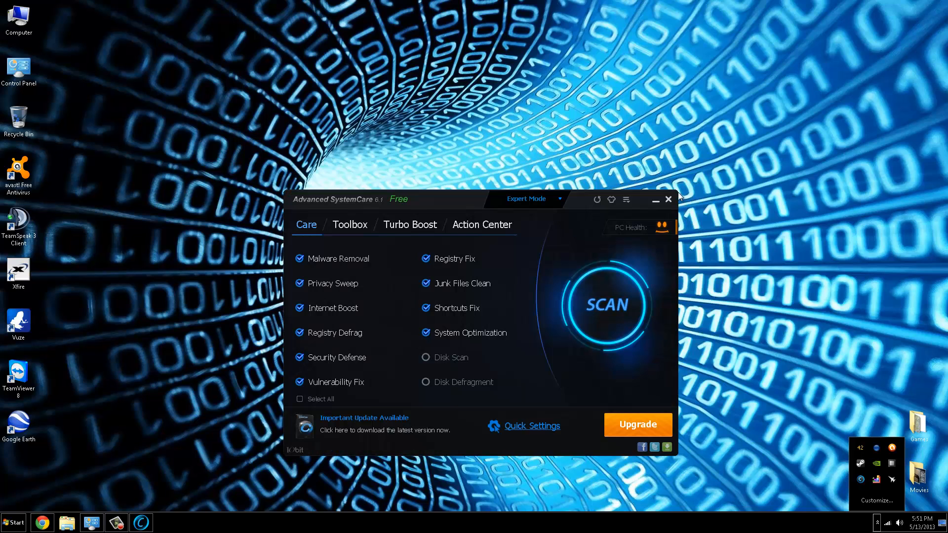
left_click(669, 200)
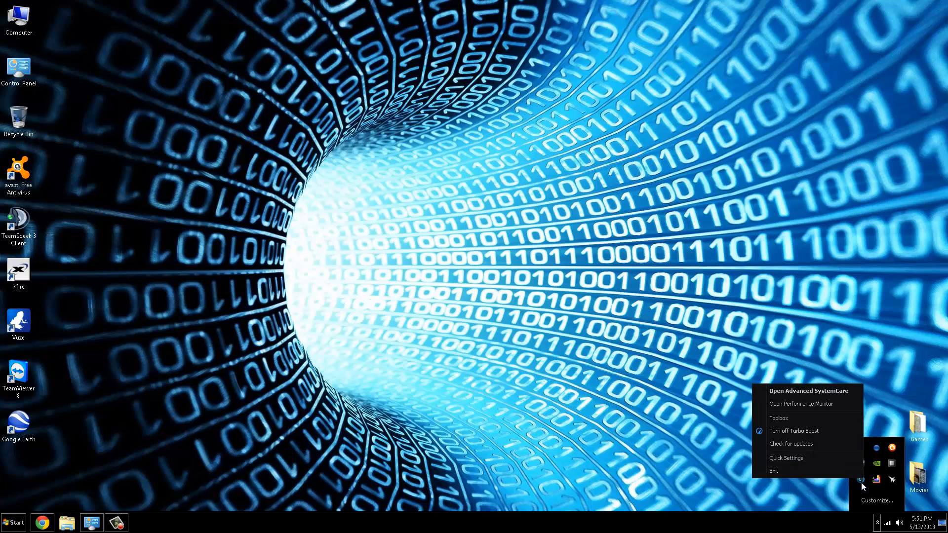
mouse_move(787, 471)
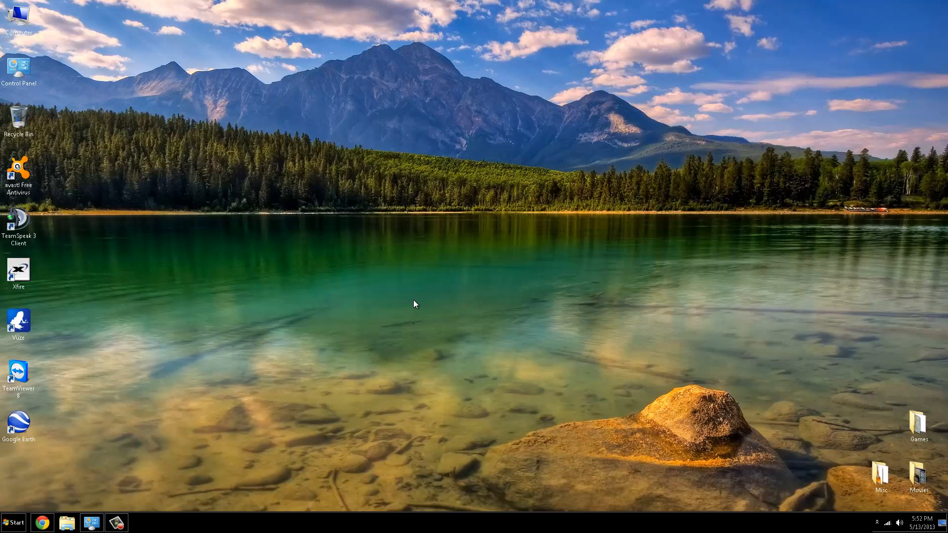
- Cycle the desktop to the next wallpaper from the desktop context menu
right_click(415, 304)
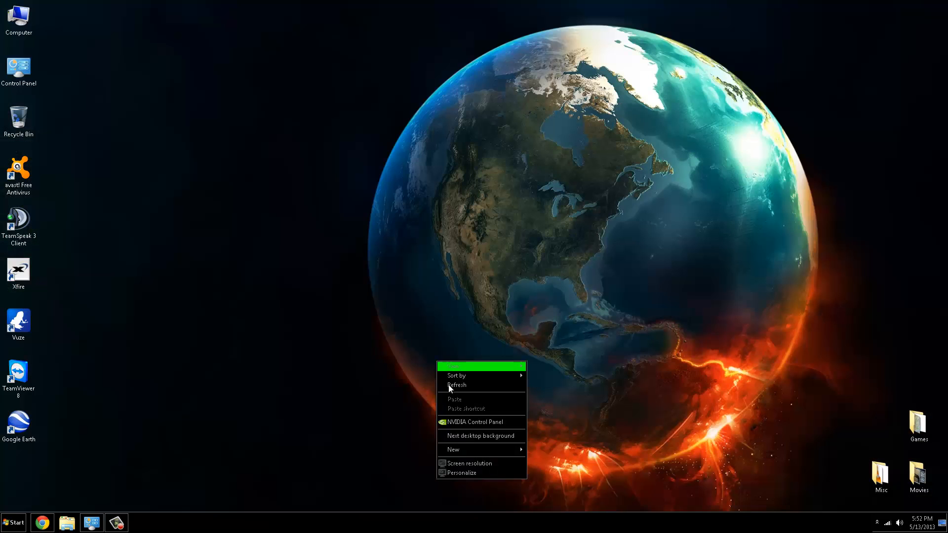
left_click(479, 436)
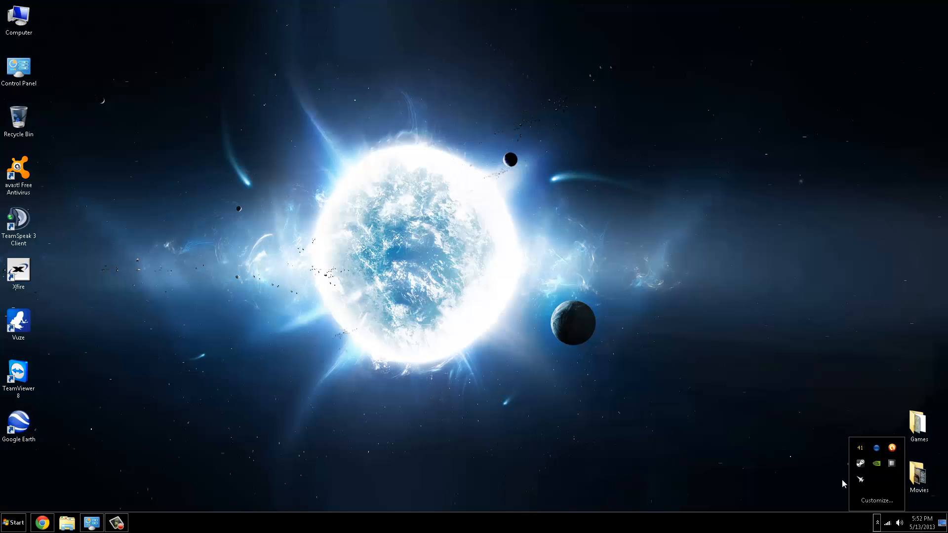
mouse_move(893, 465)
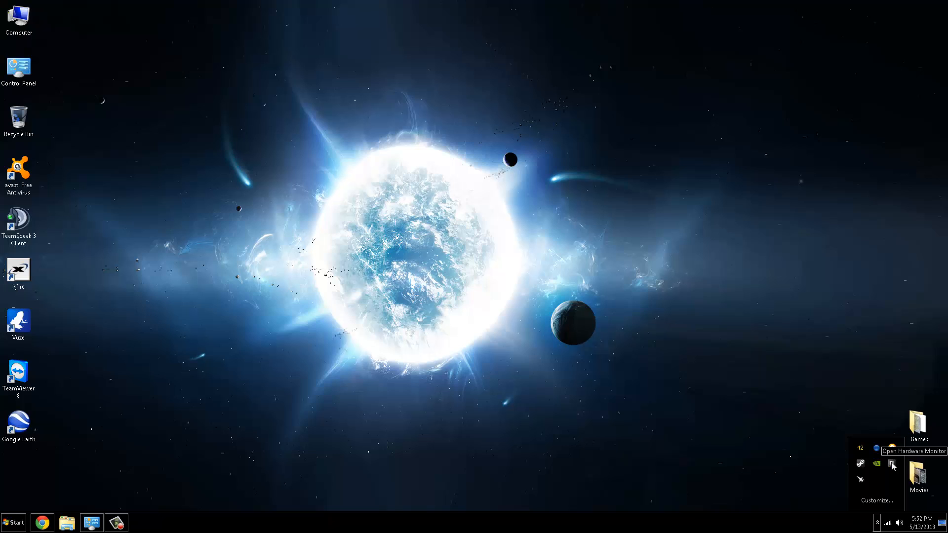
mouse_move(878, 466)
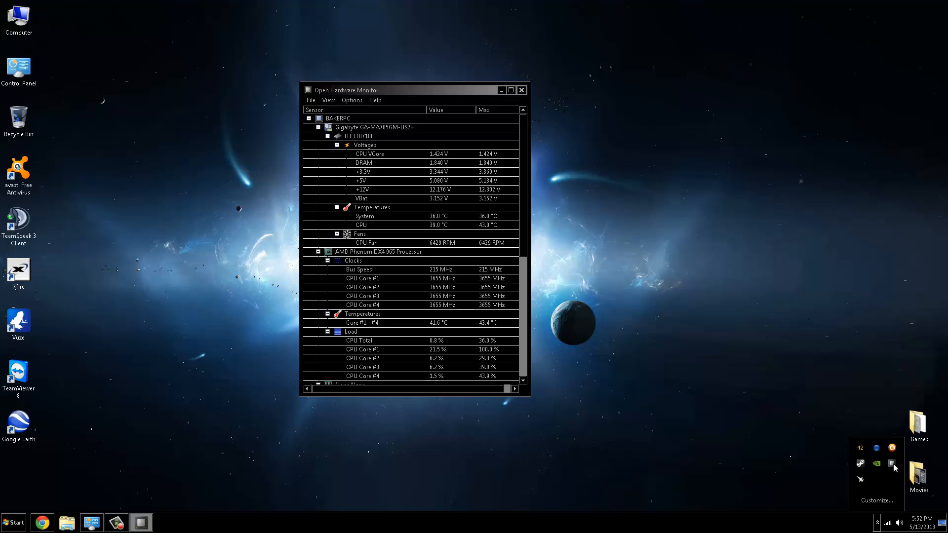
- Scroll through CPU, GPU and disk sensor readings in Open Hardware Monitor, then hide it
scroll("down", 3)
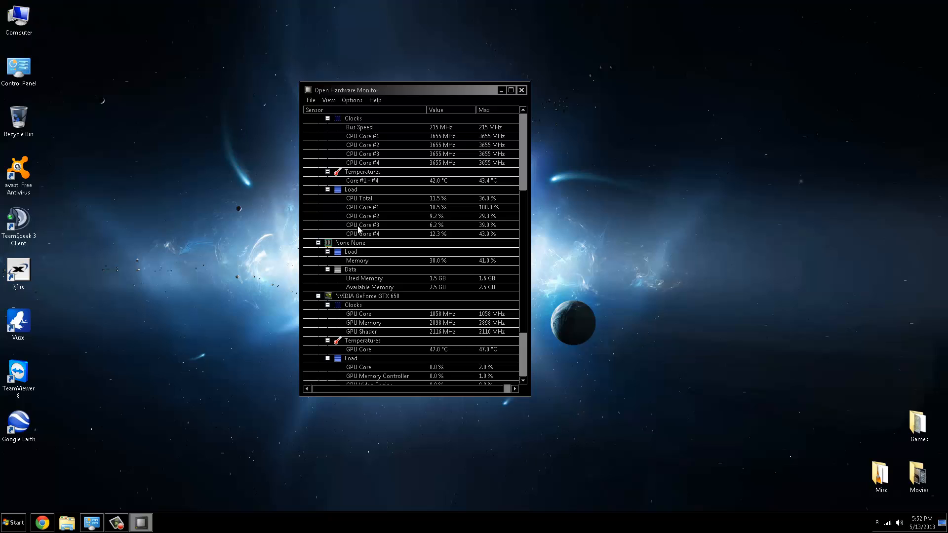
mouse_move(367, 233)
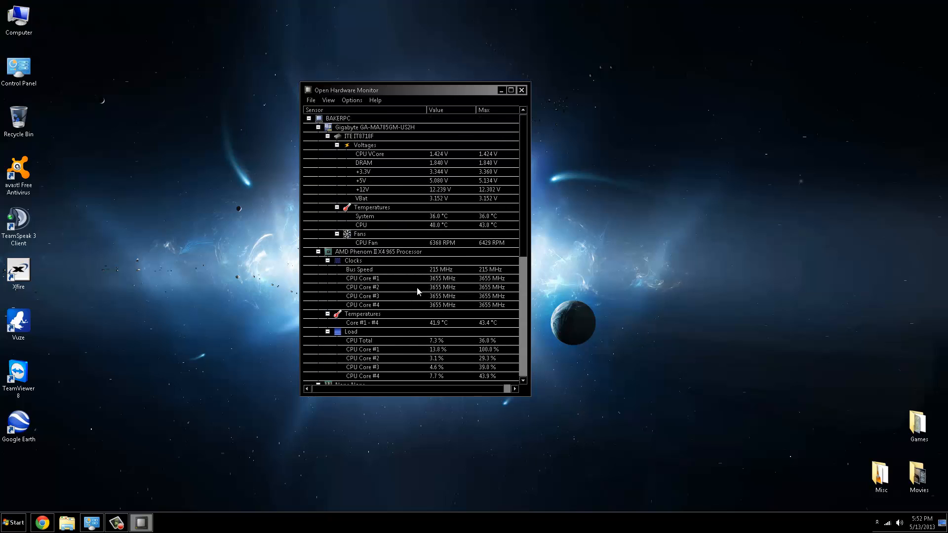
scroll("down", 3)
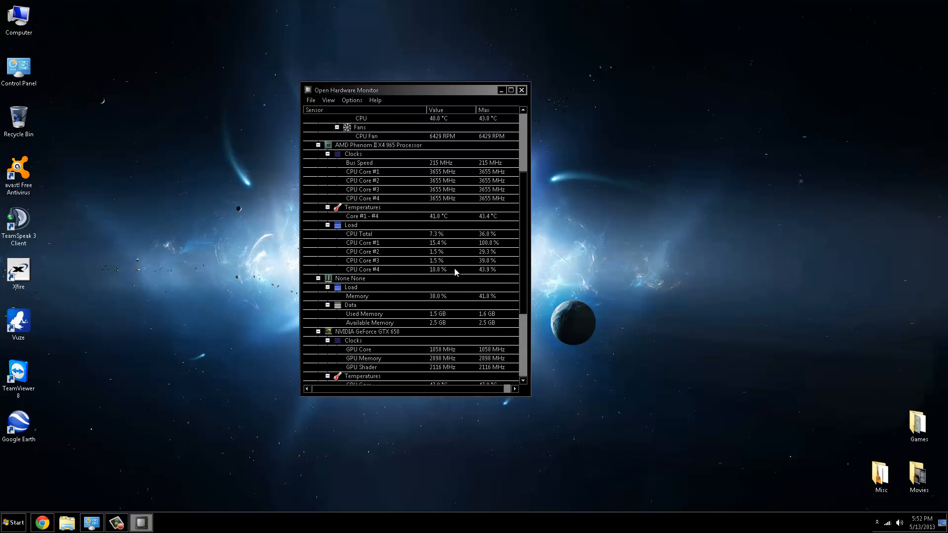
scroll("down", 3)
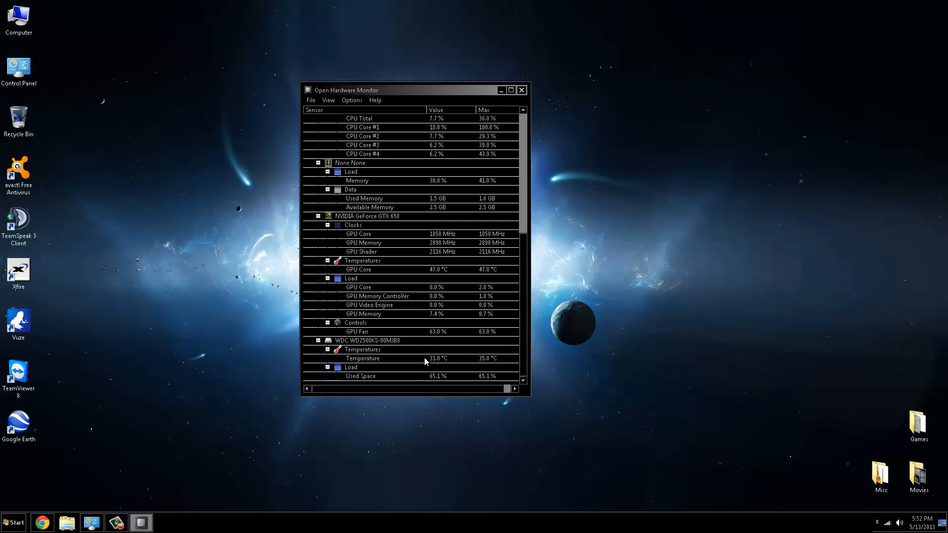
mouse_move(453, 310)
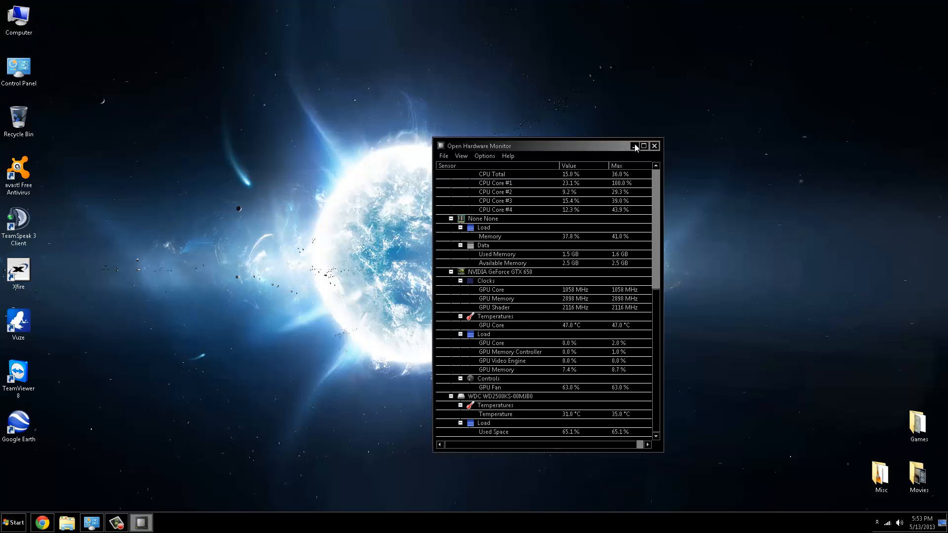
left_click(633, 145)
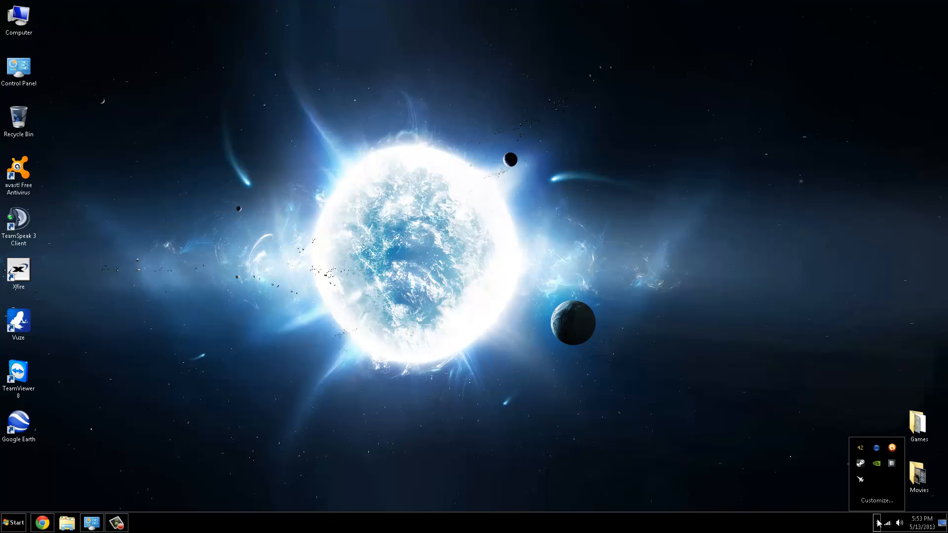
- Open Core Temp from the tray to show CPU #0 at 42°C against 79°C maximum
left_click(141, 523)
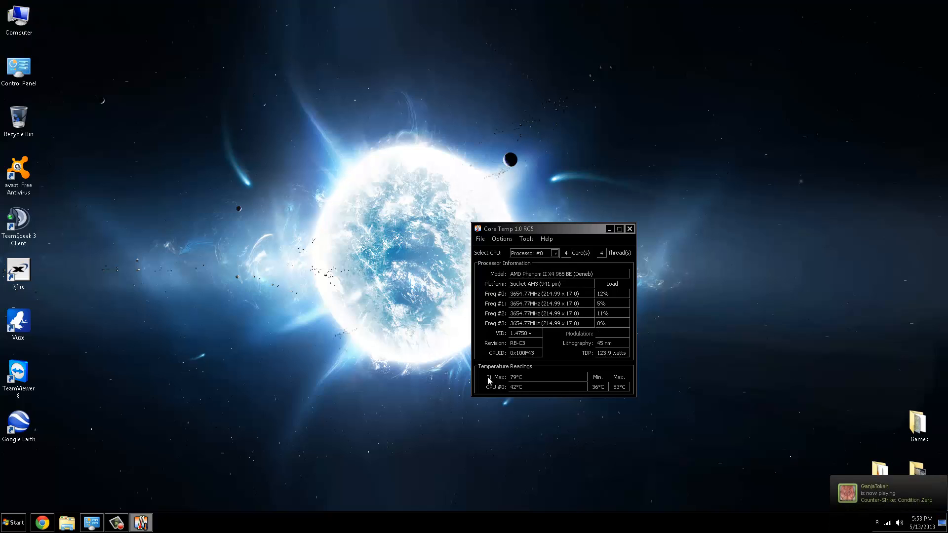
mouse_move(581, 388)
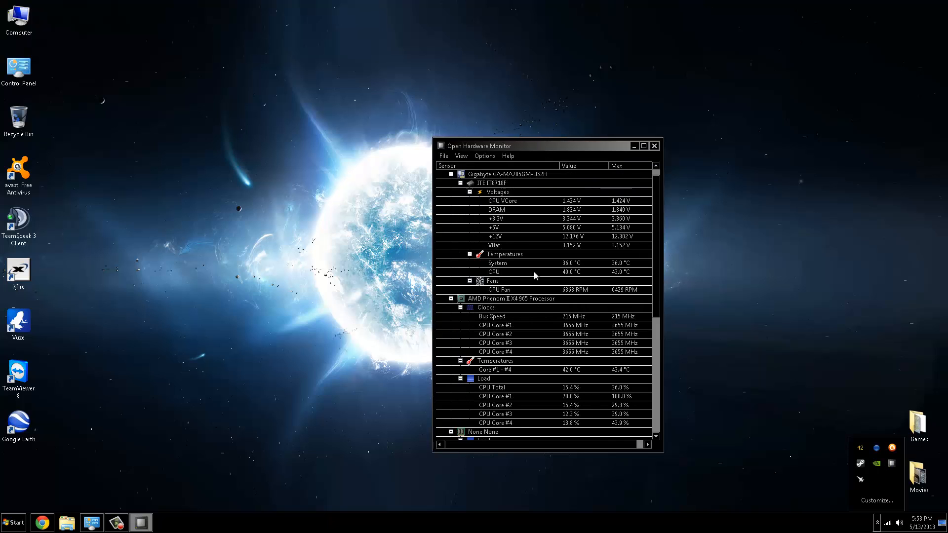
- Review the motherboard voltages and CPU readings, then close Open Hardware Monitor
scroll("down", 3)
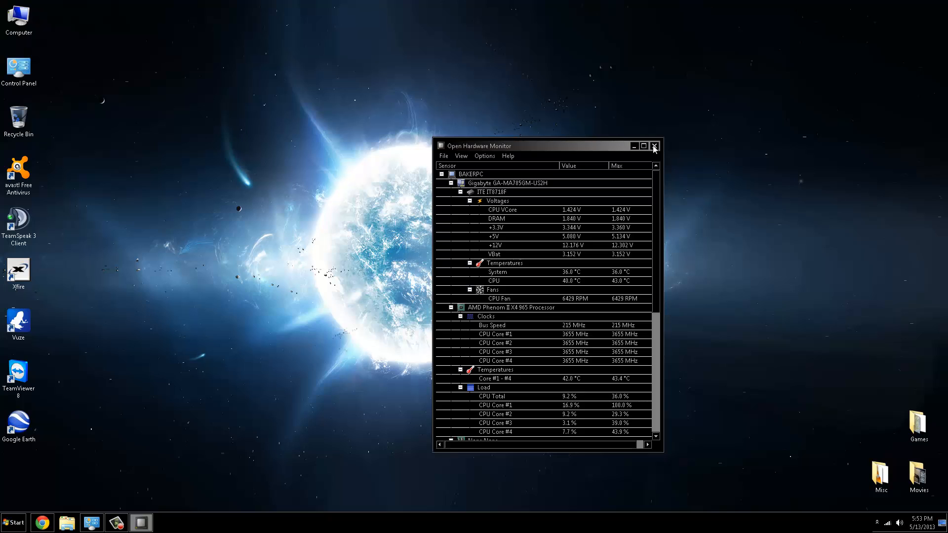
left_click(653, 145)
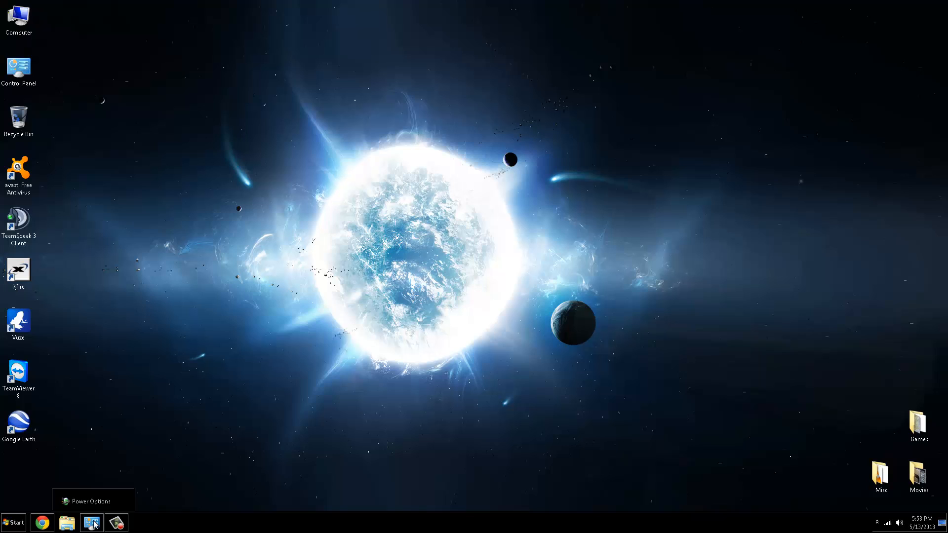
mouse_move(254, 466)
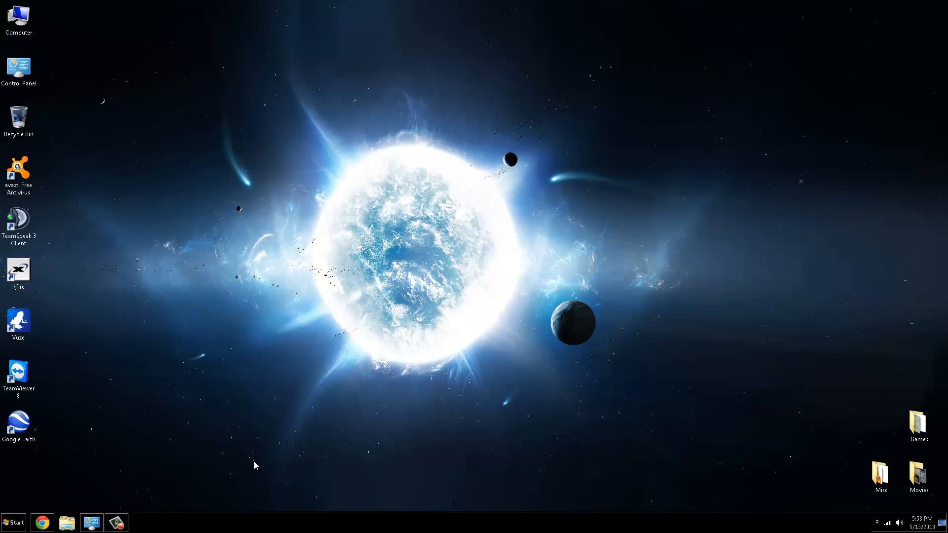